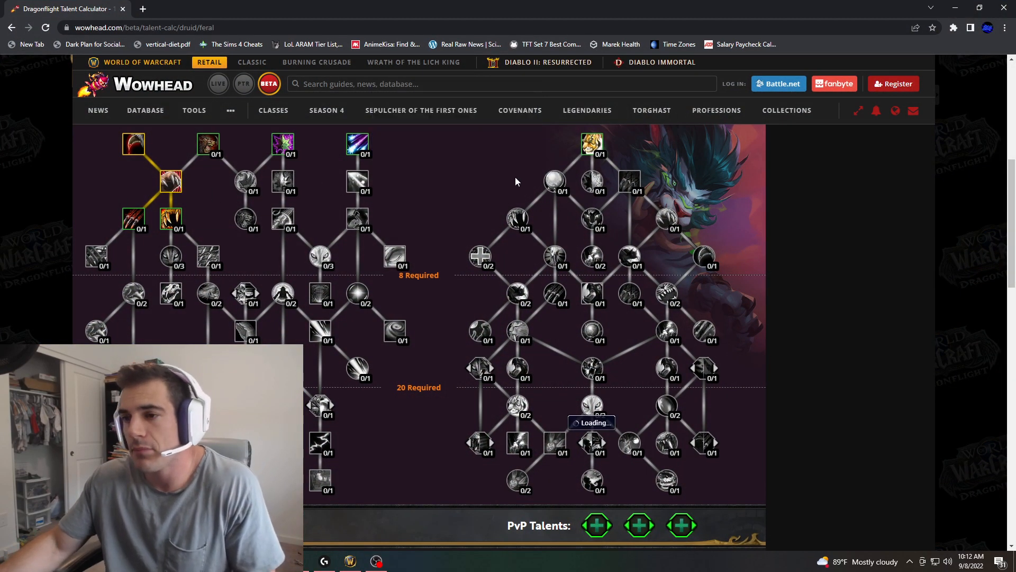
pyautogui.moveTo(300, 197)
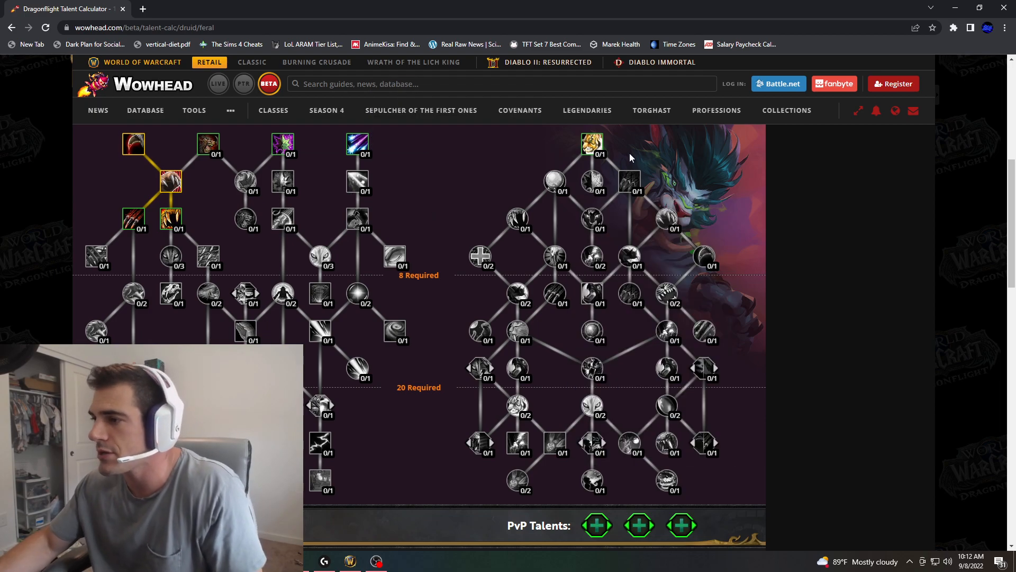
pyautogui.moveTo(591, 144)
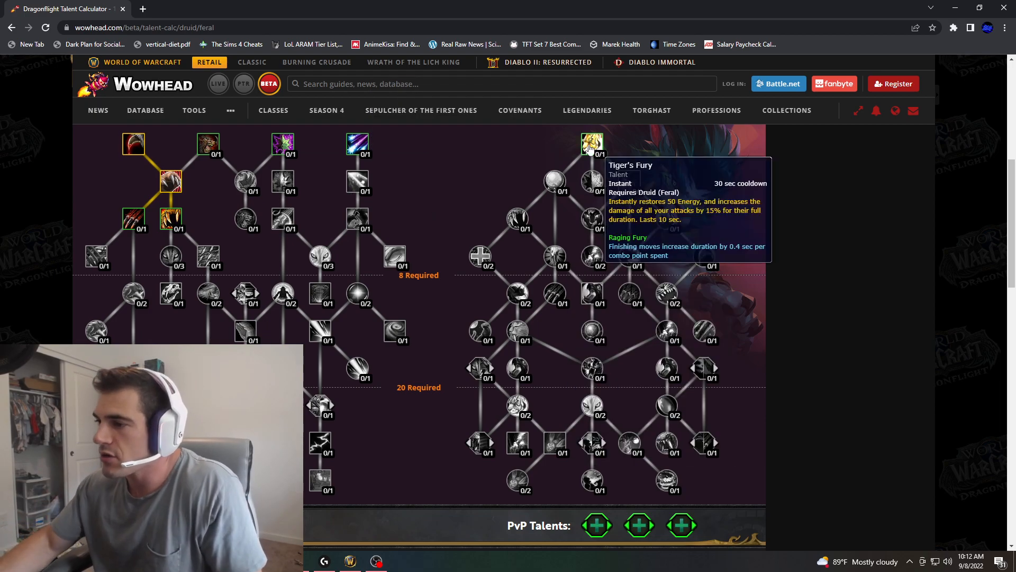
# Step: Put 1/1 points into Tiger's Fury at the top of the Feral tree
pyautogui.click(590, 144)
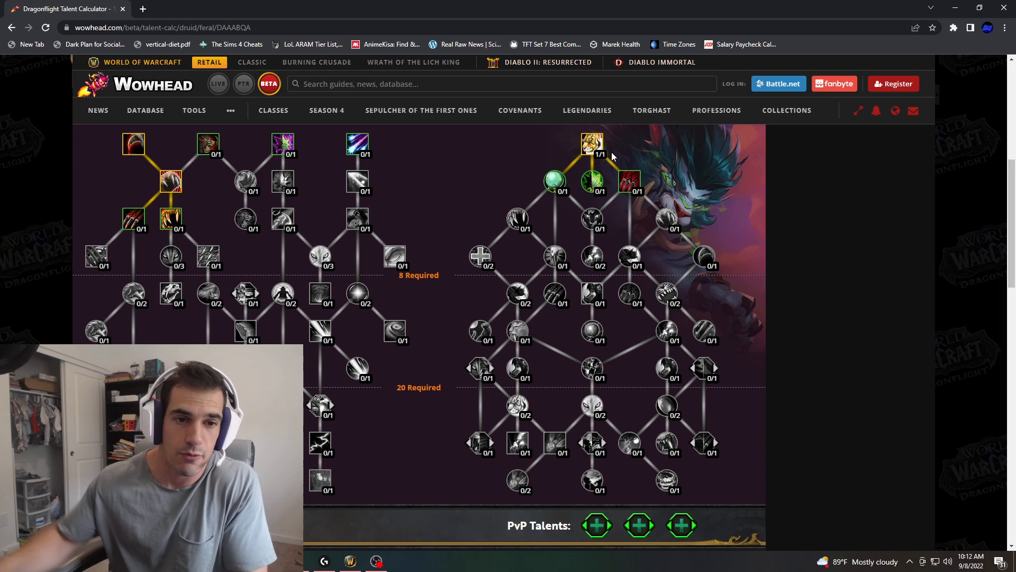
pyautogui.moveTo(784, 295)
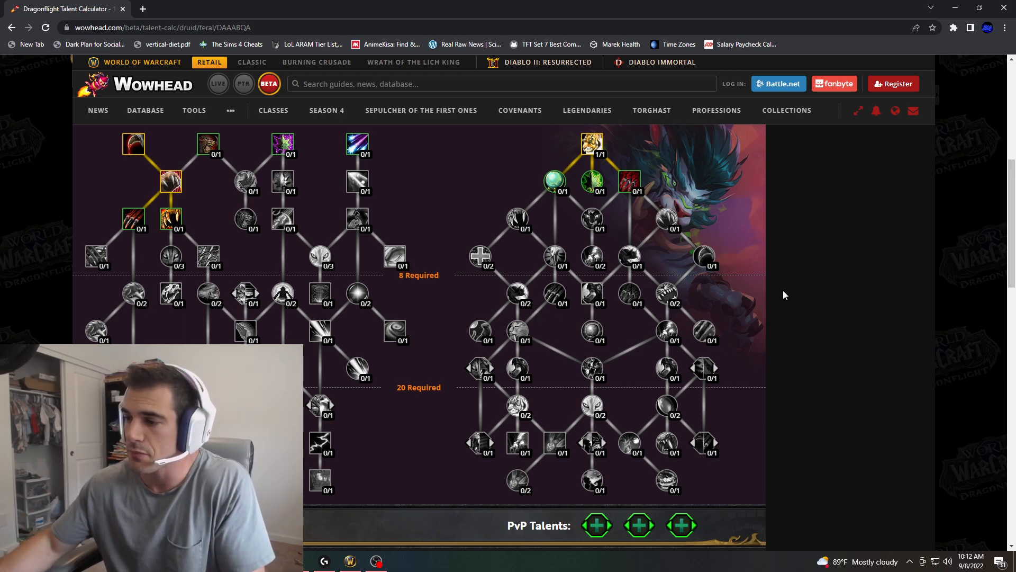
pyautogui.moveTo(713, 176)
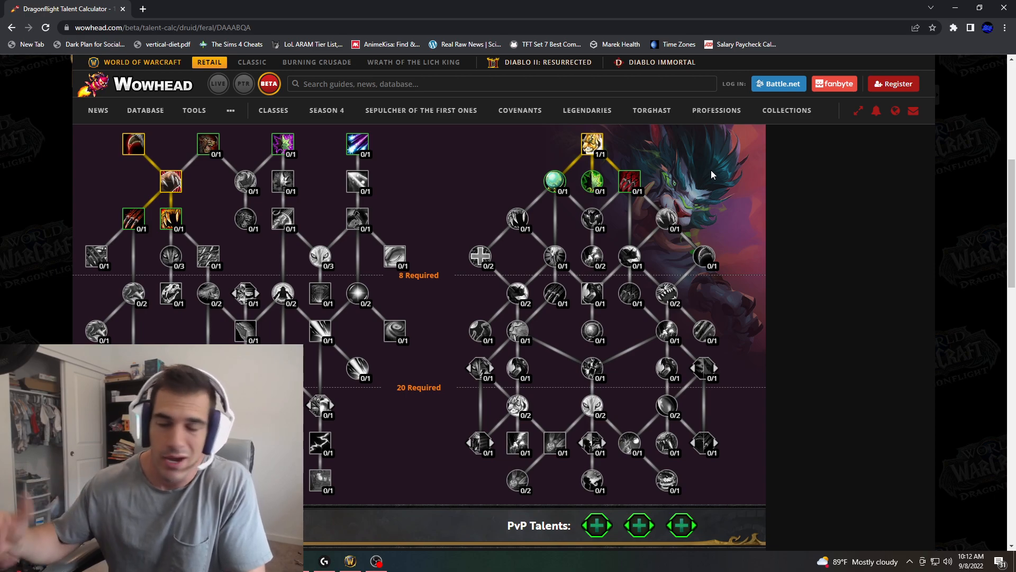
pyautogui.moveTo(627, 159)
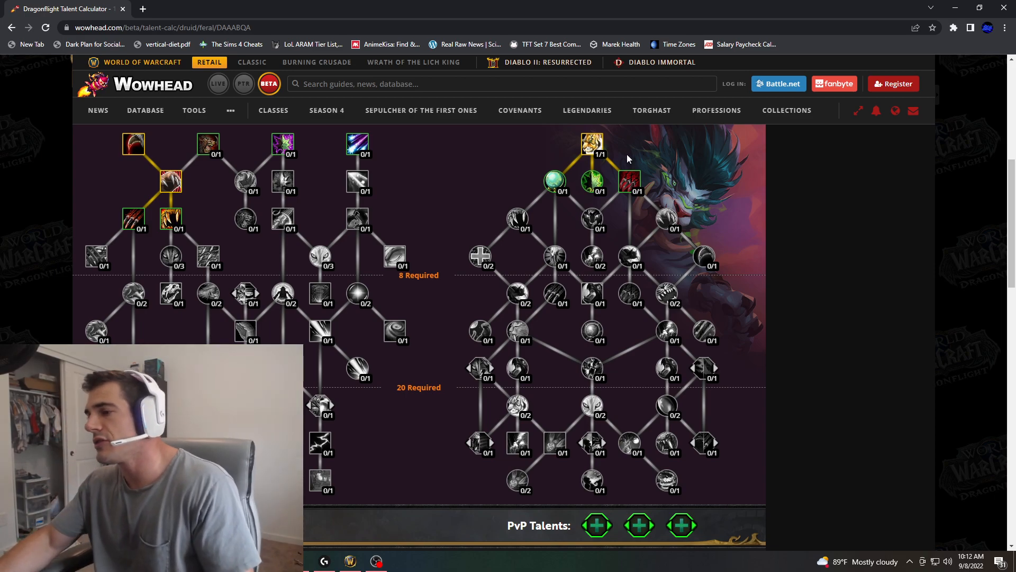
pyautogui.moveTo(591, 182)
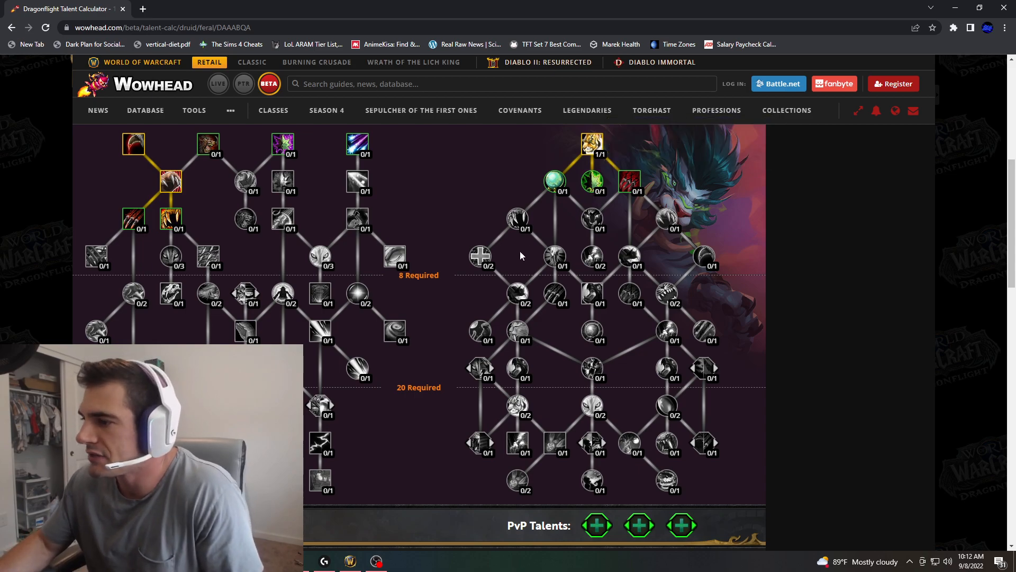
pyautogui.moveTo(606, 183)
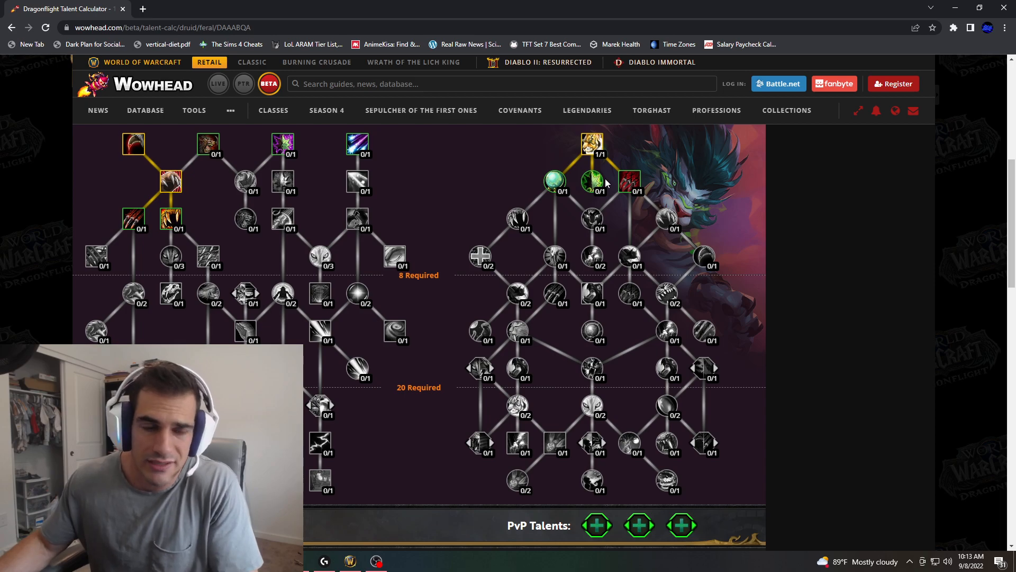
pyautogui.moveTo(591, 181)
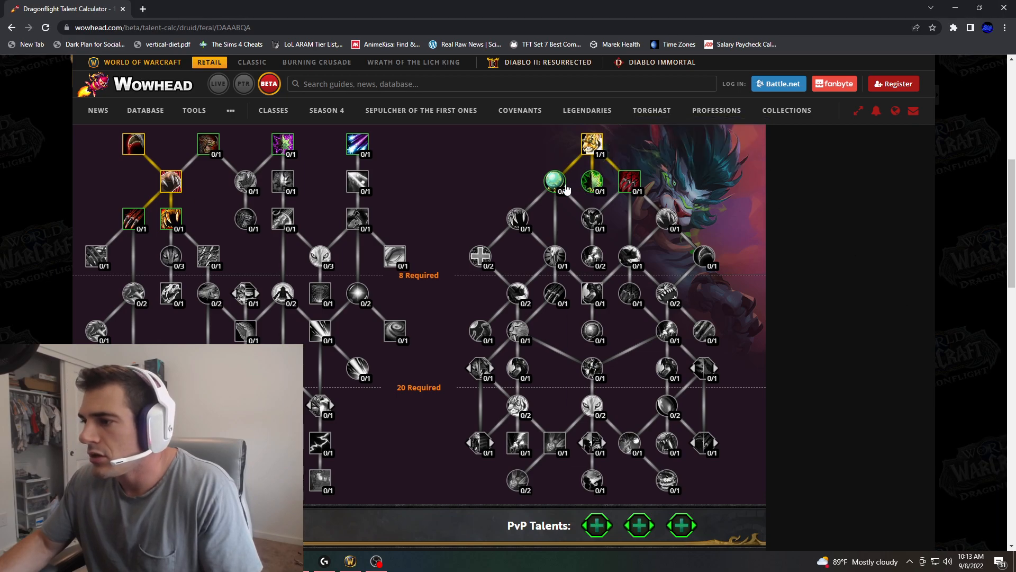
pyautogui.moveTo(554, 182)
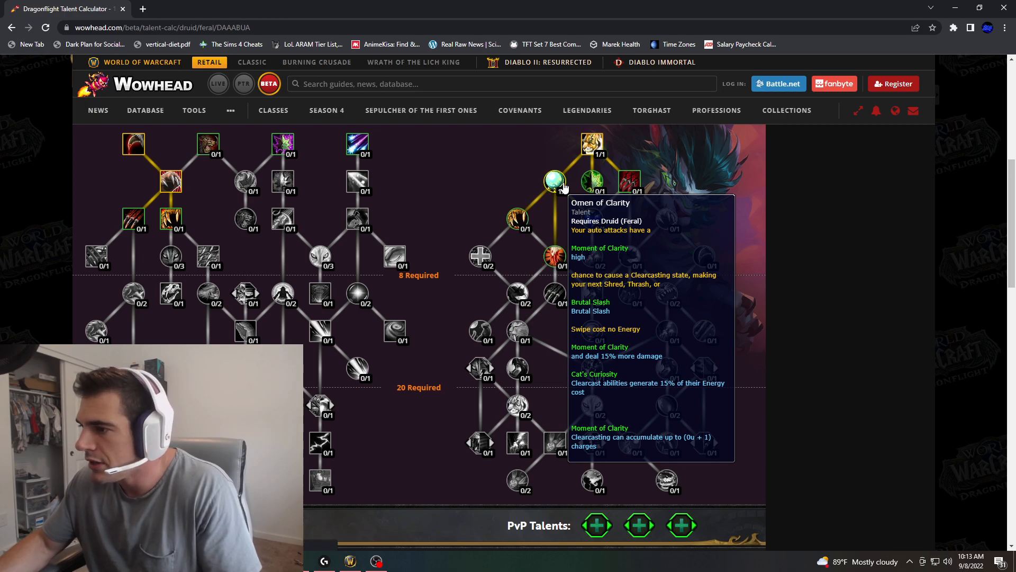
pyautogui.moveTo(629, 182)
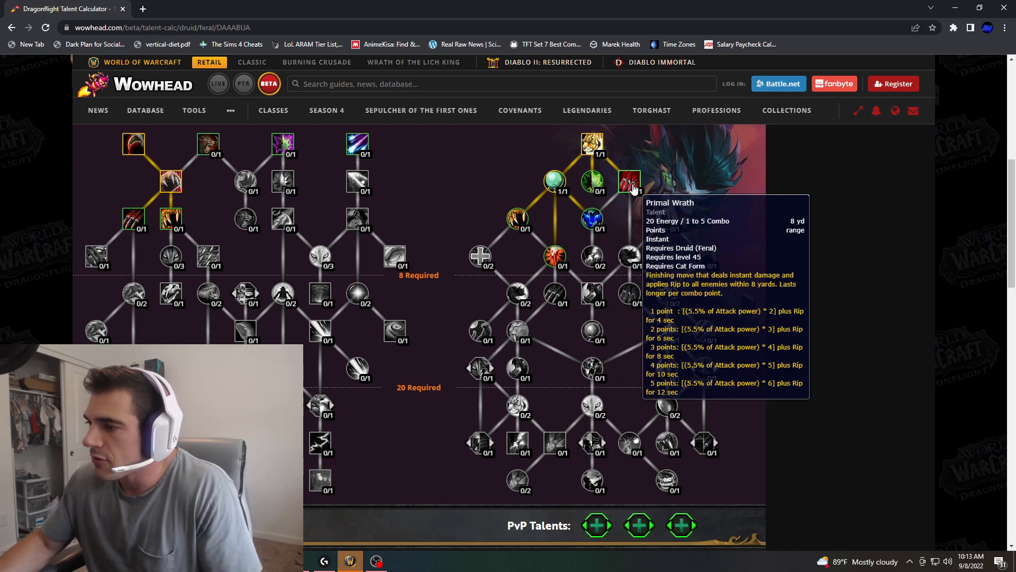
pyautogui.moveTo(590, 217)
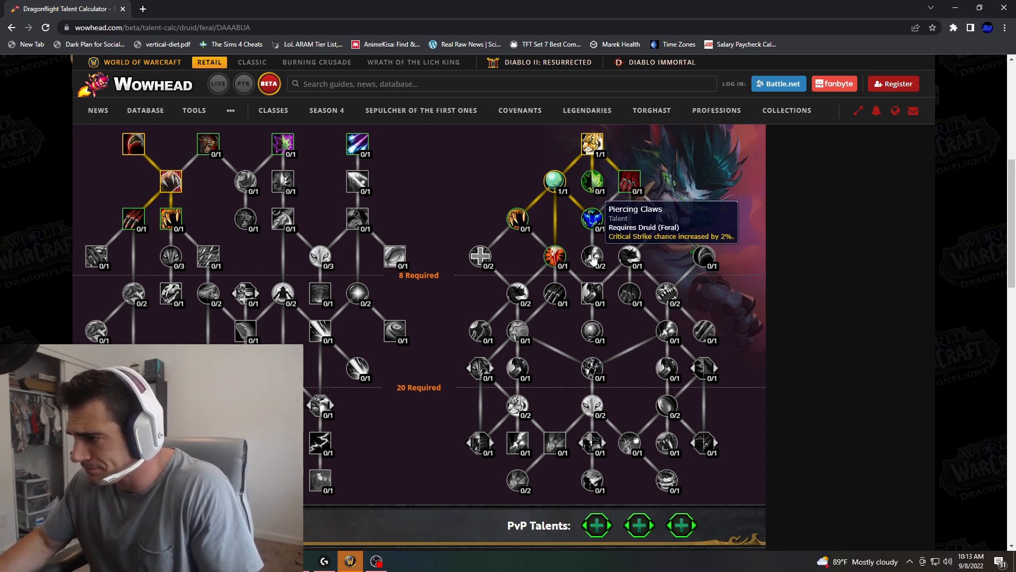
pyautogui.moveTo(591, 219)
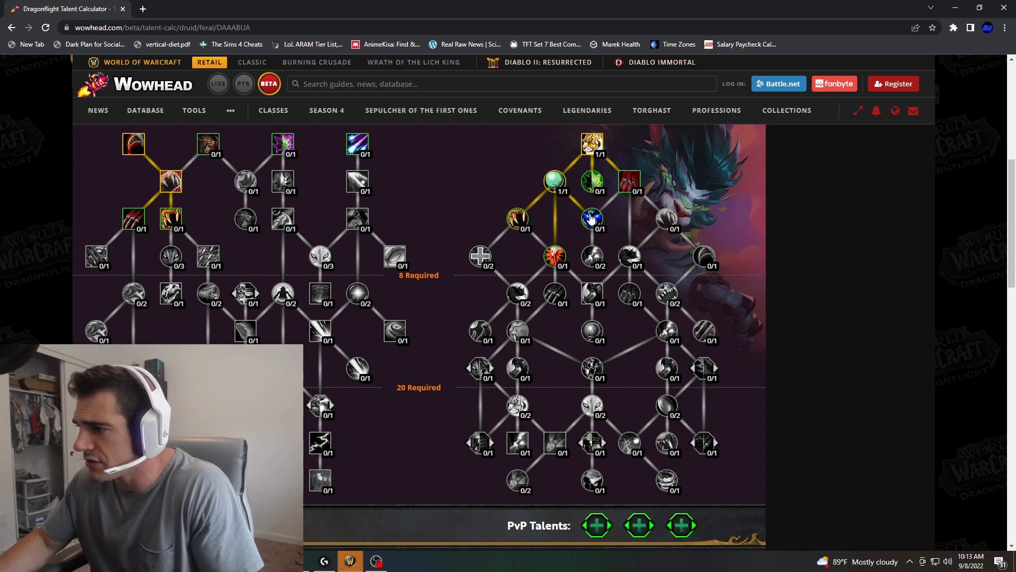
# Step: Take Piercing Claws and add a point to Pouncing Strikes
pyautogui.click(591, 218)
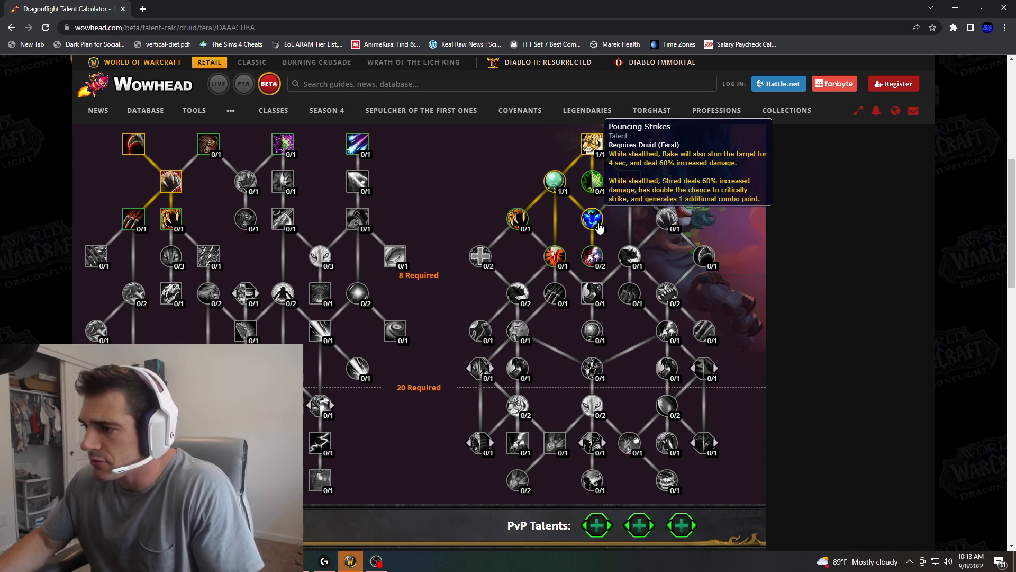
pyautogui.click(592, 256)
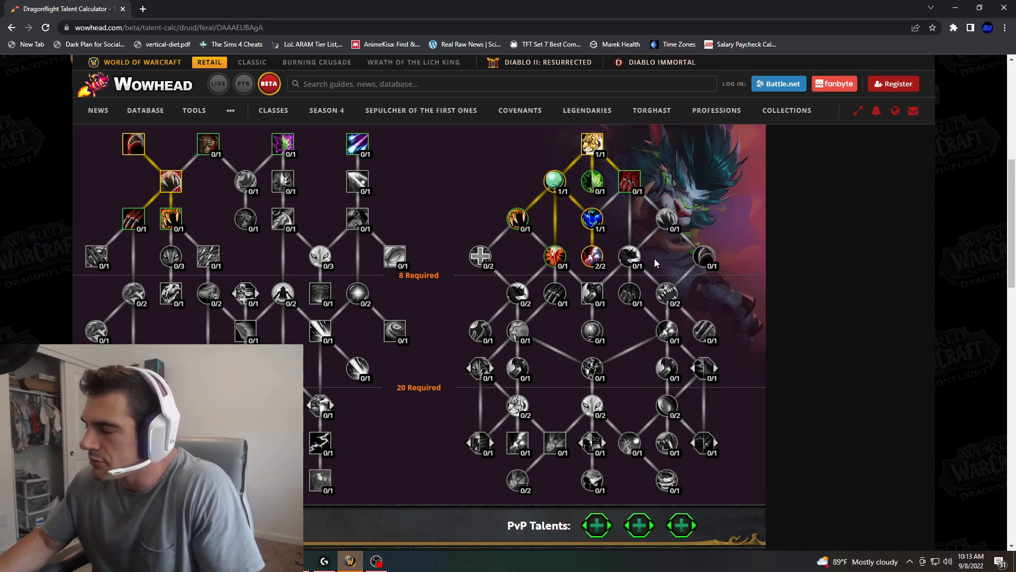
pyautogui.moveTo(516, 219)
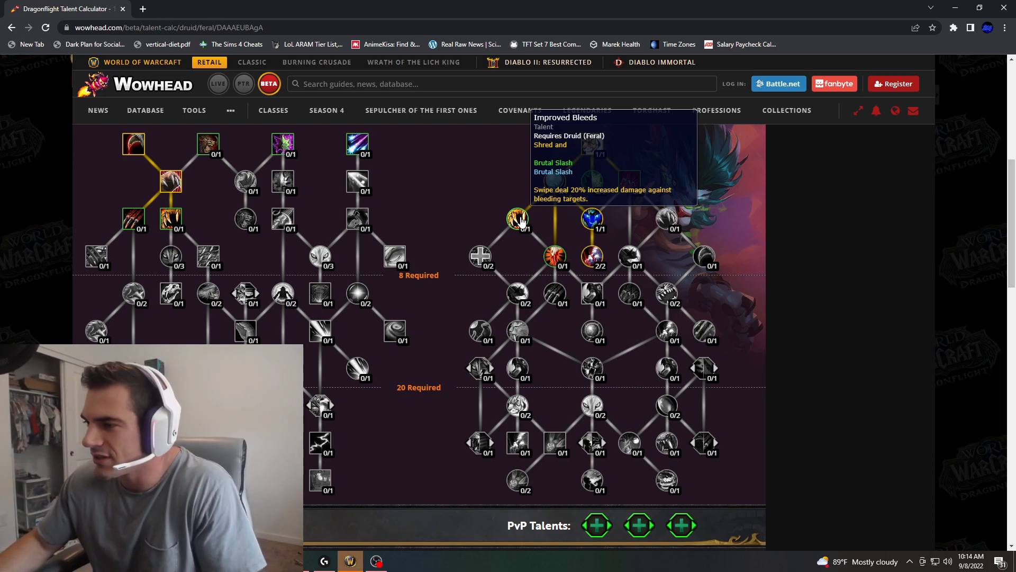
# Step: Put the single point into Improved Bleeds
pyautogui.click(517, 218)
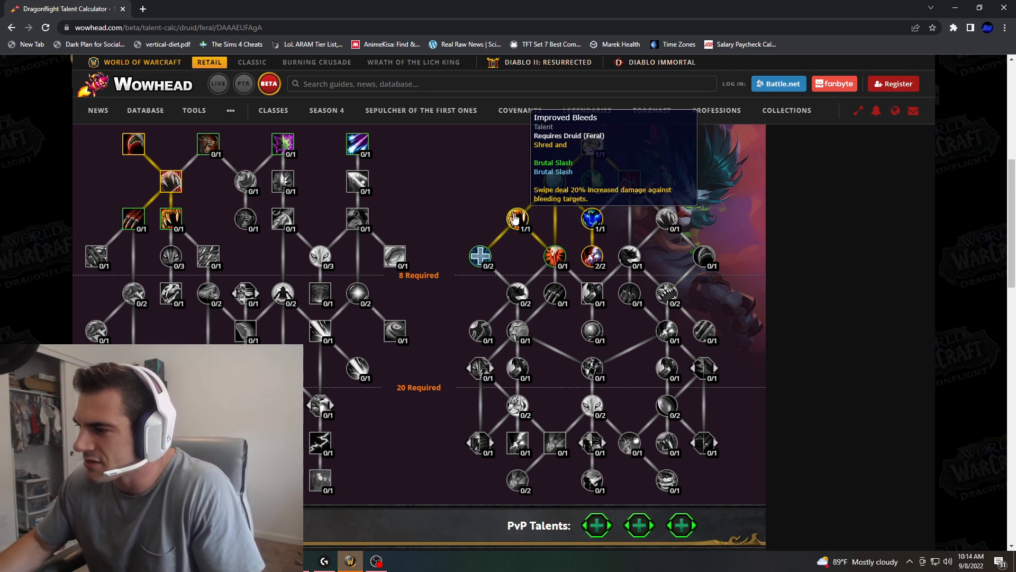
pyautogui.moveTo(479, 256)
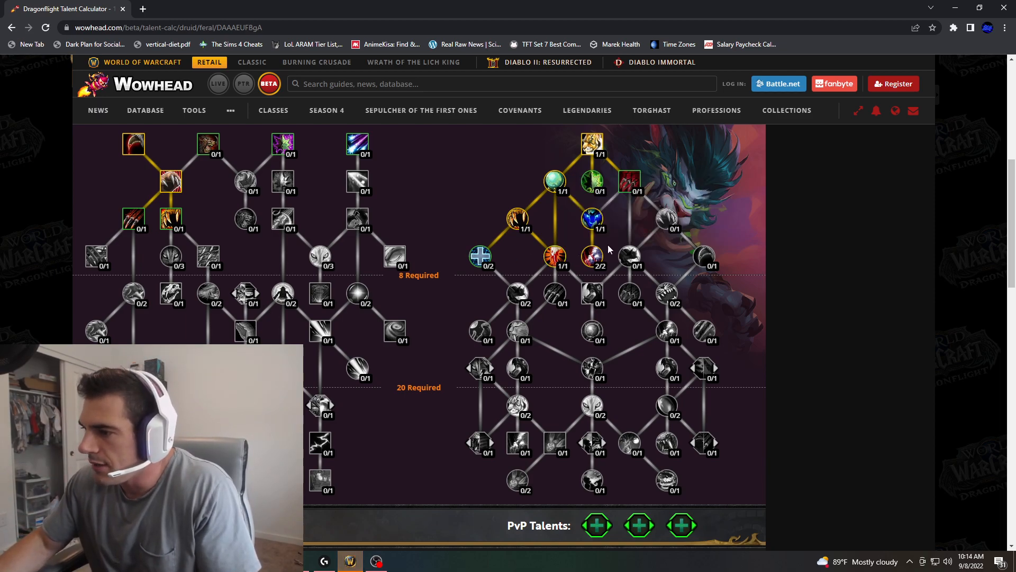
pyautogui.moveTo(673, 230)
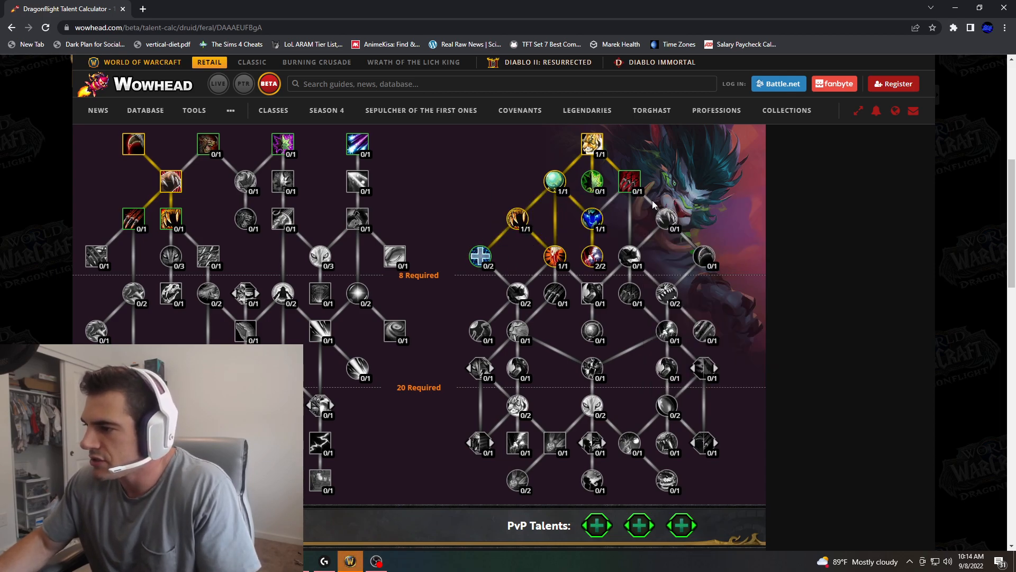
pyautogui.moveTo(671, 220)
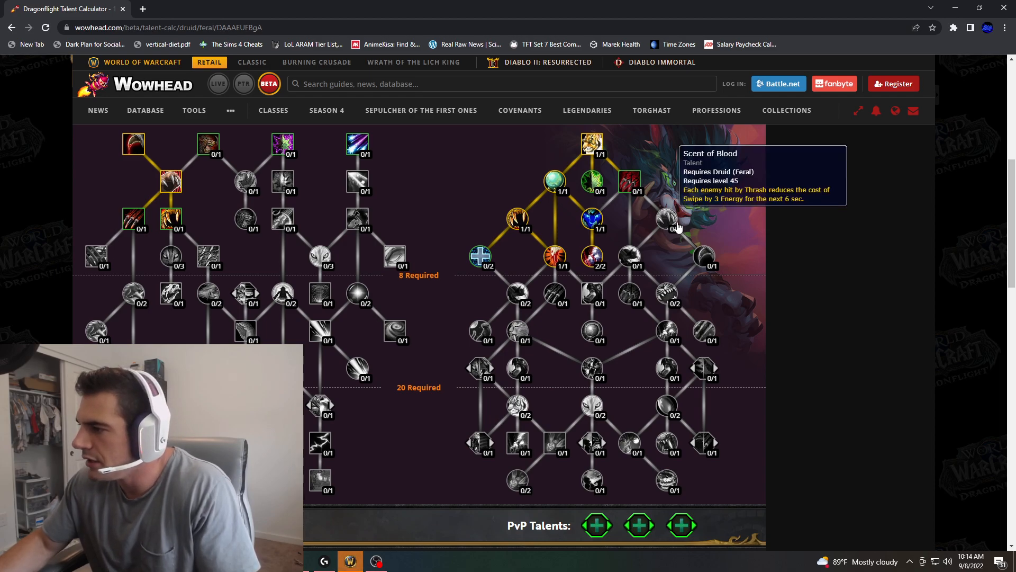
pyautogui.moveTo(667, 223)
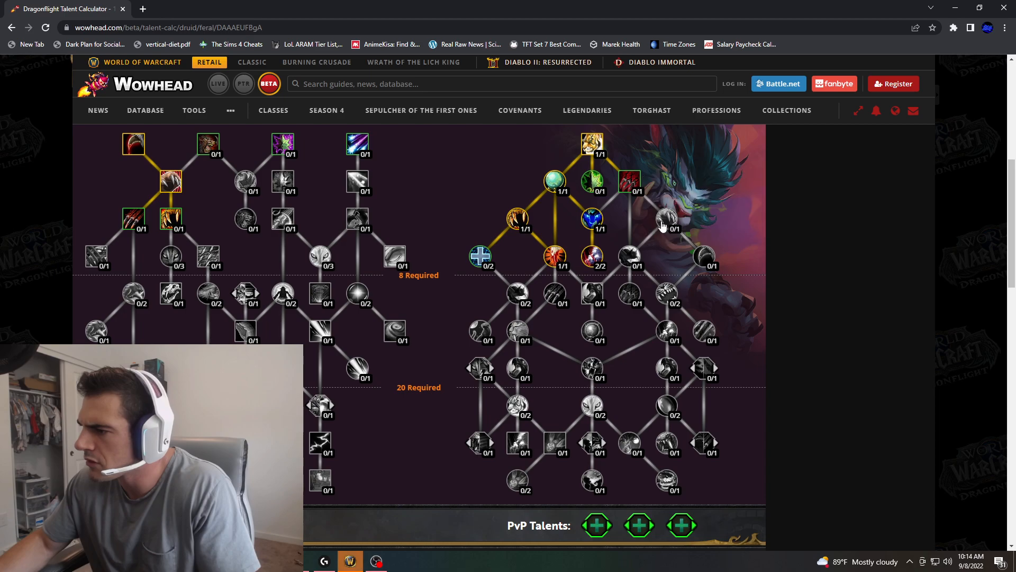
pyautogui.moveTo(667, 221)
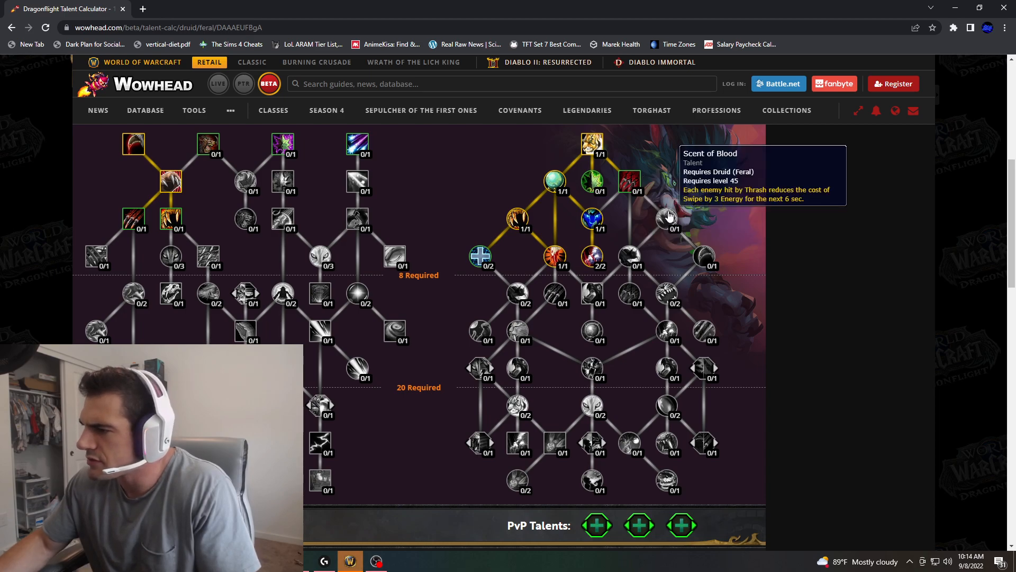
pyautogui.moveTo(637, 248)
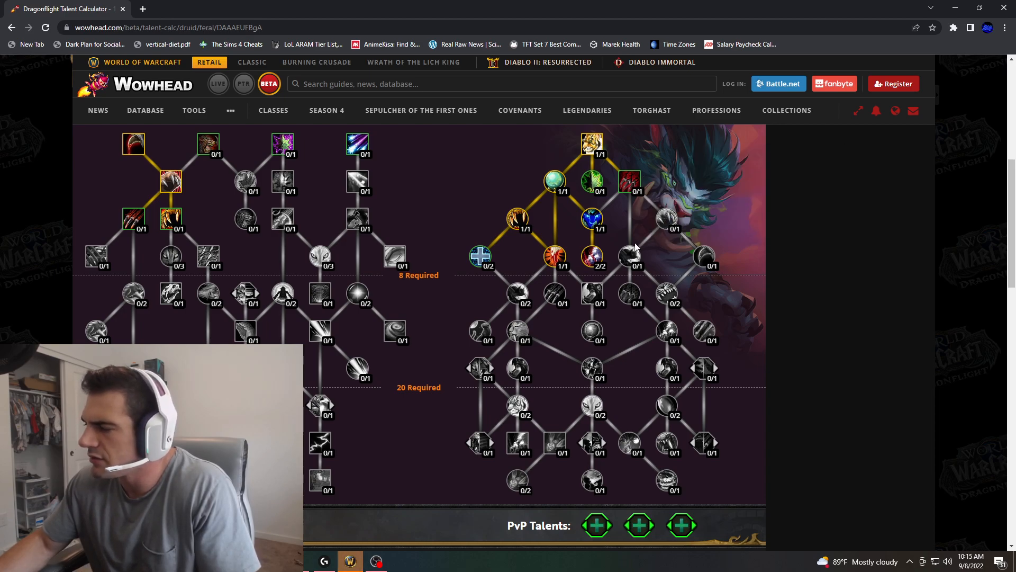
pyautogui.moveTo(632, 256)
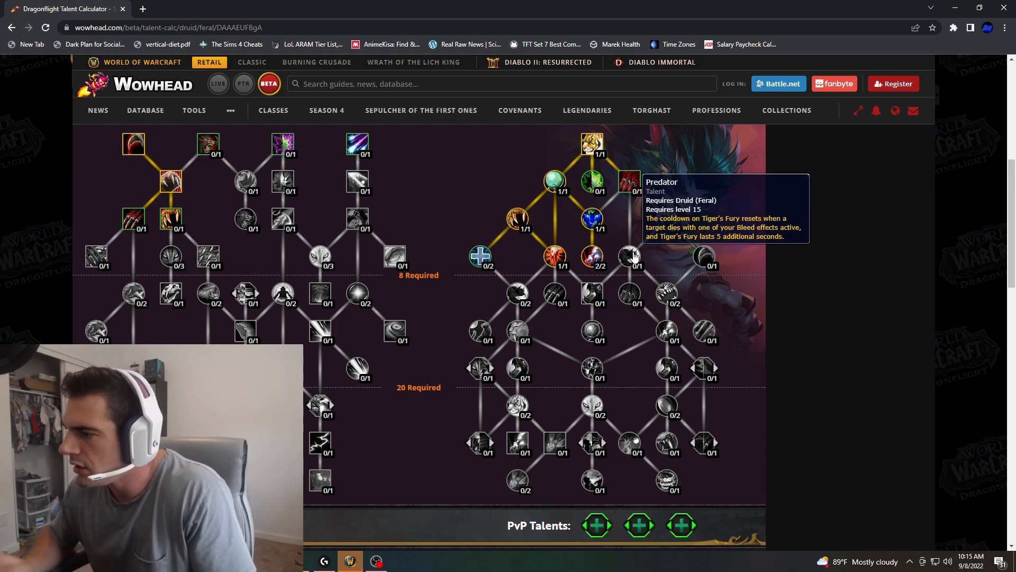
pyautogui.moveTo(705, 257)
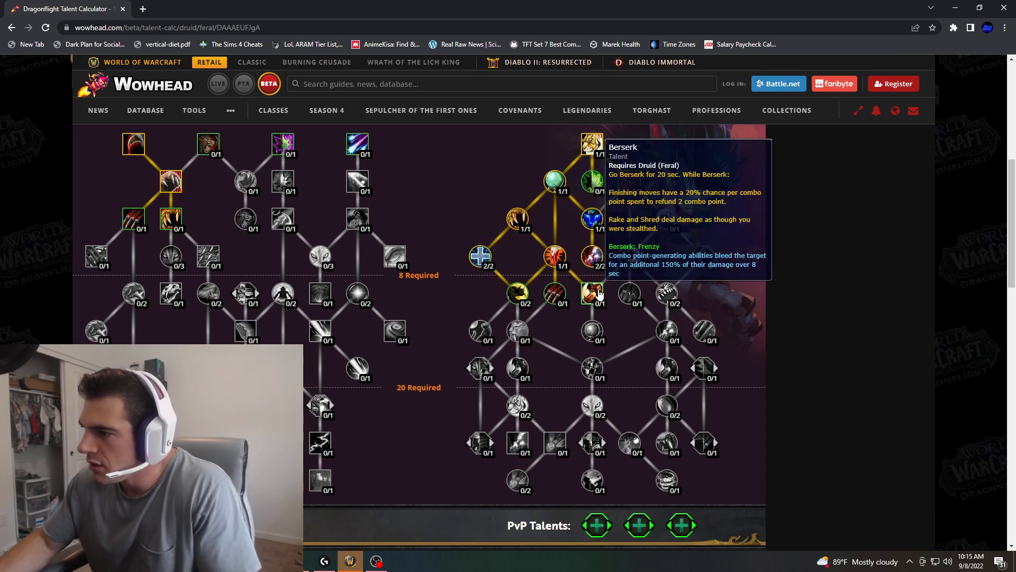
# Step: Spend a point on the central-branch talent directly below Berserk
pyautogui.click(591, 294)
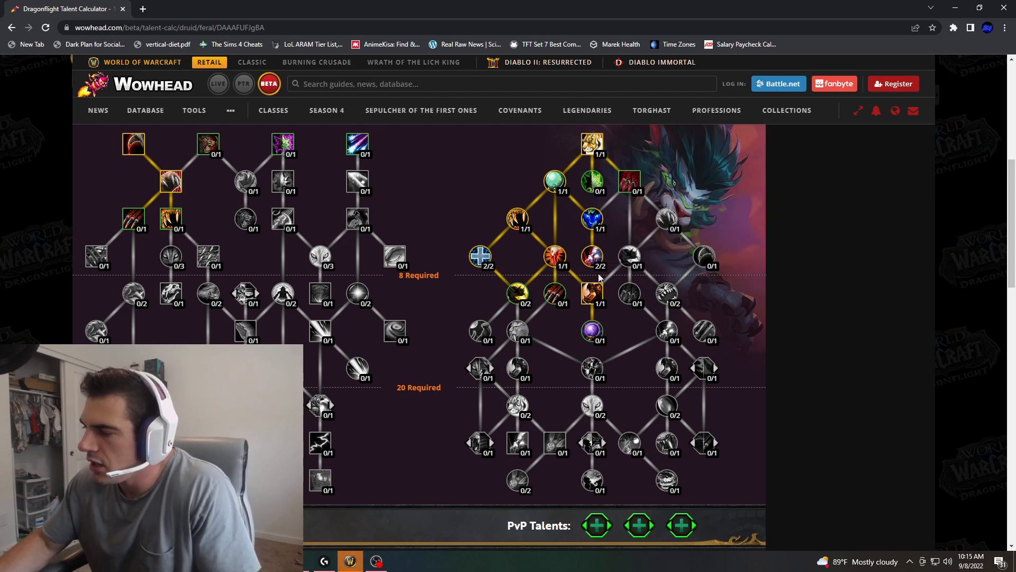
pyautogui.moveTo(590, 219)
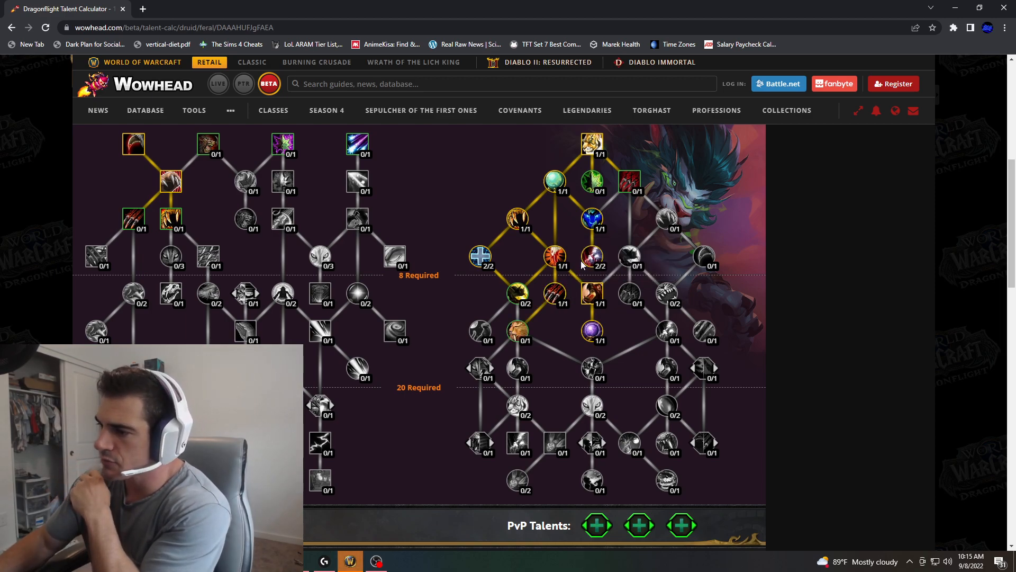
pyautogui.moveTo(572, 246)
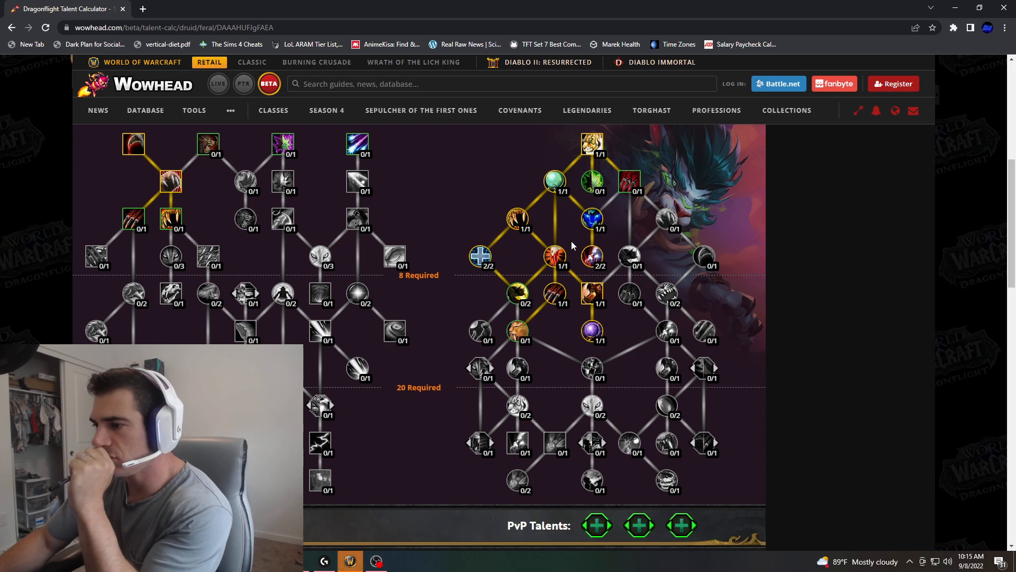
pyautogui.moveTo(480, 257)
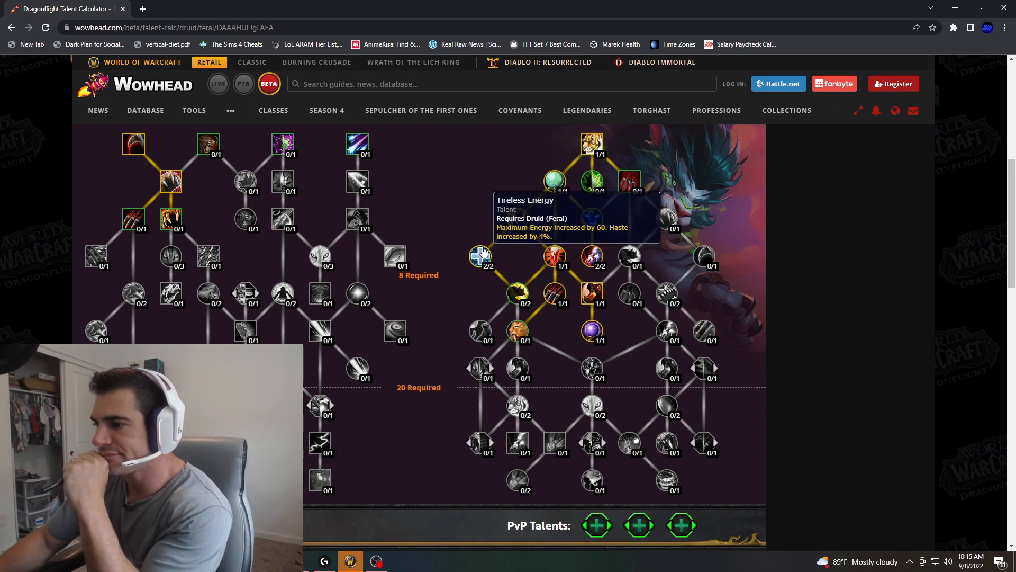
pyautogui.moveTo(553, 181)
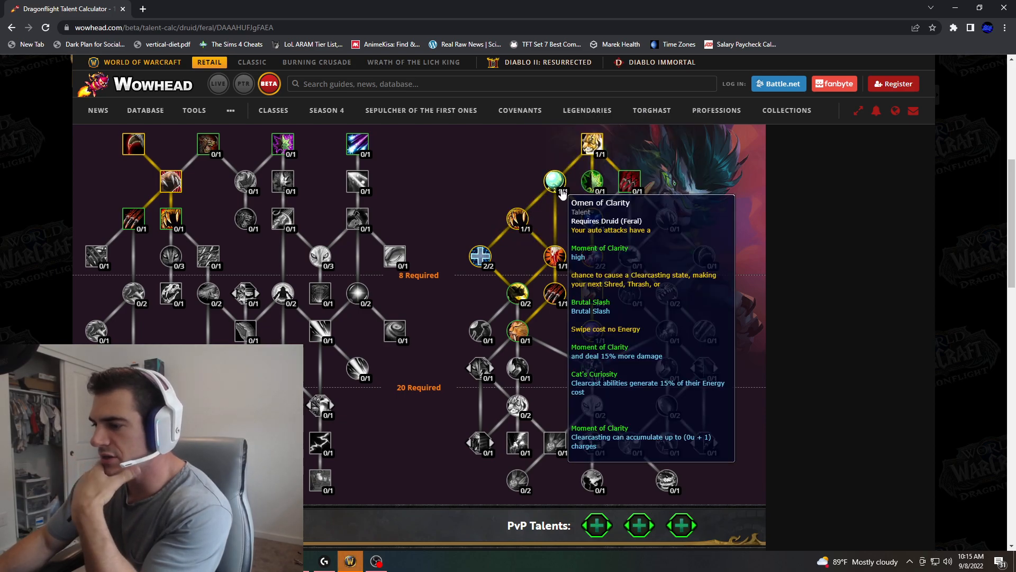
pyautogui.moveTo(592, 220)
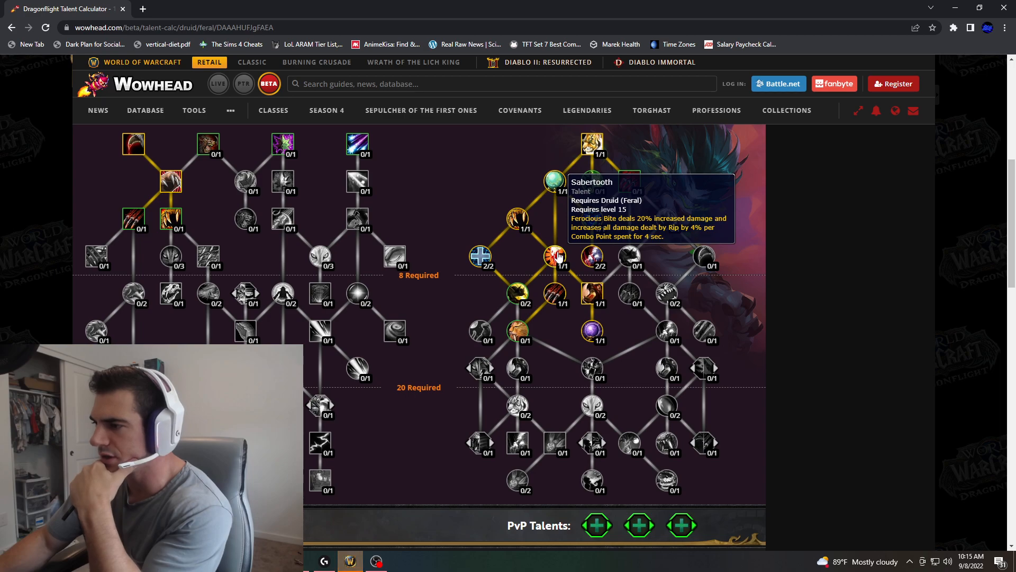
pyautogui.moveTo(554, 292)
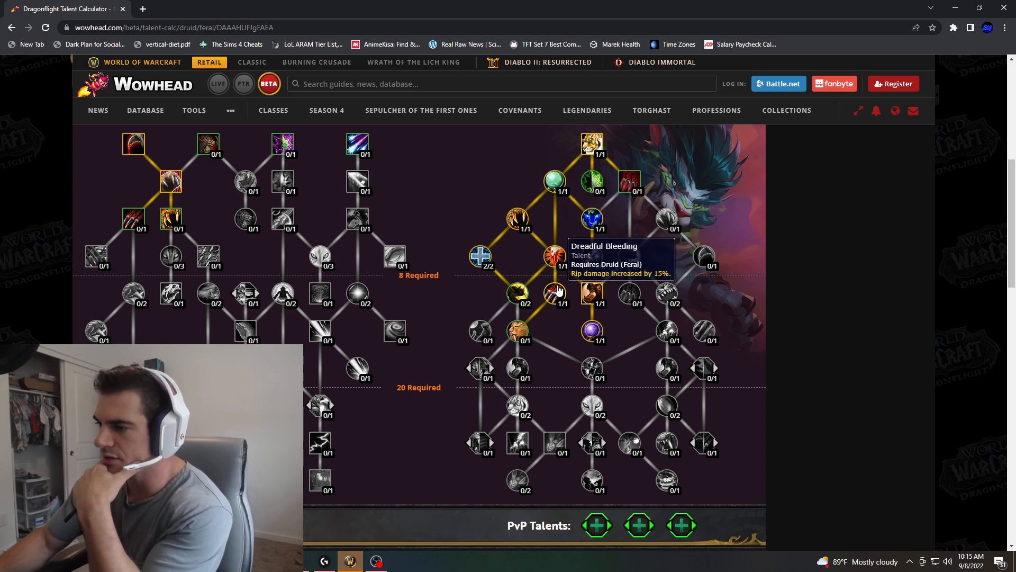
pyautogui.click(592, 256)
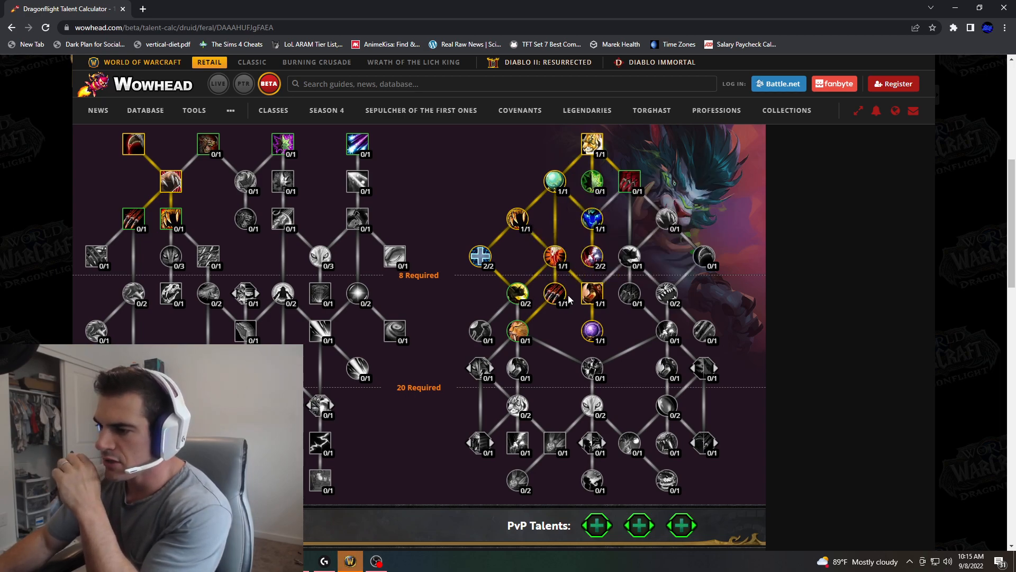
pyautogui.moveTo(517, 331)
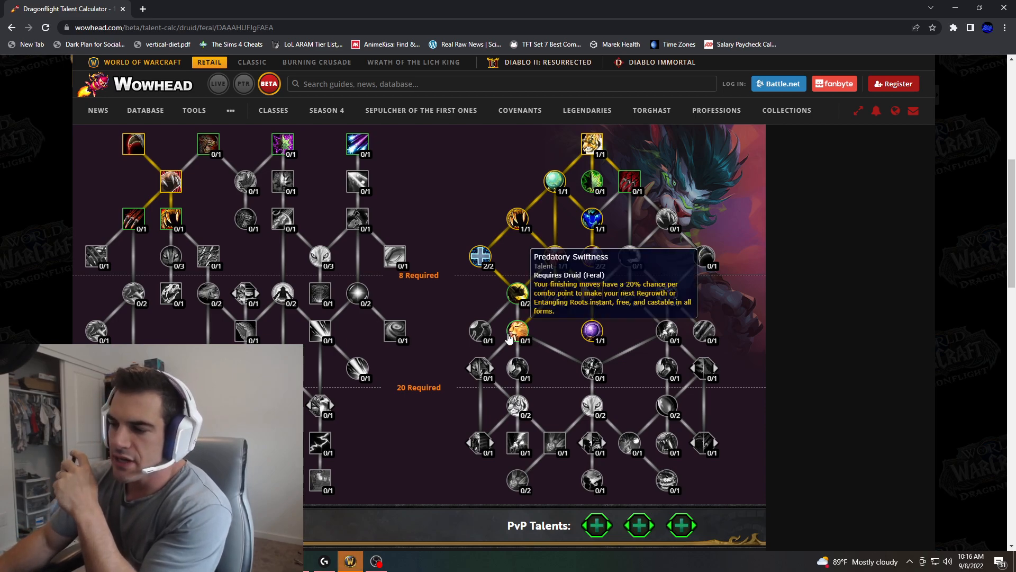
pyautogui.moveTo(519, 333)
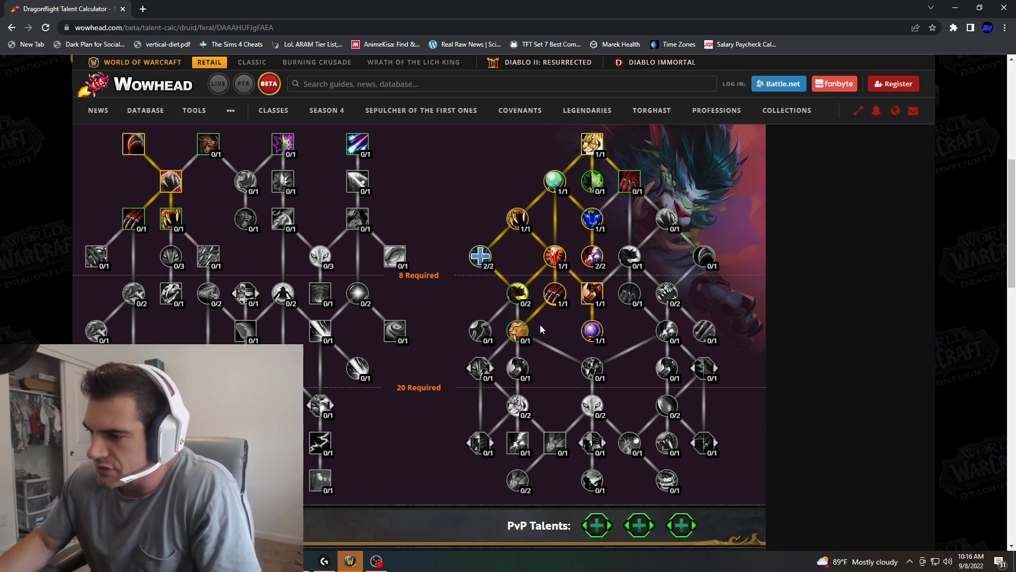
pyautogui.moveTo(553, 295)
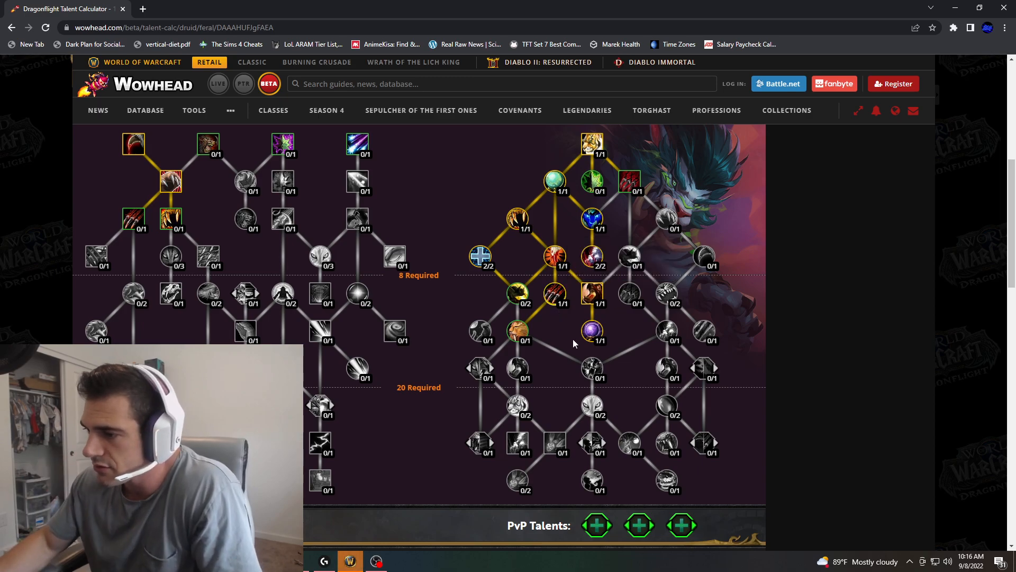
pyautogui.moveTo(518, 298)
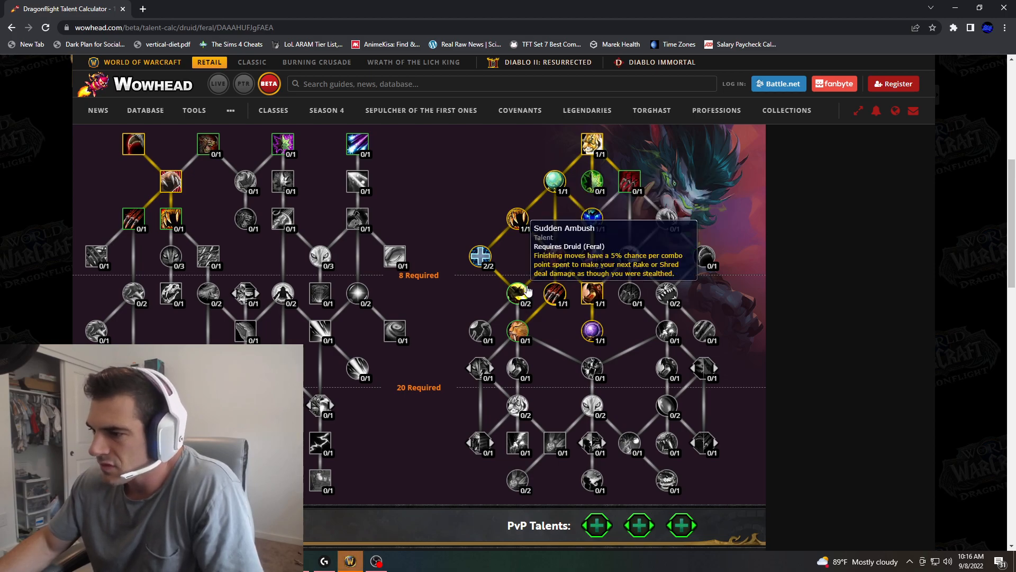
pyautogui.moveTo(591, 293)
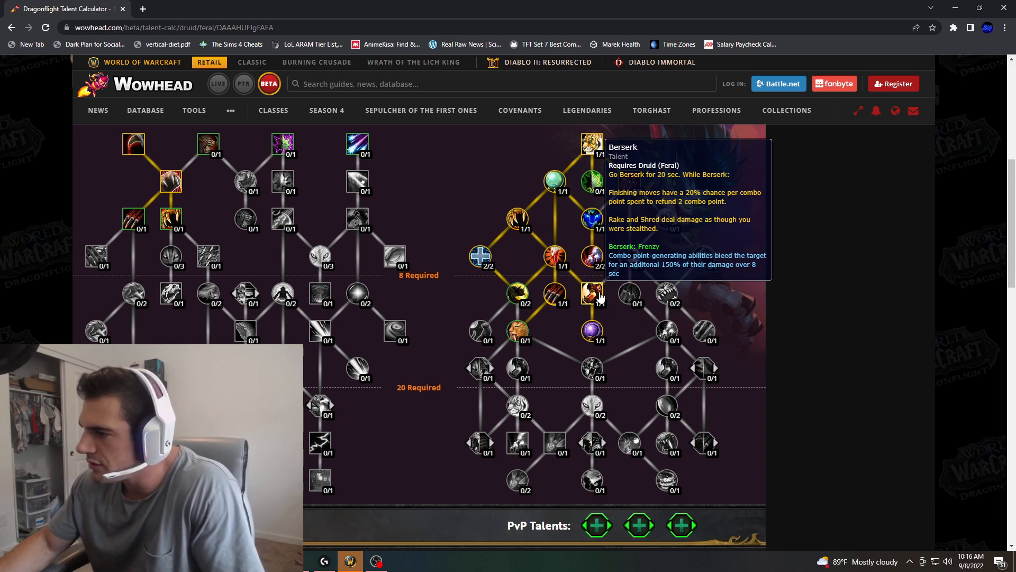
pyautogui.moveTo(591, 296)
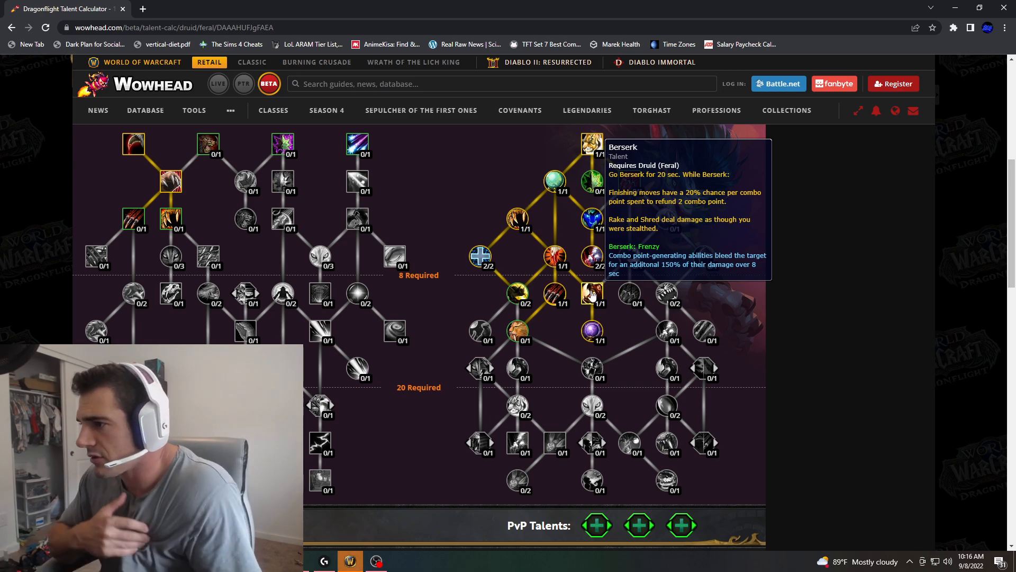
pyautogui.moveTo(516, 294)
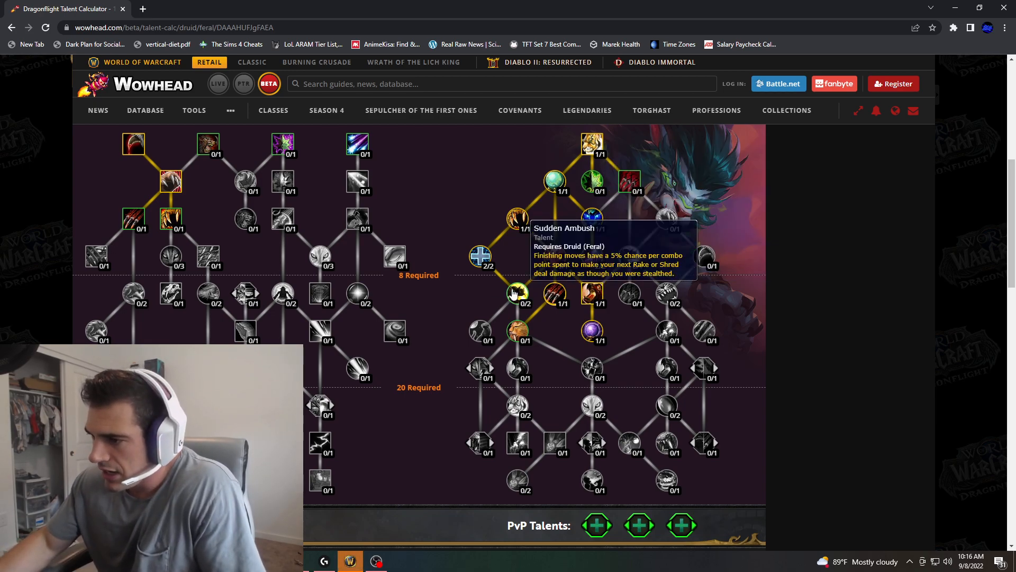
pyautogui.moveTo(704, 233)
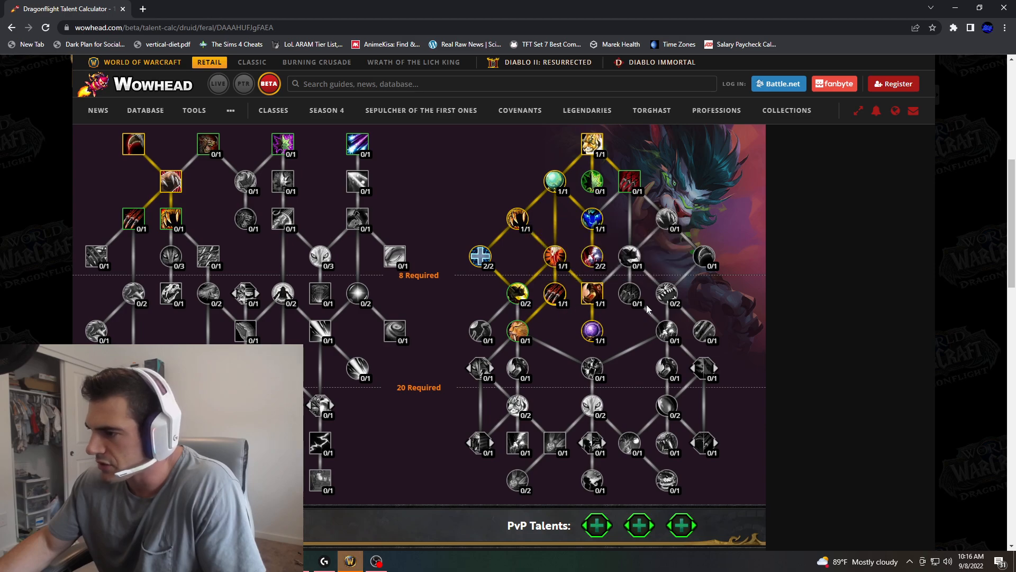
pyautogui.moveTo(646, 221)
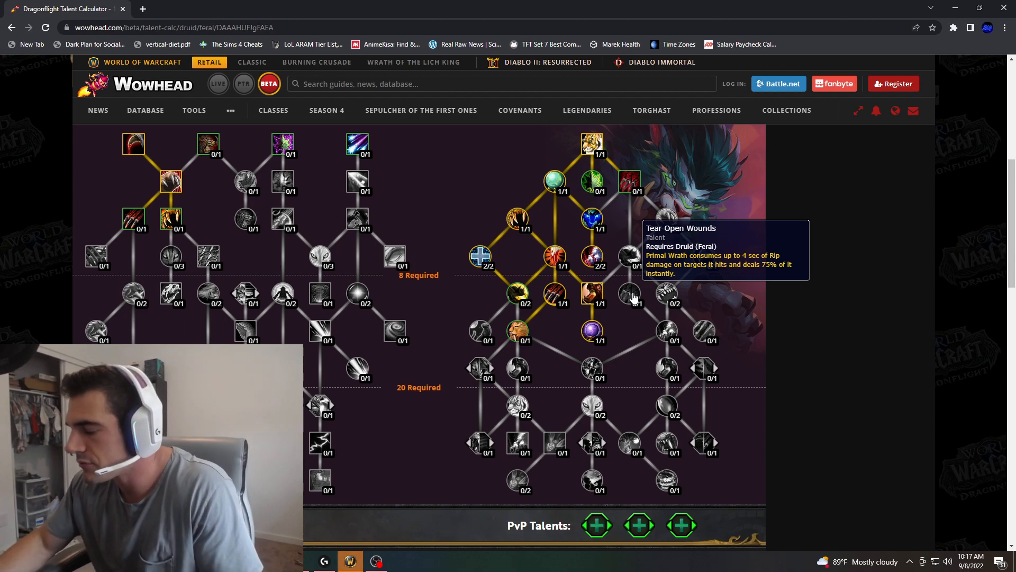
pyautogui.moveTo(665, 292)
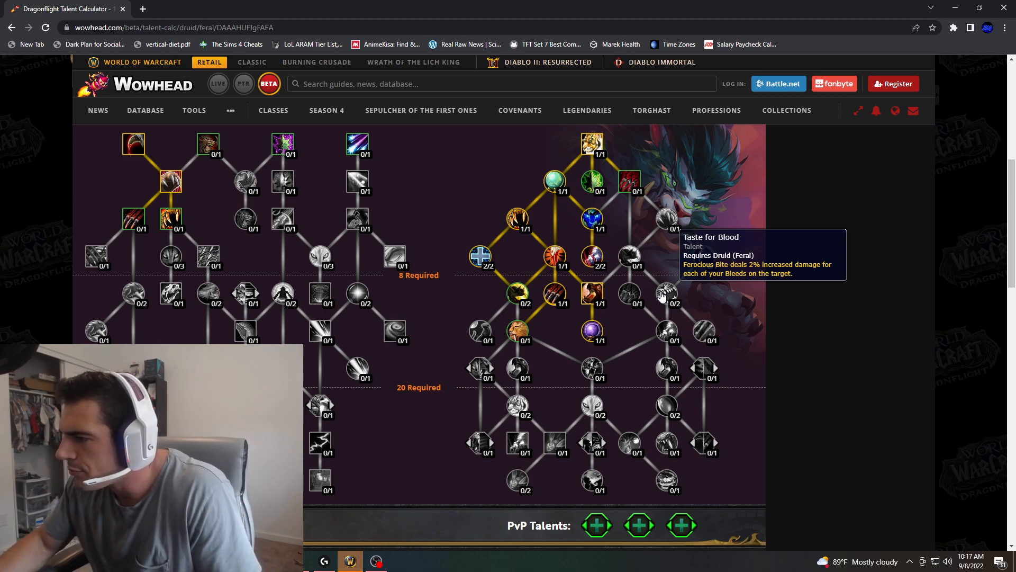
pyautogui.moveTo(670, 297)
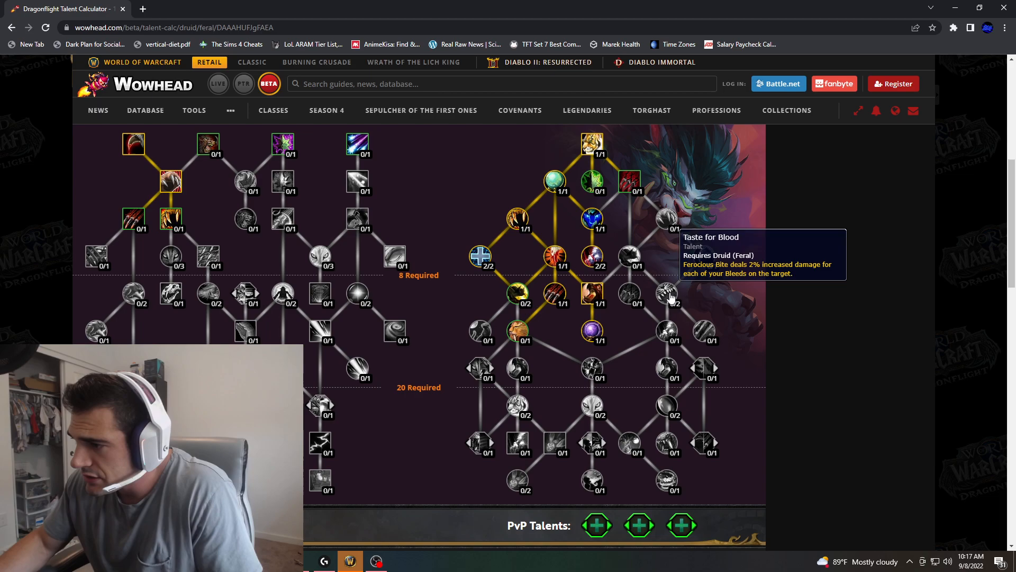
pyautogui.moveTo(612, 298)
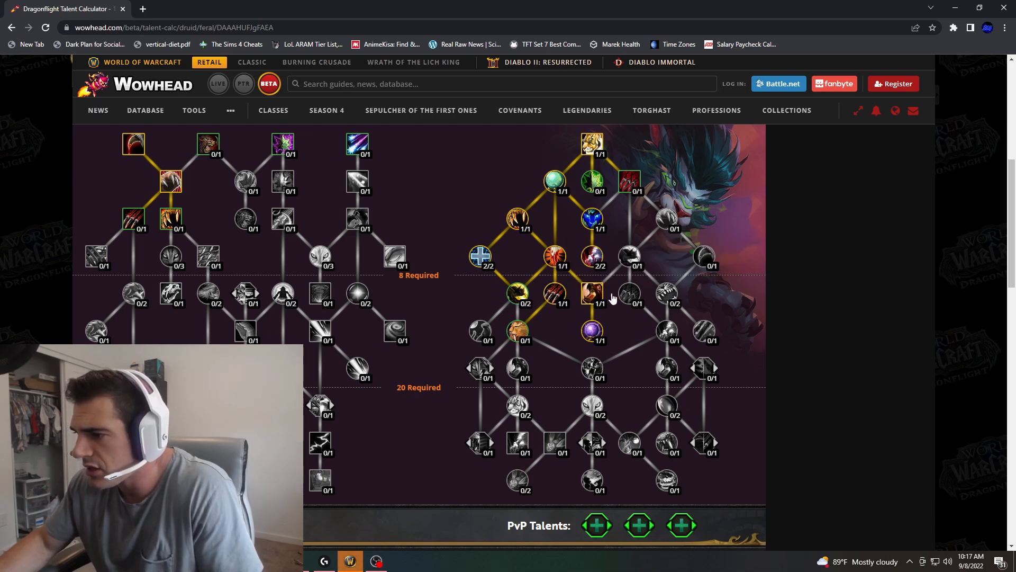
pyautogui.moveTo(705, 333)
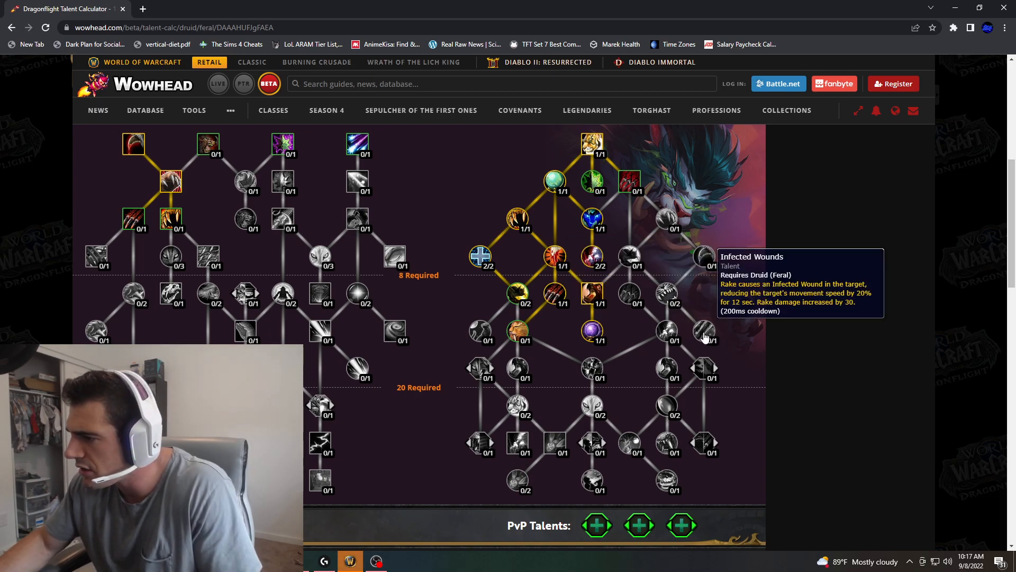
pyautogui.moveTo(668, 334)
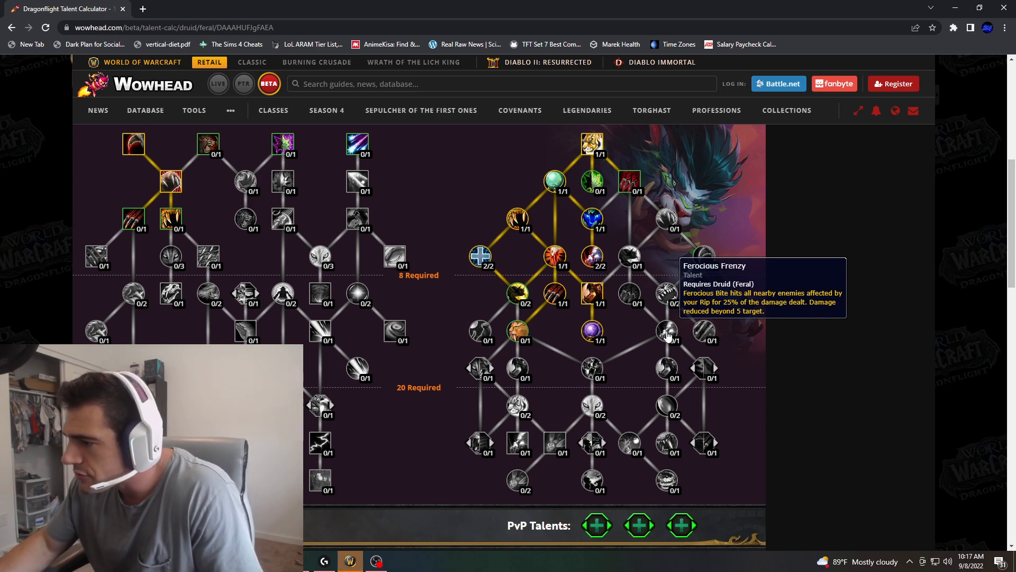
pyautogui.moveTo(628, 298)
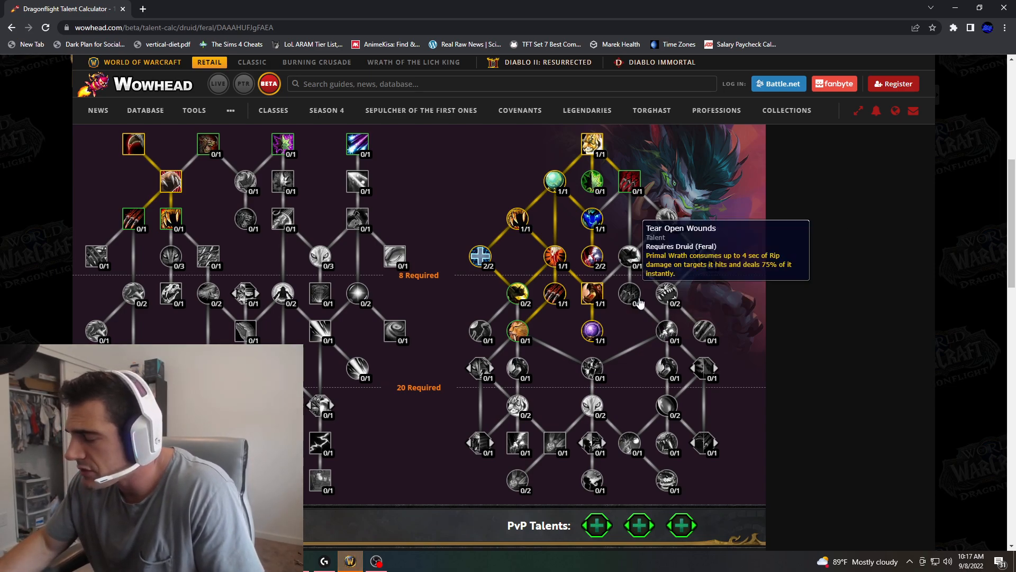
pyautogui.moveTo(632, 298)
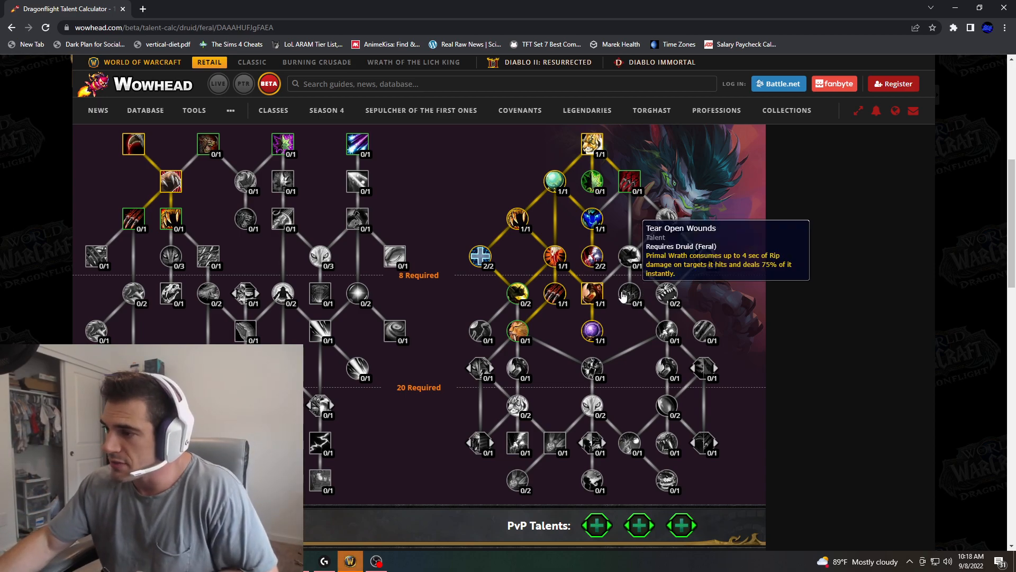
pyautogui.moveTo(666, 331)
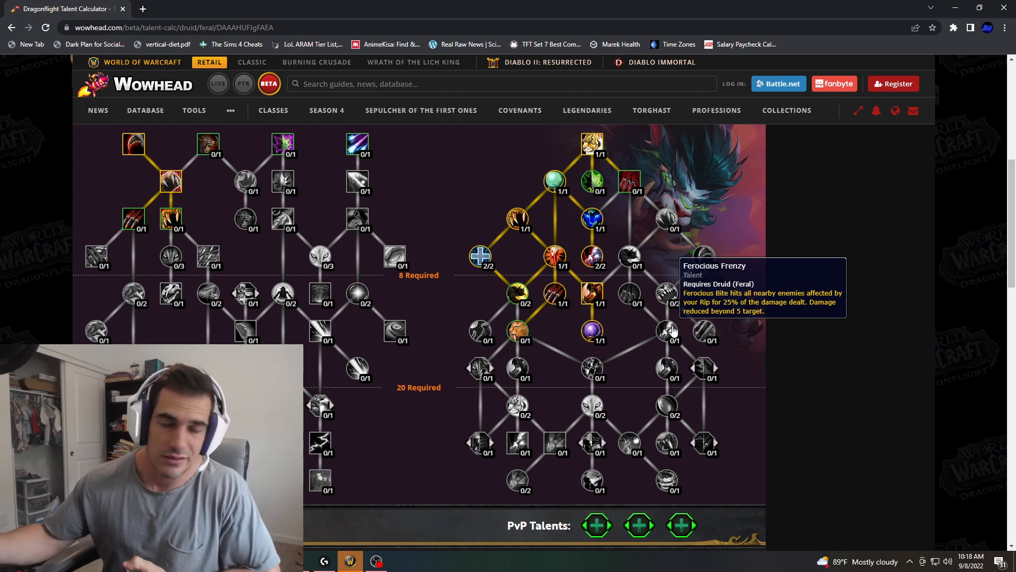
pyautogui.moveTo(666, 293)
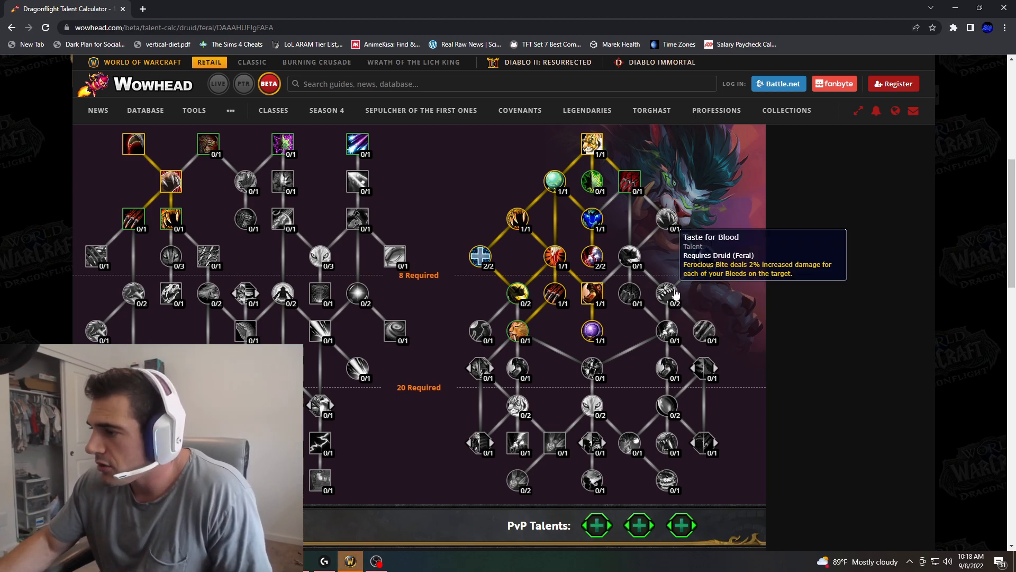
pyautogui.moveTo(681, 285)
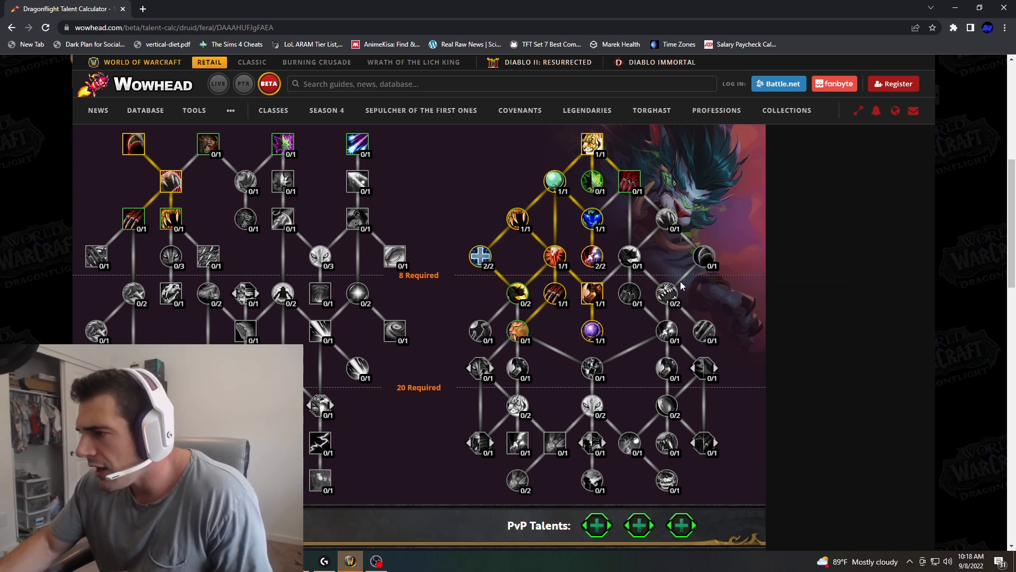
pyautogui.moveTo(628, 181)
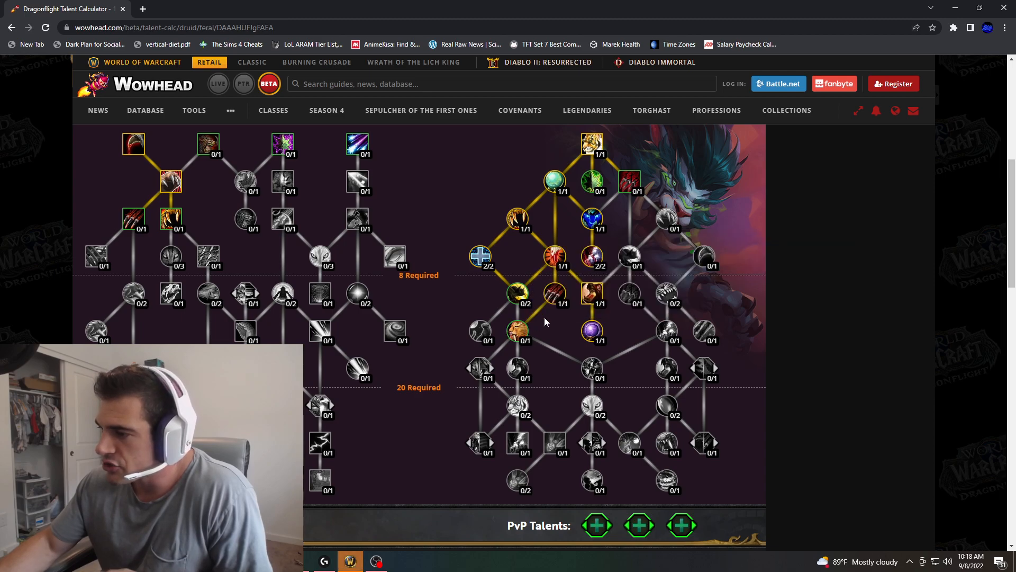
pyautogui.moveTo(666, 338)
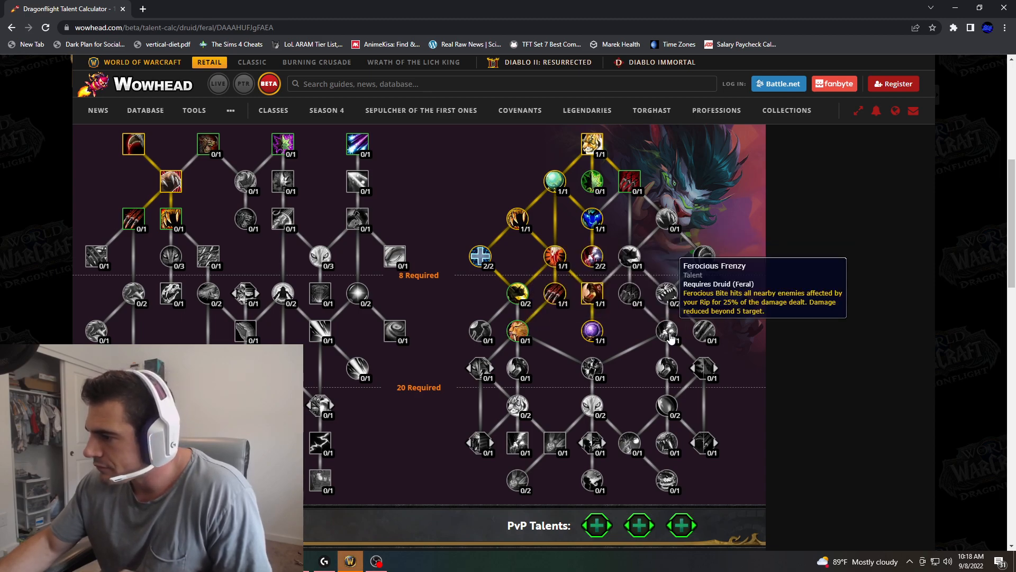
pyautogui.moveTo(638, 295)
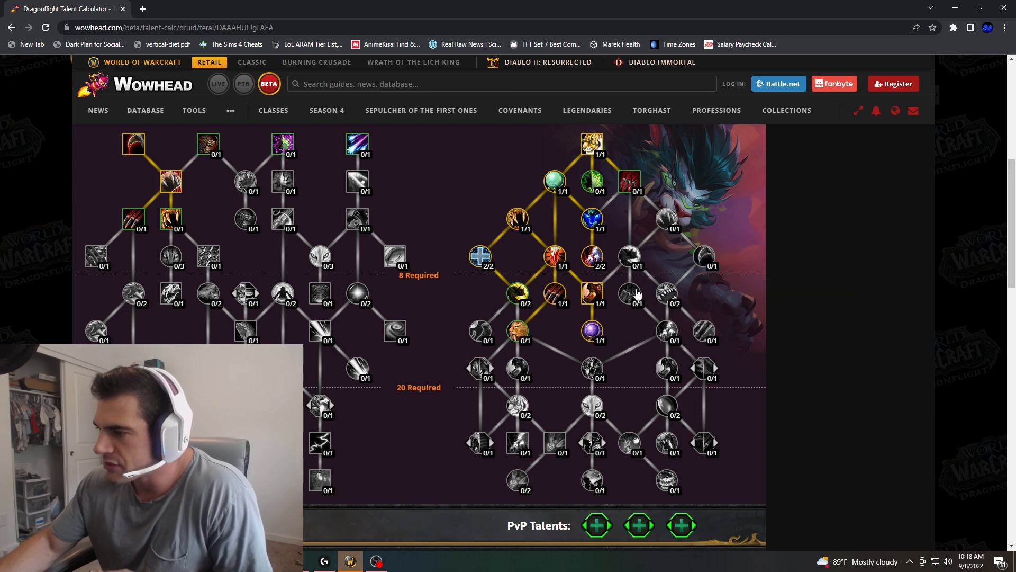
pyautogui.moveTo(631, 294)
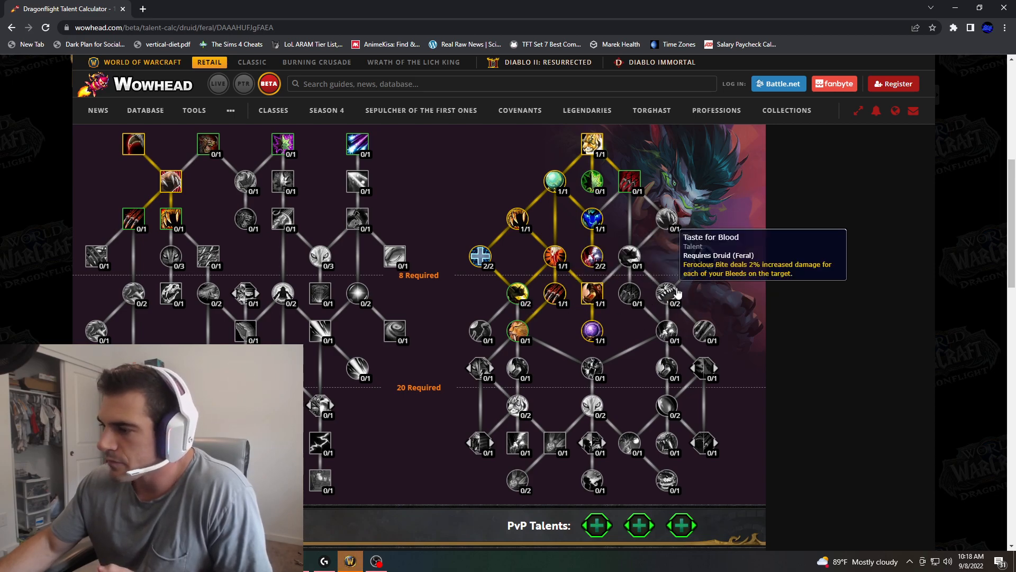
pyautogui.moveTo(687, 253)
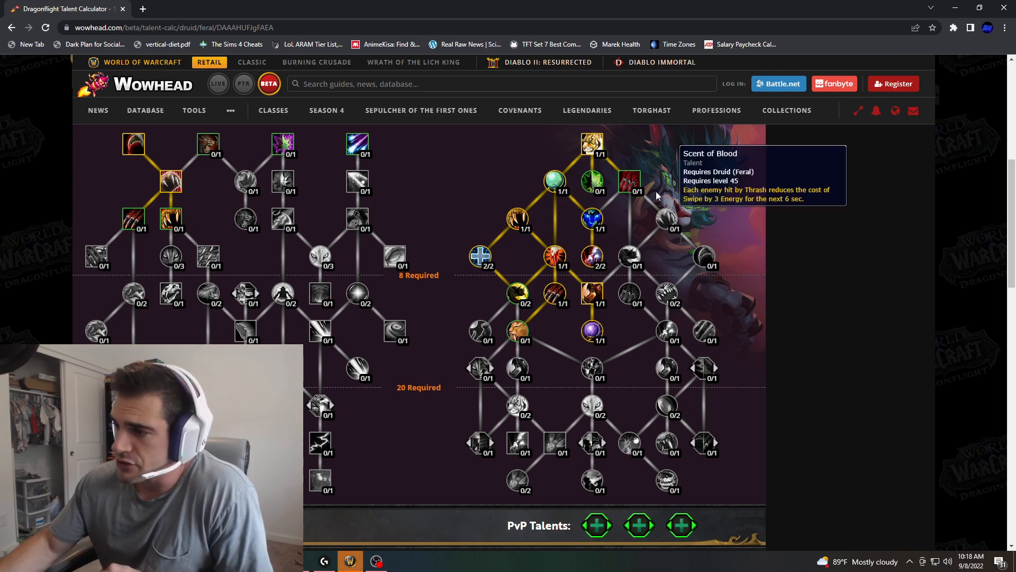
pyautogui.moveTo(667, 291)
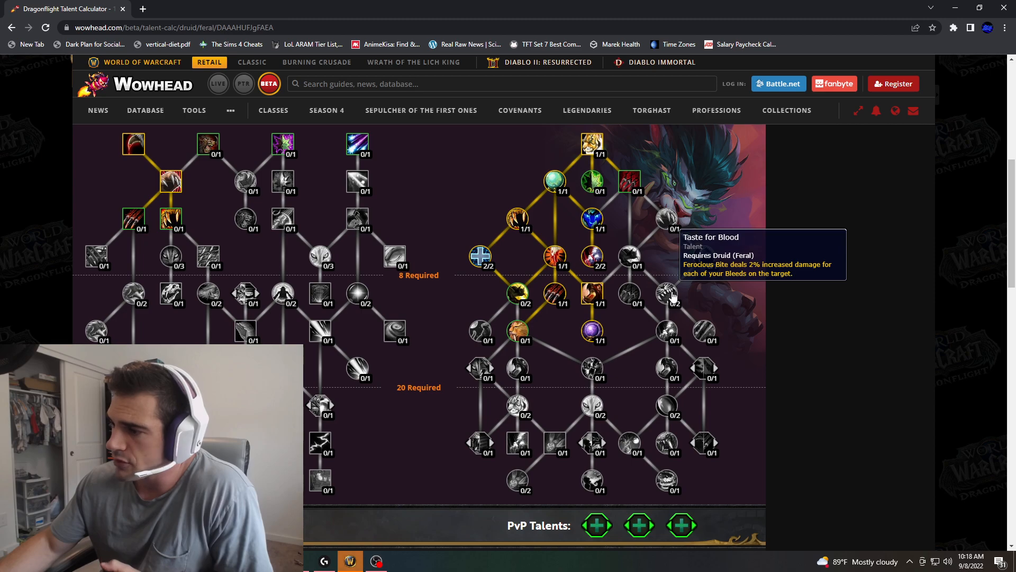
pyautogui.moveTo(516, 331)
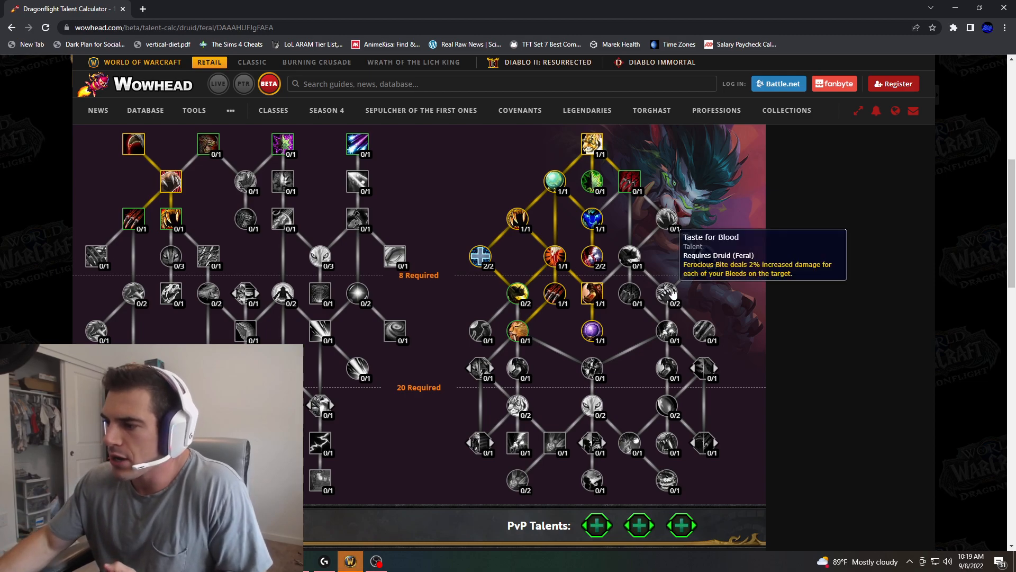
pyautogui.moveTo(528, 350)
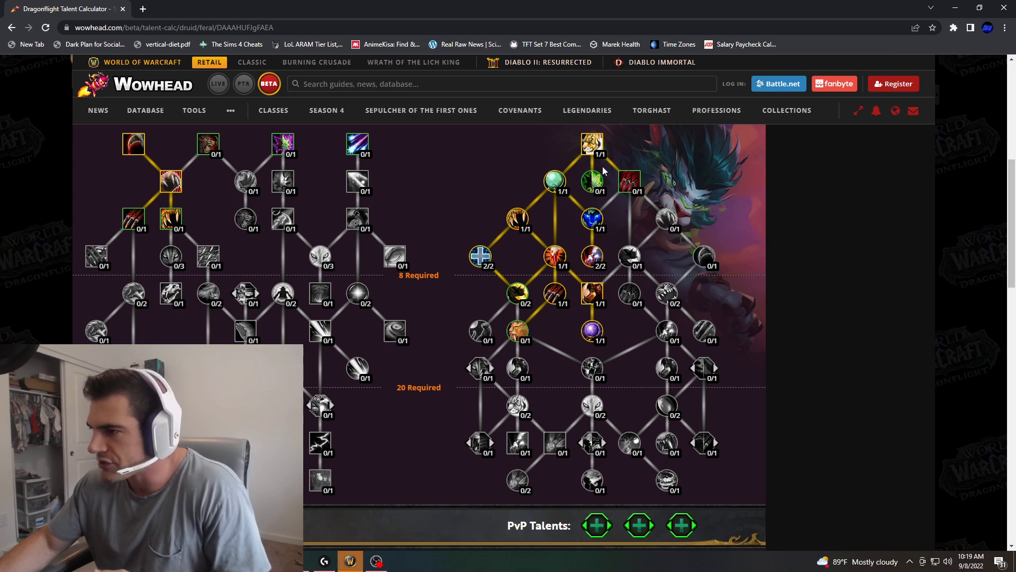
pyautogui.moveTo(628, 181)
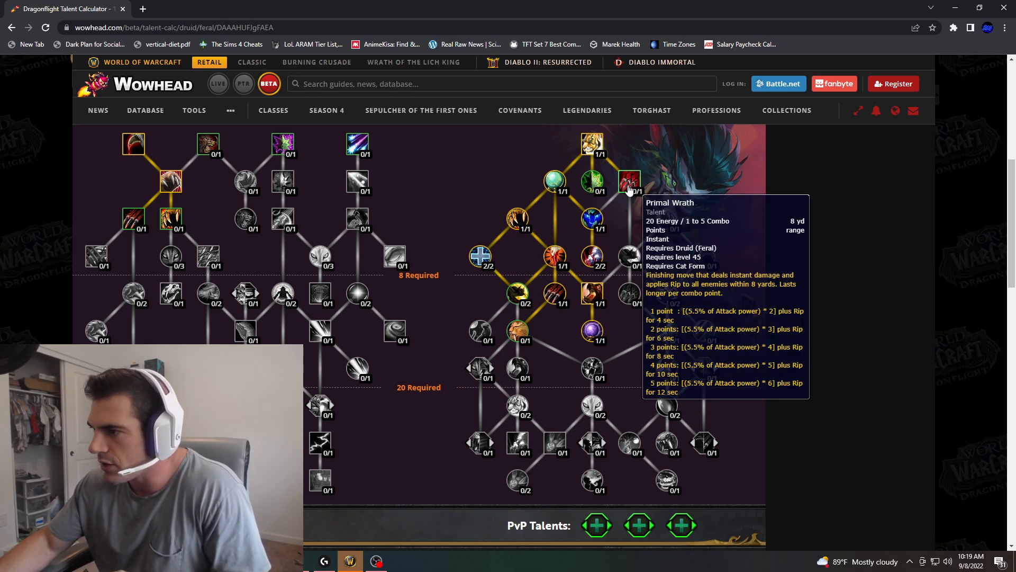
pyautogui.moveTo(628, 256)
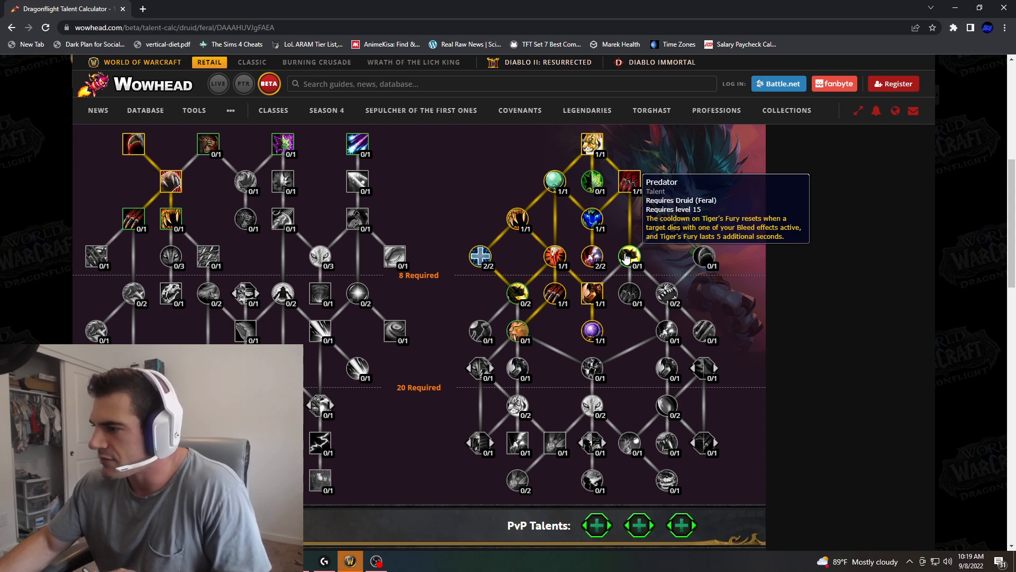
pyautogui.click(629, 258)
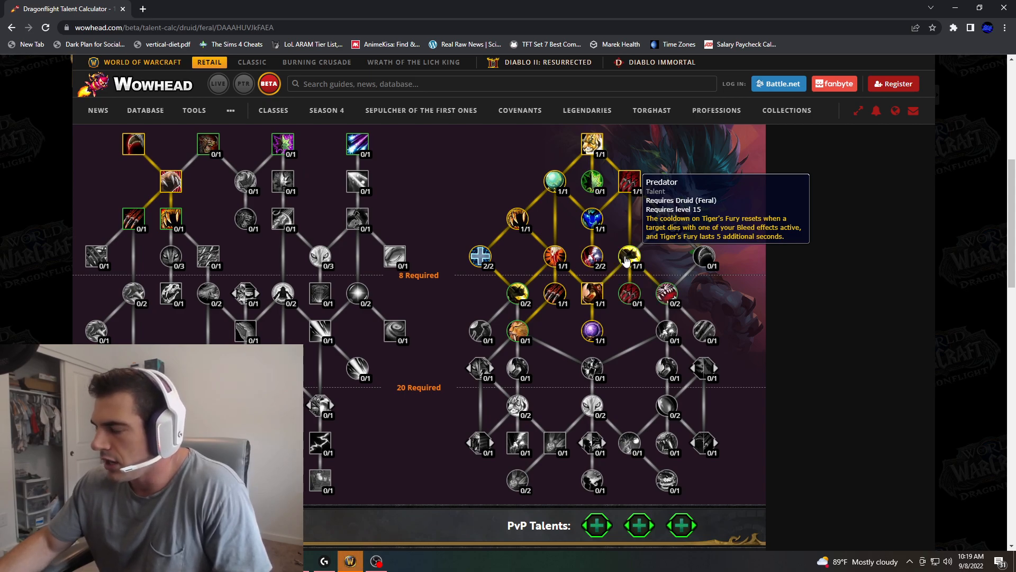
pyautogui.moveTo(632, 243)
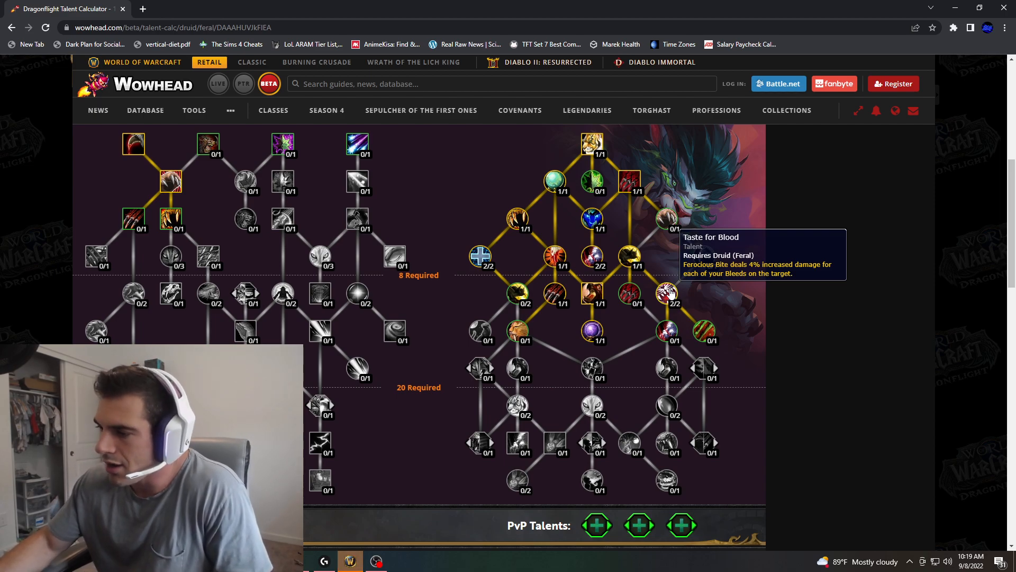
# Step: Scroll down the Feral tree toward the lower talents
pyautogui.scroll(-3)
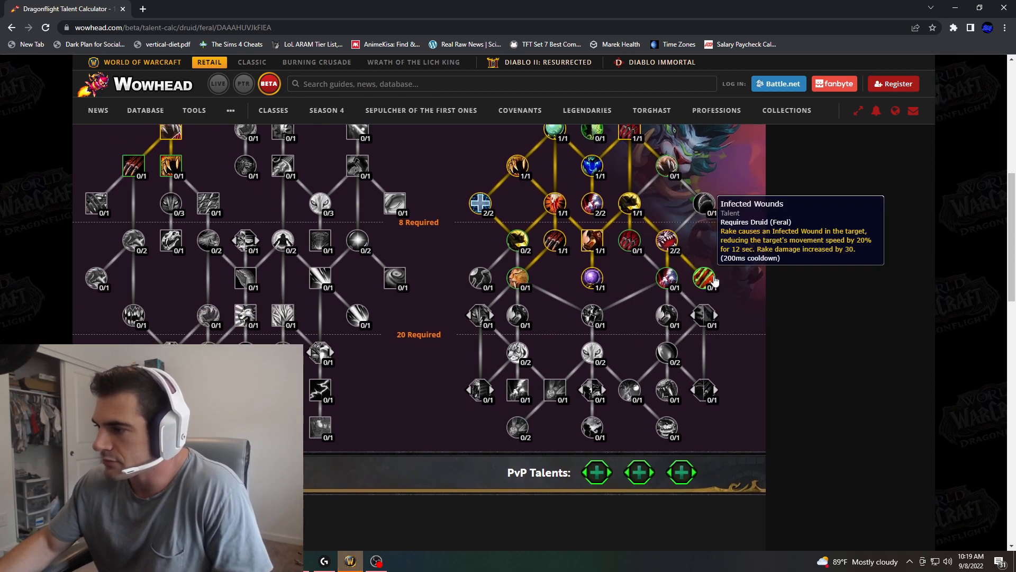
pyautogui.moveTo(658, 300)
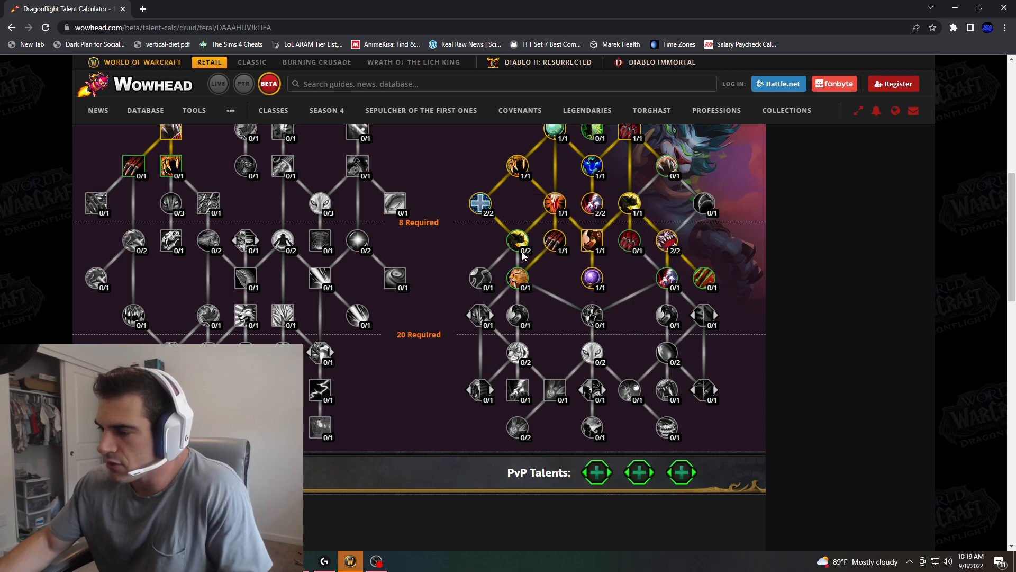
pyautogui.moveTo(557, 272)
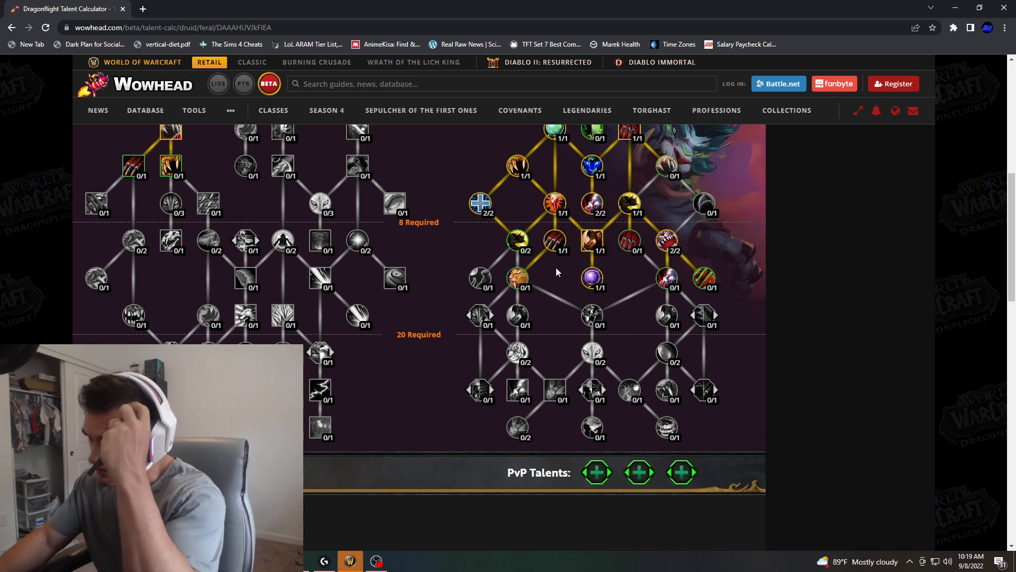
pyautogui.scroll(-3)
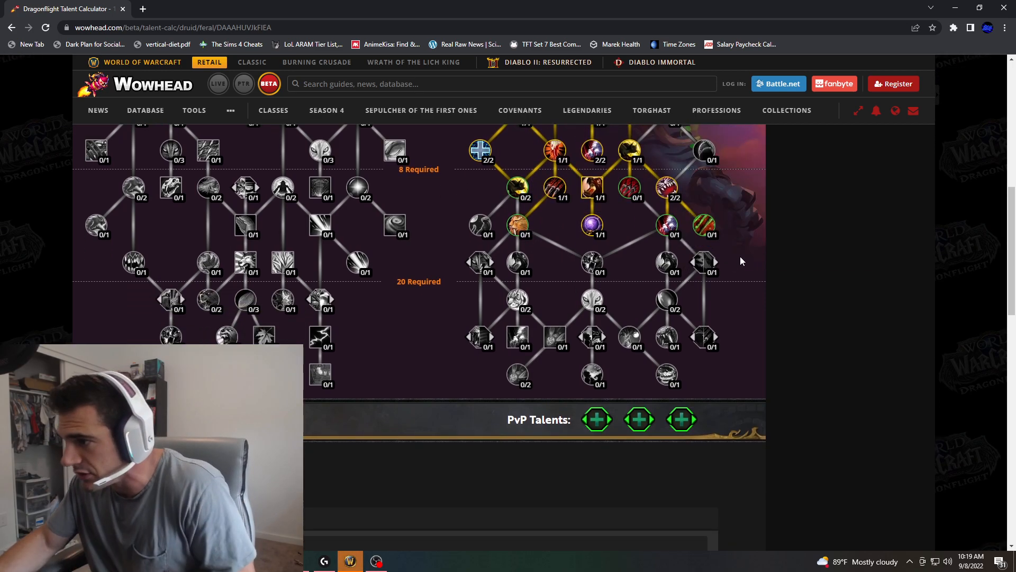
pyautogui.moveTo(703, 262)
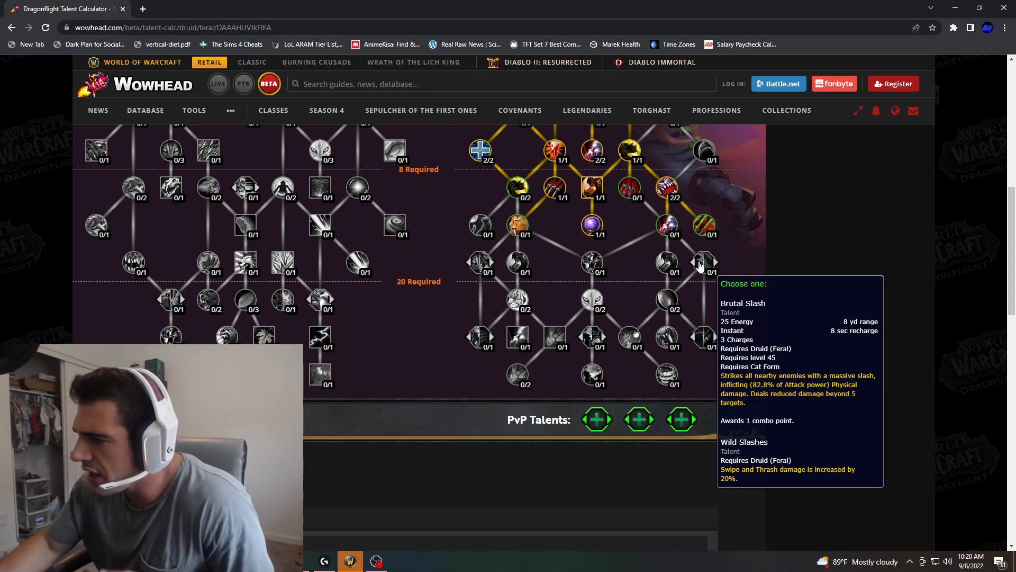
pyautogui.moveTo(692, 246)
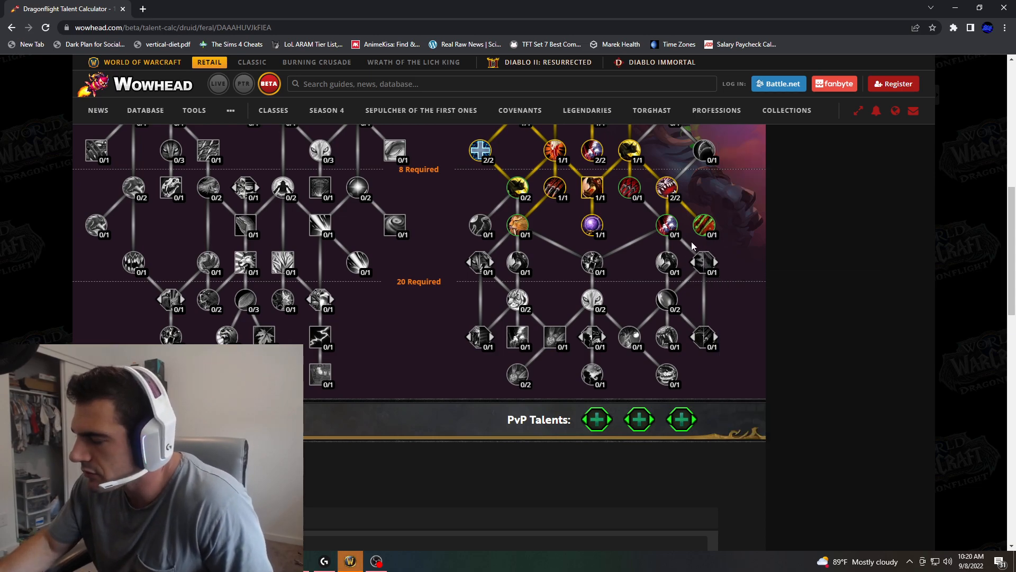
pyautogui.moveTo(703, 262)
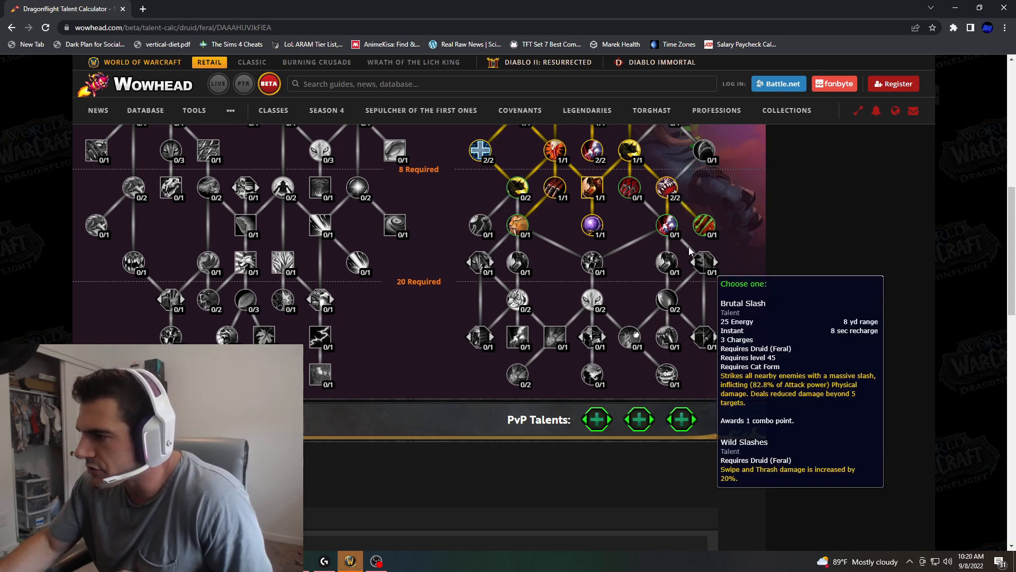
pyautogui.moveTo(690, 248)
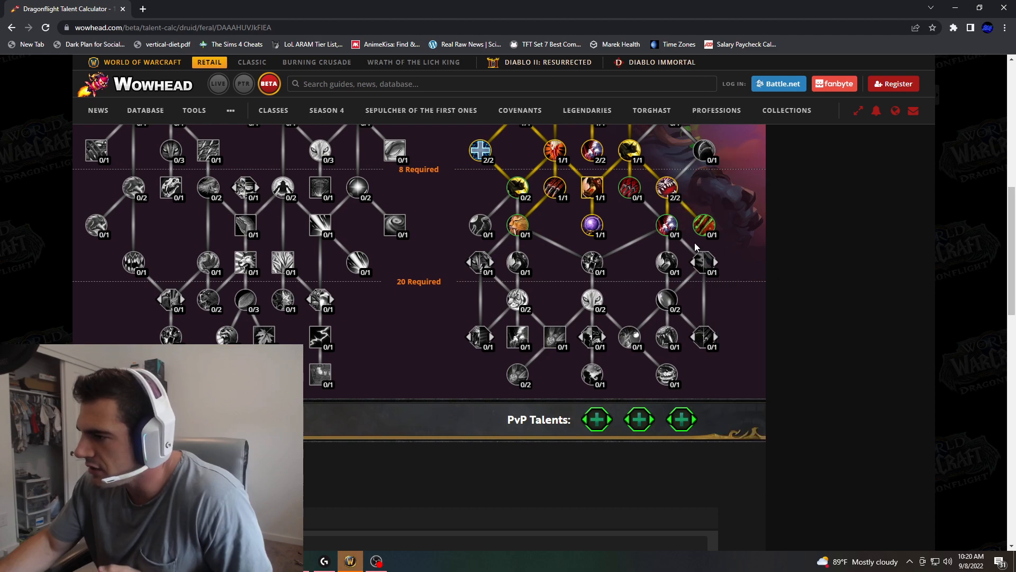
pyautogui.moveTo(666, 226)
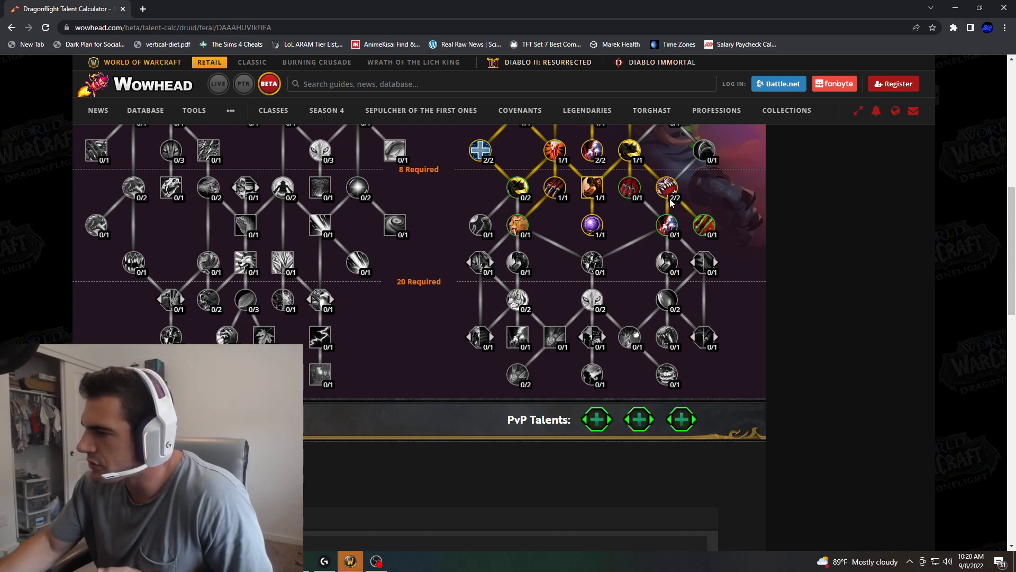
pyautogui.moveTo(706, 262)
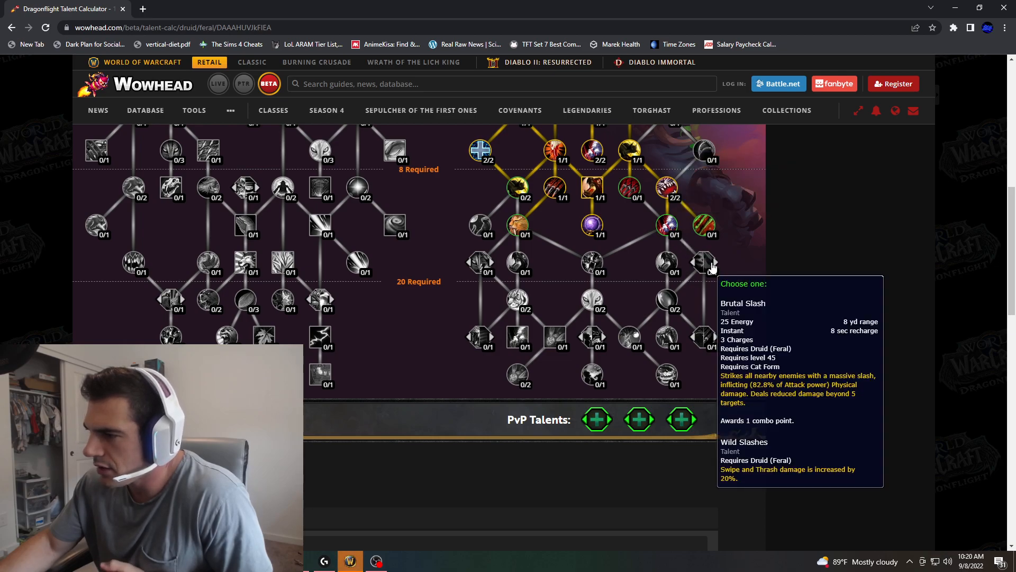
pyautogui.moveTo(713, 306)
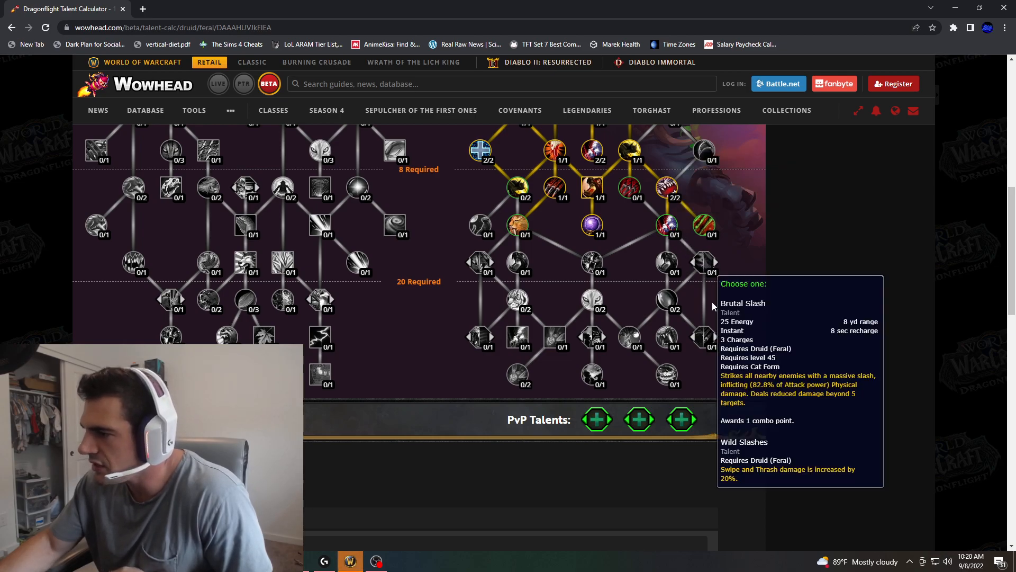
pyautogui.moveTo(666, 262)
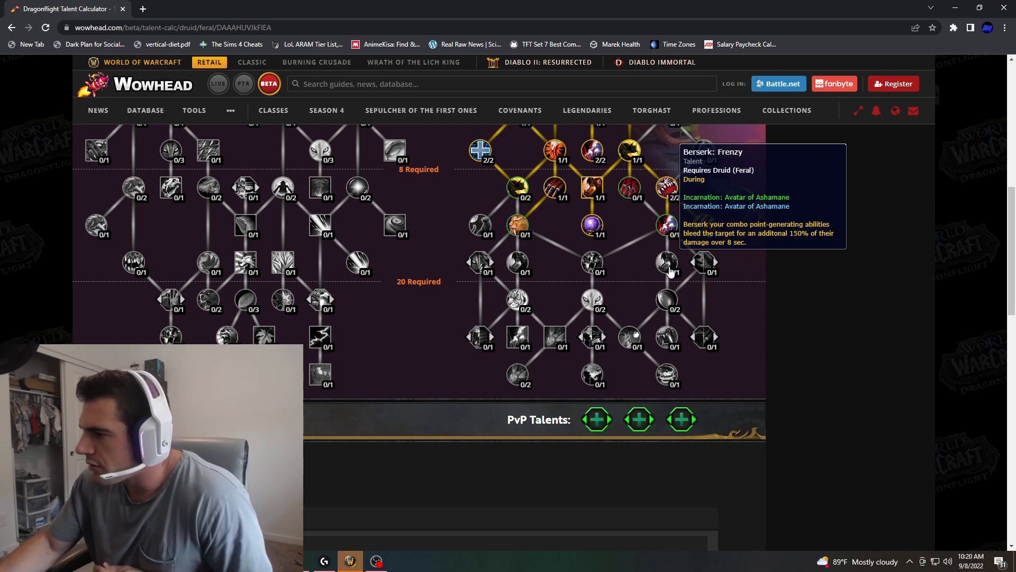
pyautogui.moveTo(667, 226)
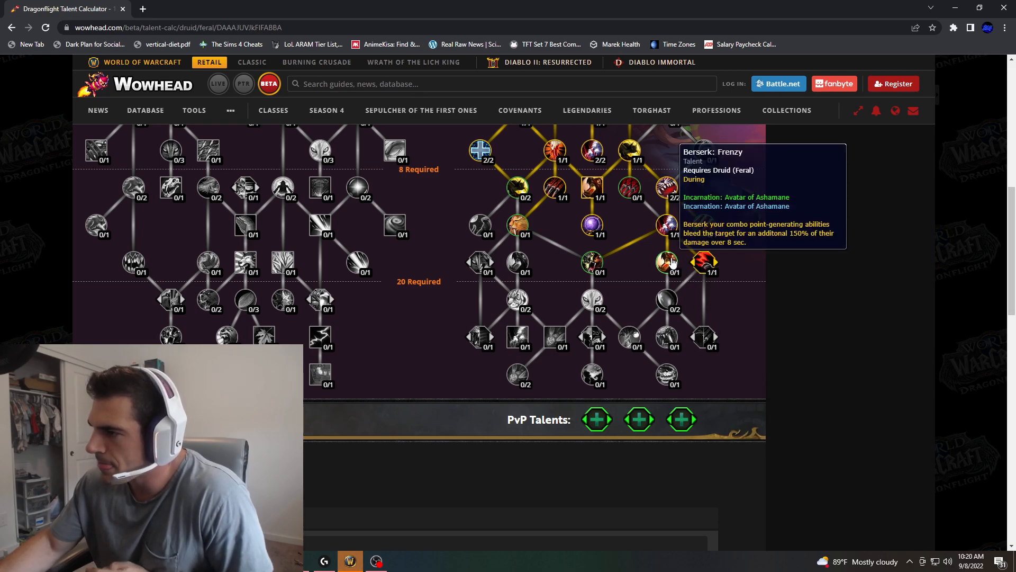
pyautogui.moveTo(637, 265)
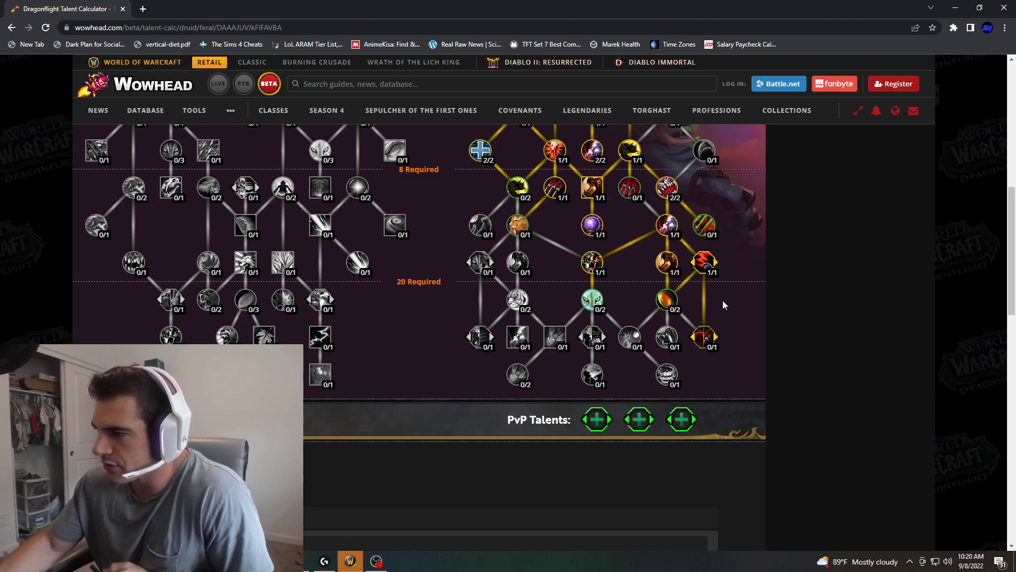
pyautogui.moveTo(516, 266)
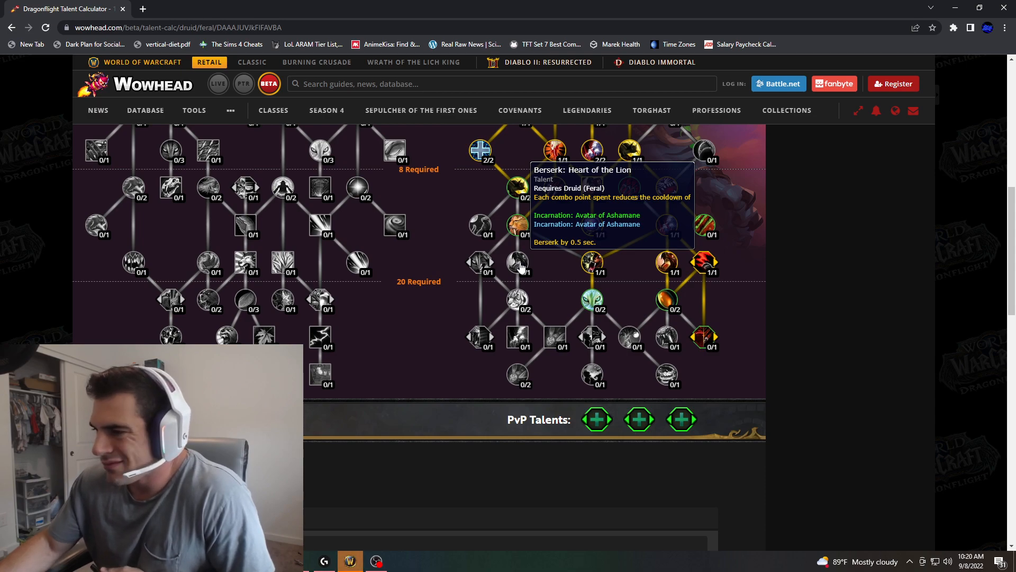
pyautogui.moveTo(479, 263)
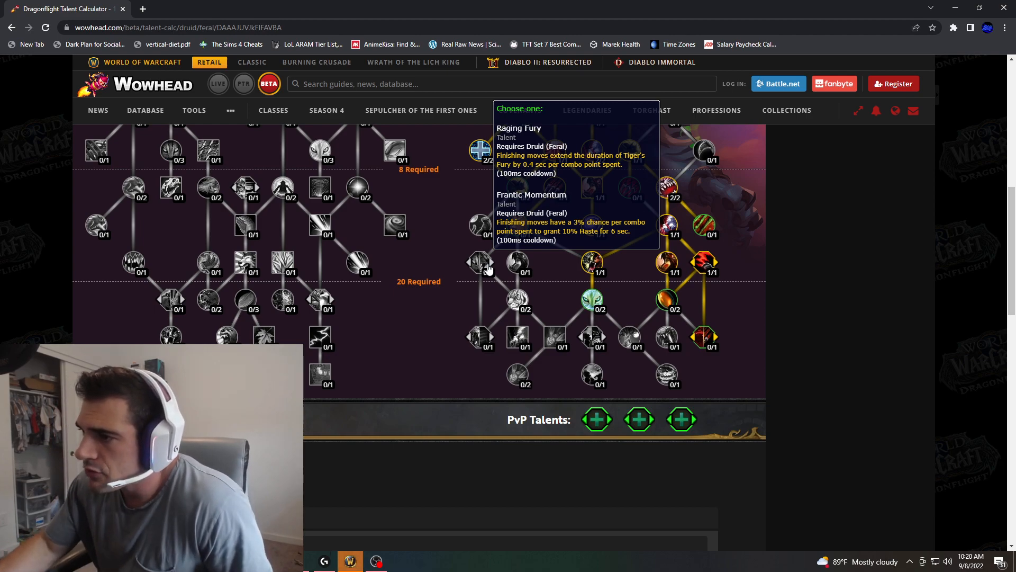
pyautogui.moveTo(485, 266)
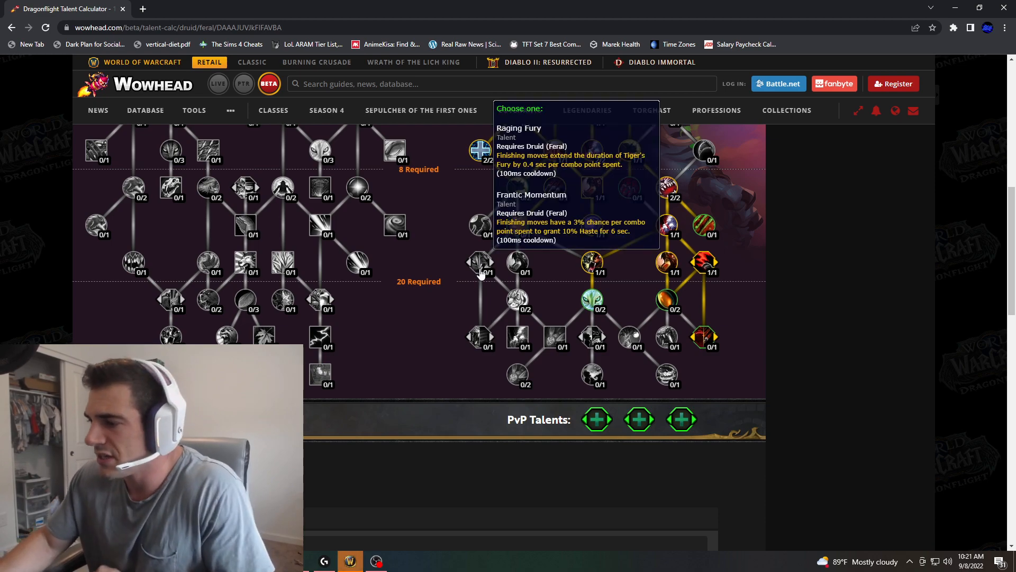
pyautogui.moveTo(481, 266)
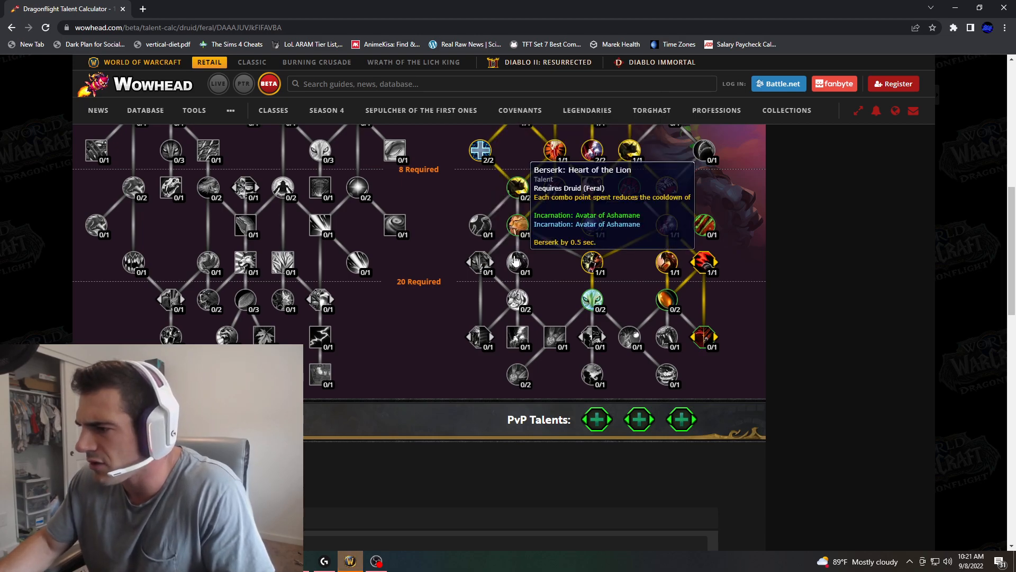
pyautogui.moveTo(519, 271)
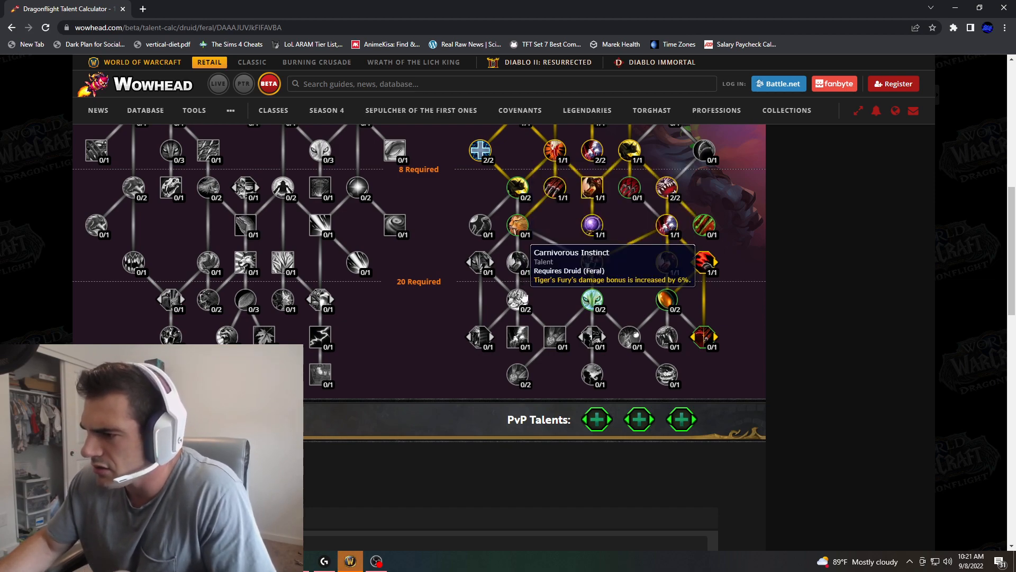
pyautogui.moveTo(522, 303)
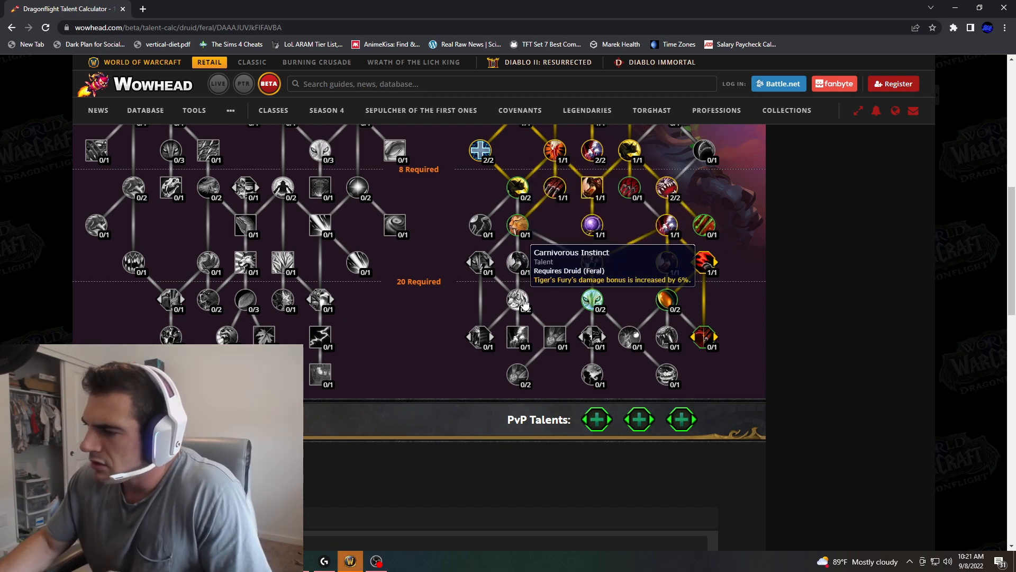
pyautogui.moveTo(518, 303)
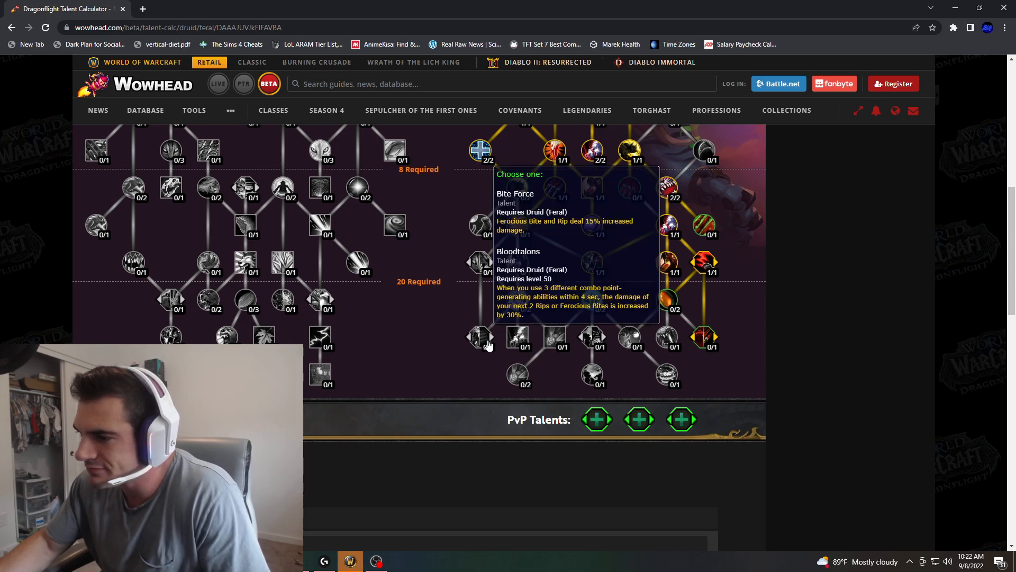
pyautogui.moveTo(512, 253)
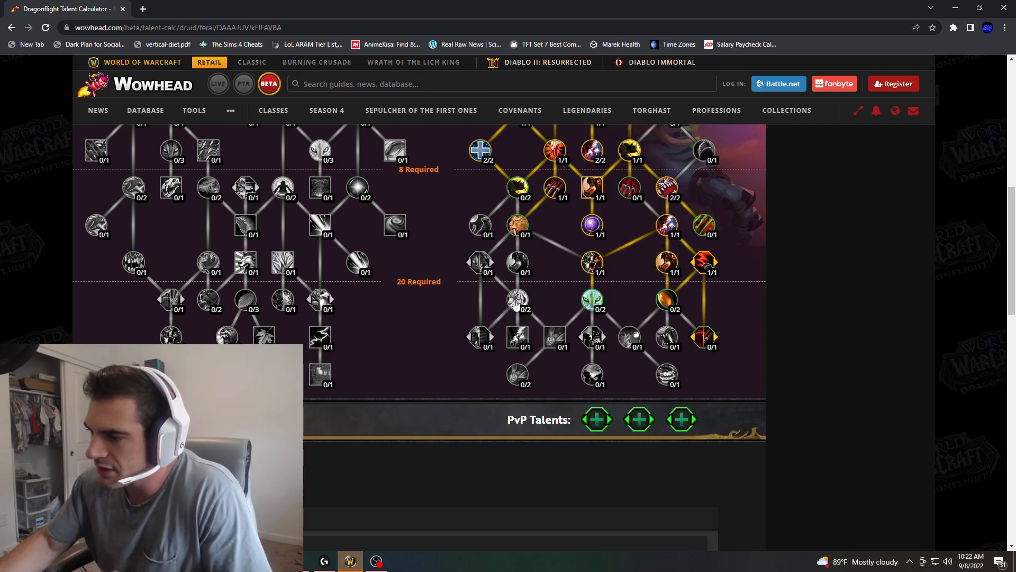
pyautogui.moveTo(480, 337)
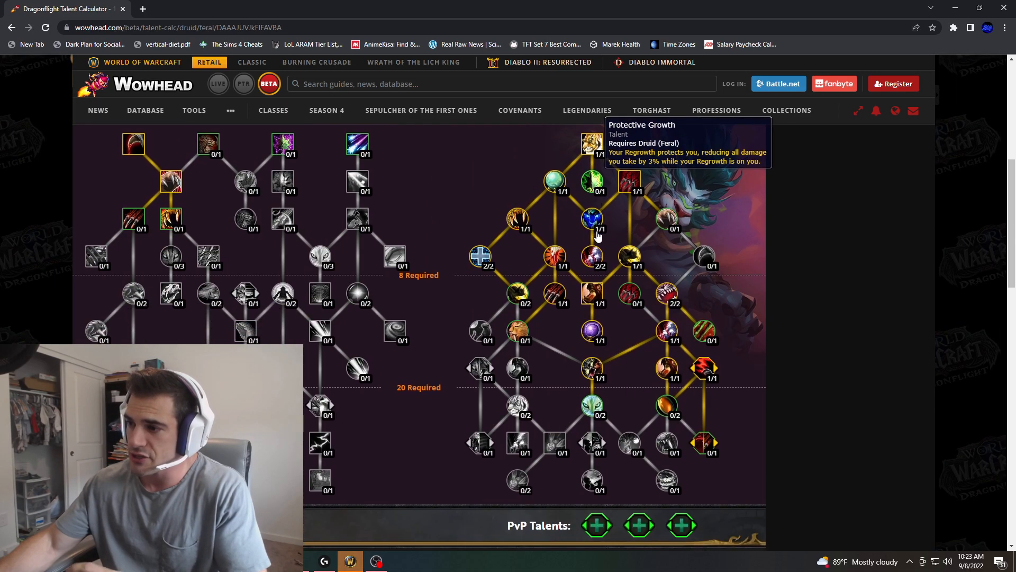
pyautogui.moveTo(595, 186)
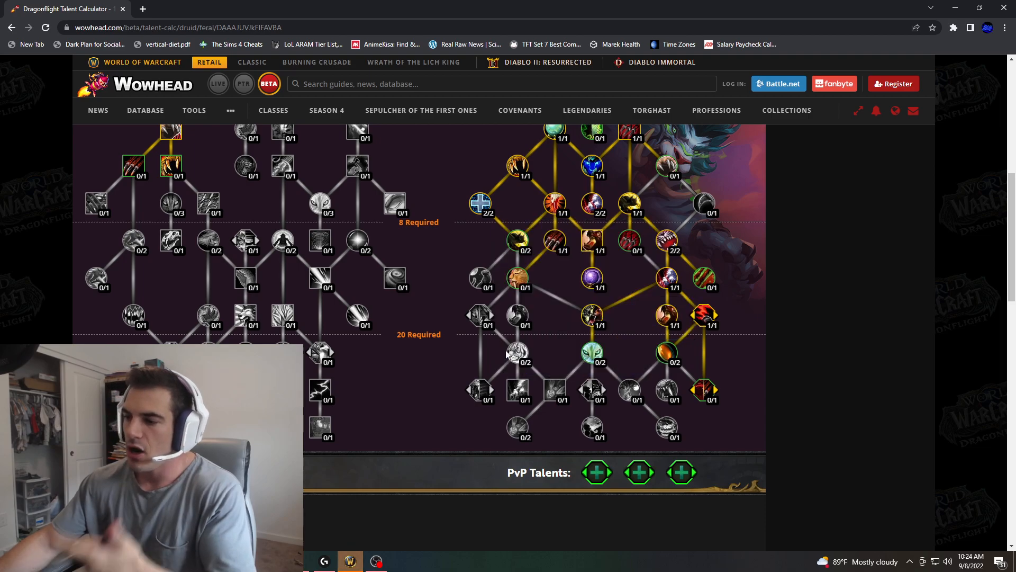
pyautogui.moveTo(530, 365)
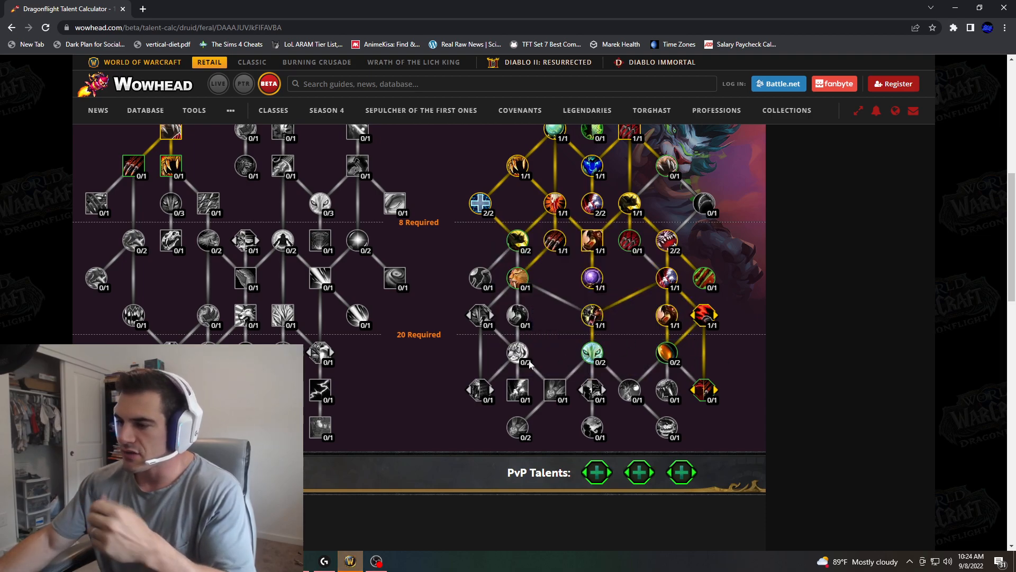
pyautogui.moveTo(475, 348)
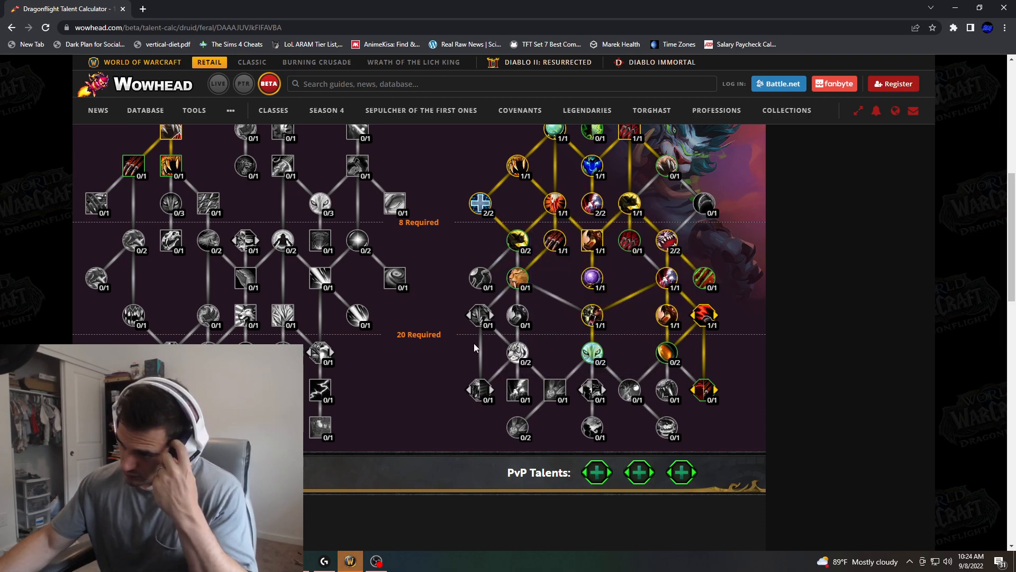
pyautogui.moveTo(528, 271)
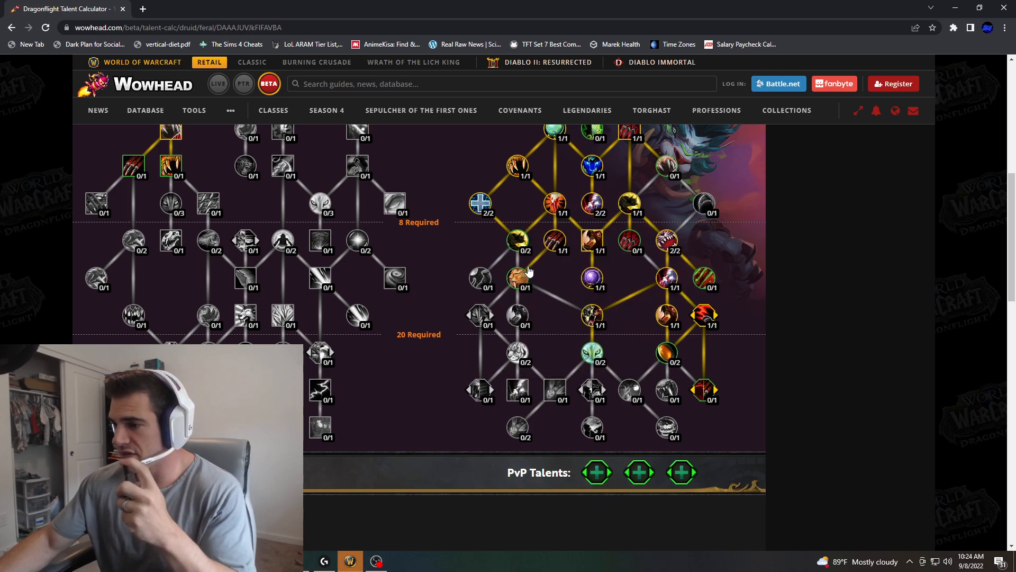
pyautogui.scroll(-3)
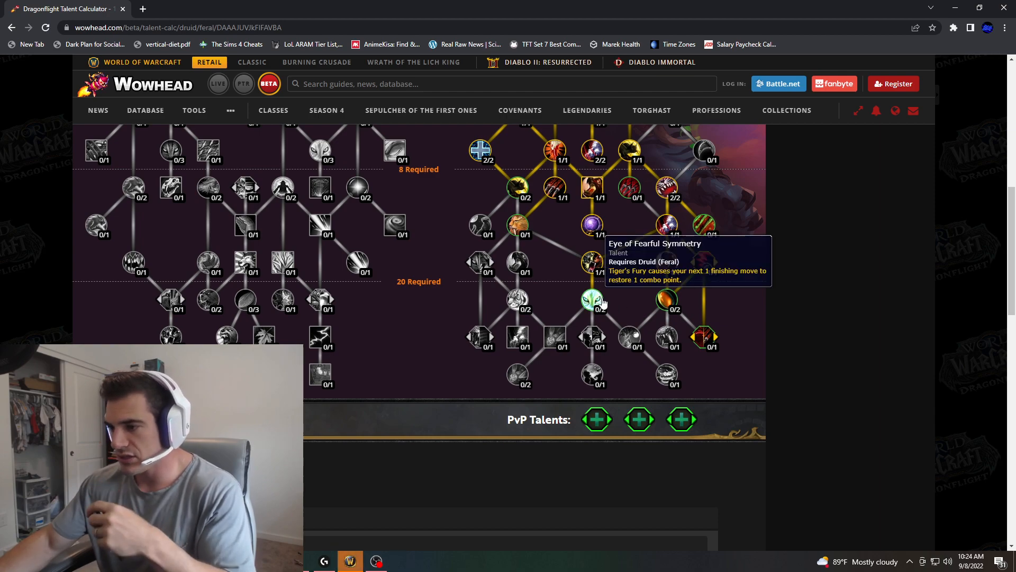
pyautogui.moveTo(666, 303)
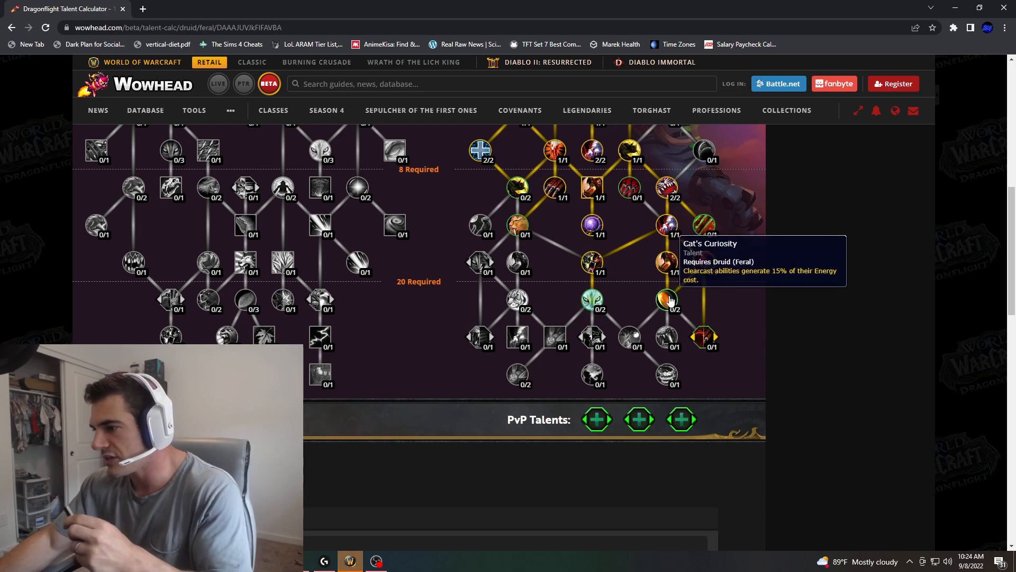
pyautogui.moveTo(704, 338)
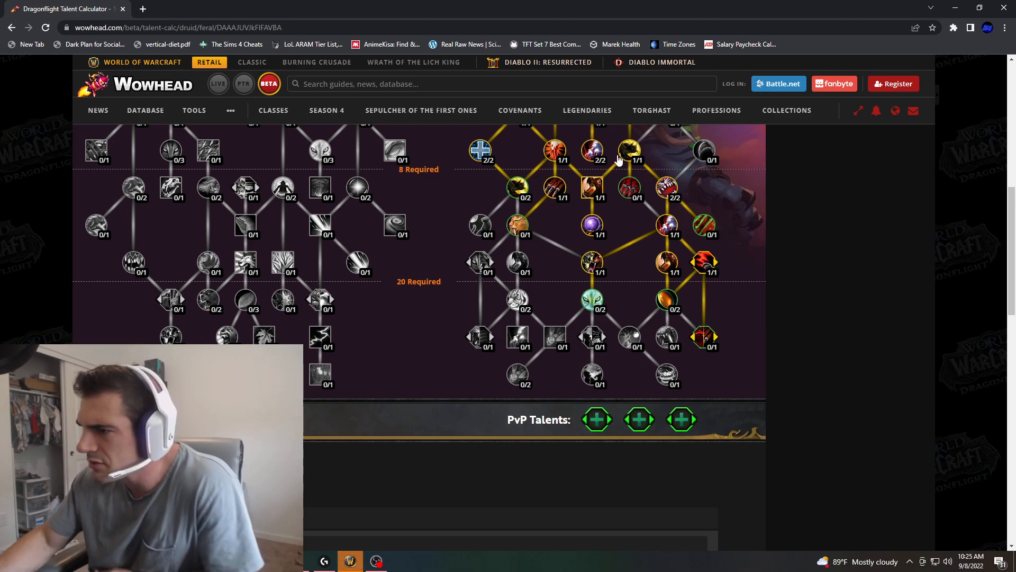
pyautogui.moveTo(554, 153)
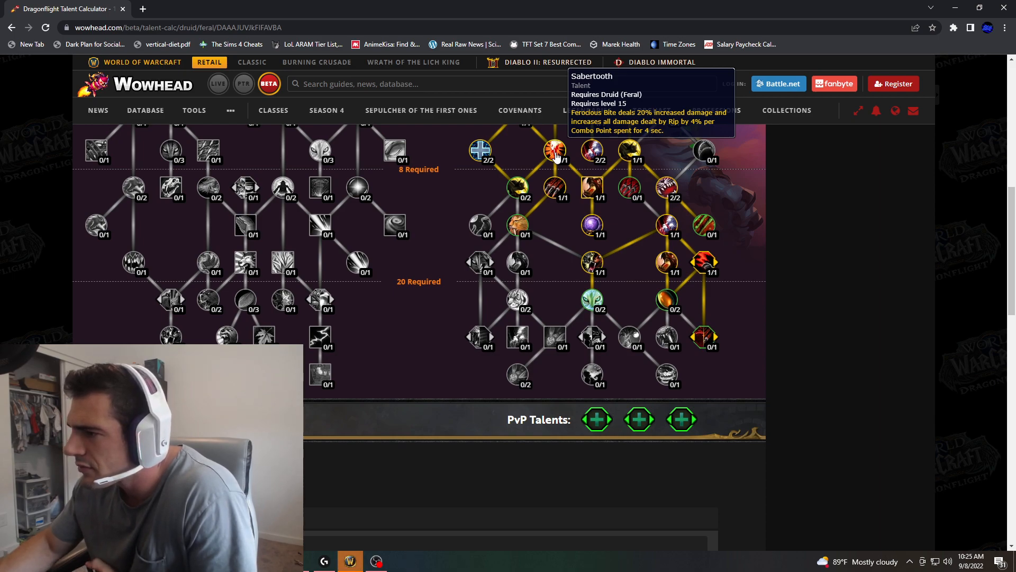
pyautogui.moveTo(704, 336)
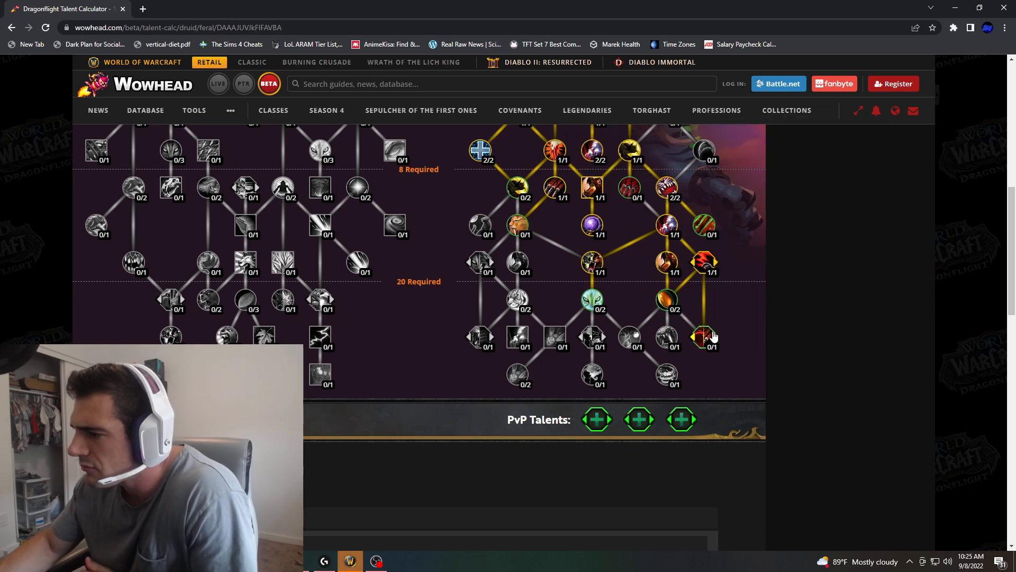
pyautogui.scroll(3)
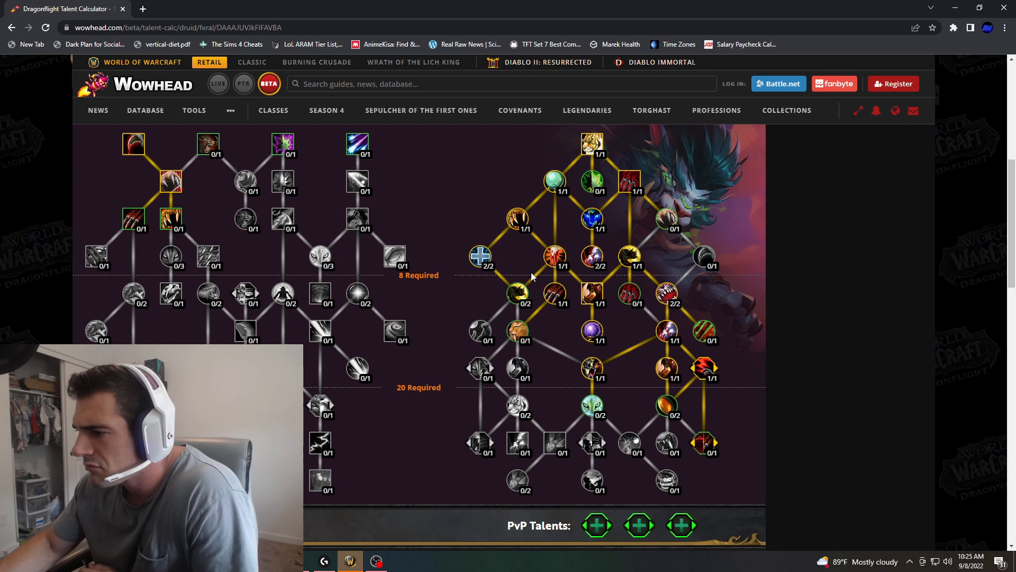
pyautogui.moveTo(517, 330)
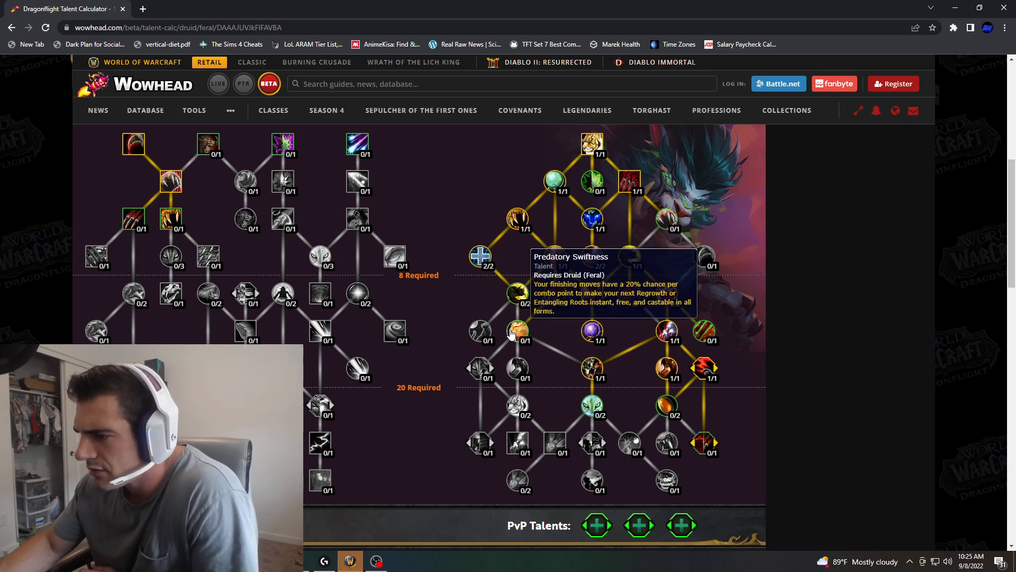
pyautogui.moveTo(665, 293)
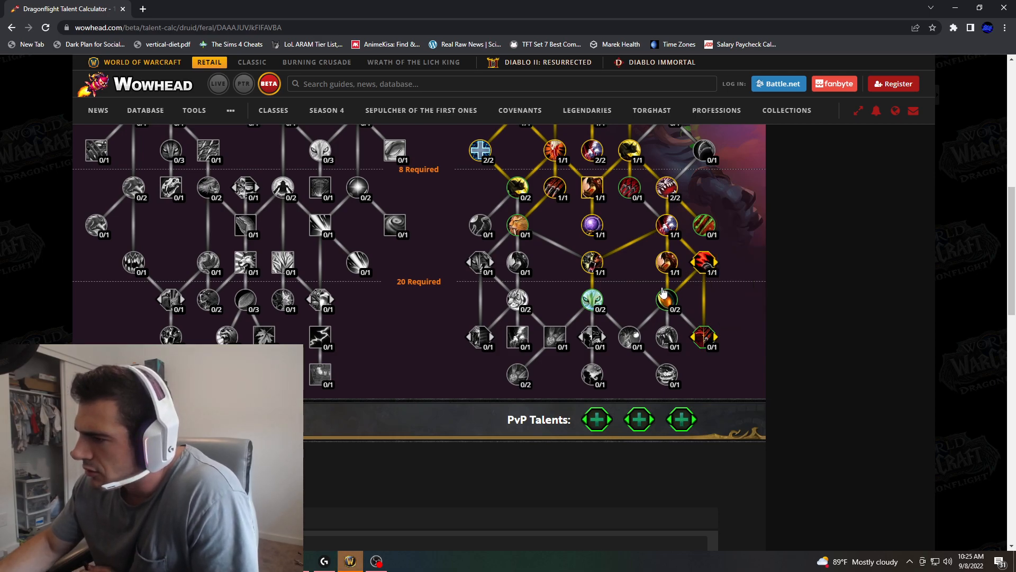
pyautogui.moveTo(705, 337)
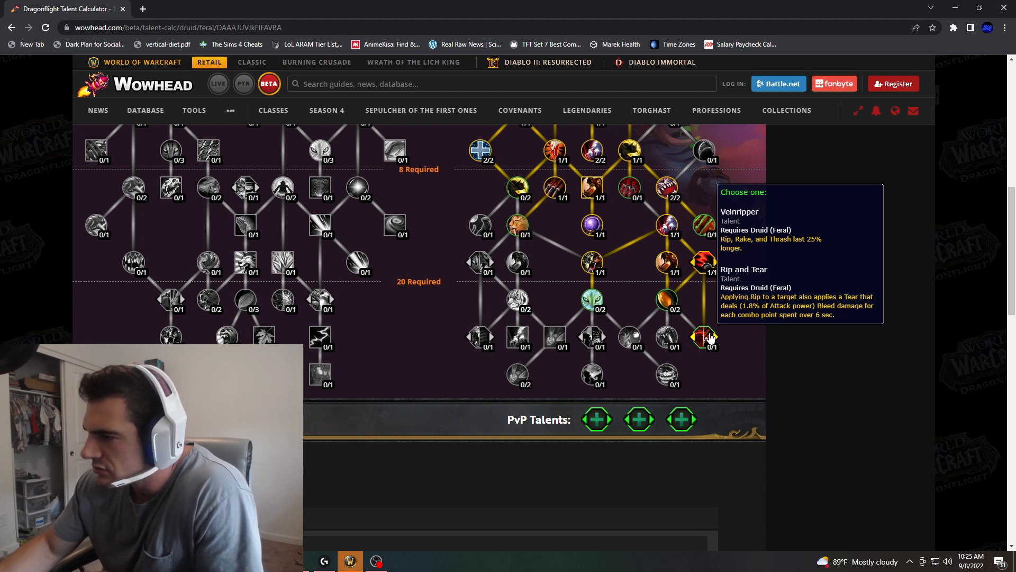
pyautogui.click(703, 335)
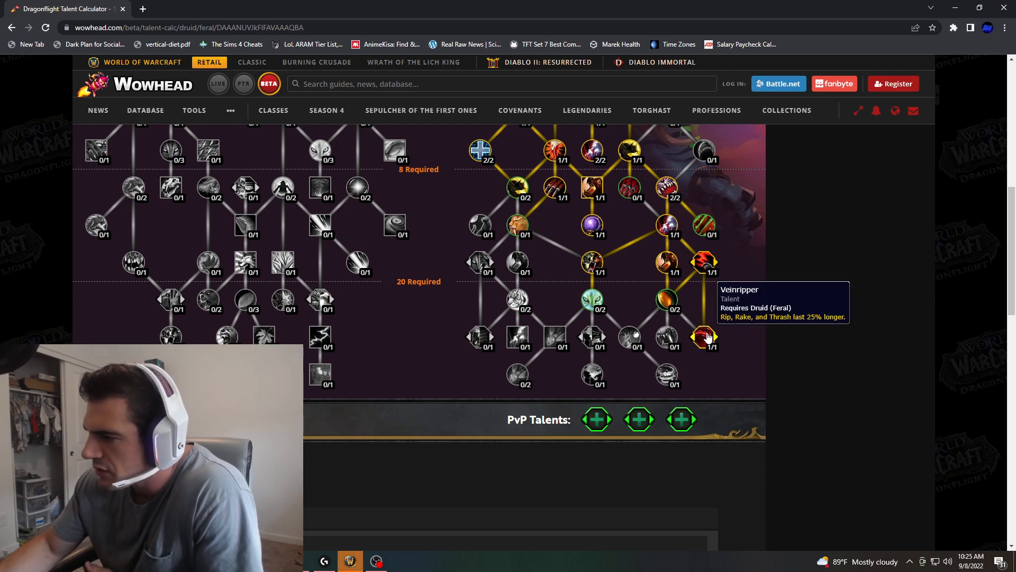
# Step: Take Veinripper on the bottom-right choice node after comparing it with Rip and Tear
pyautogui.click(704, 337)
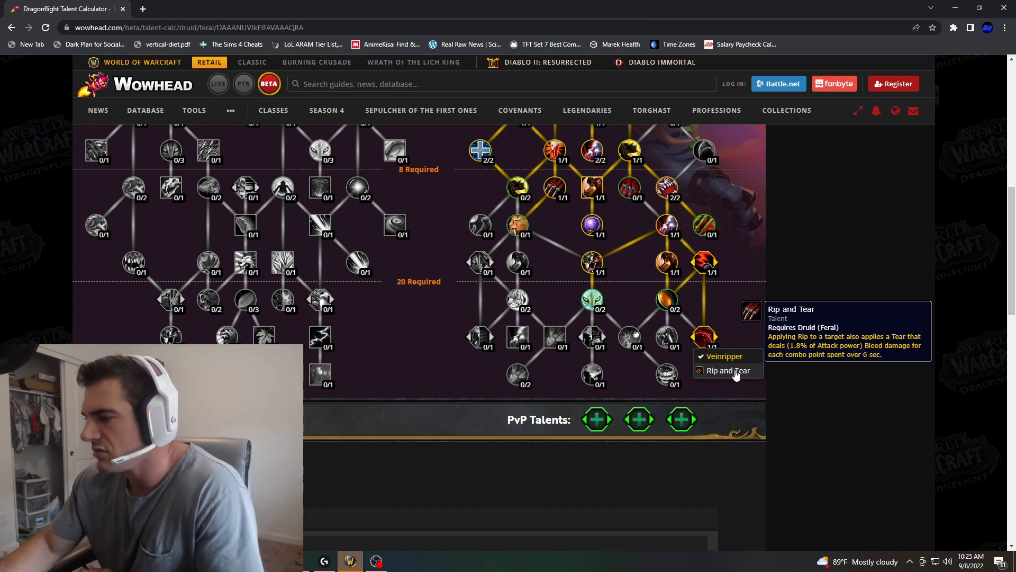
pyautogui.moveTo(733, 357)
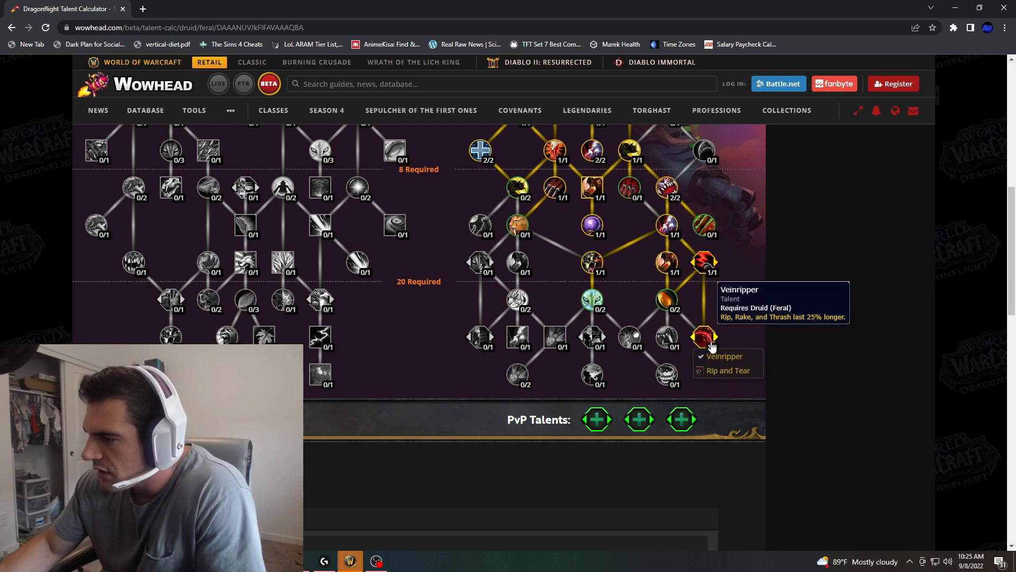
pyautogui.scroll(-3)
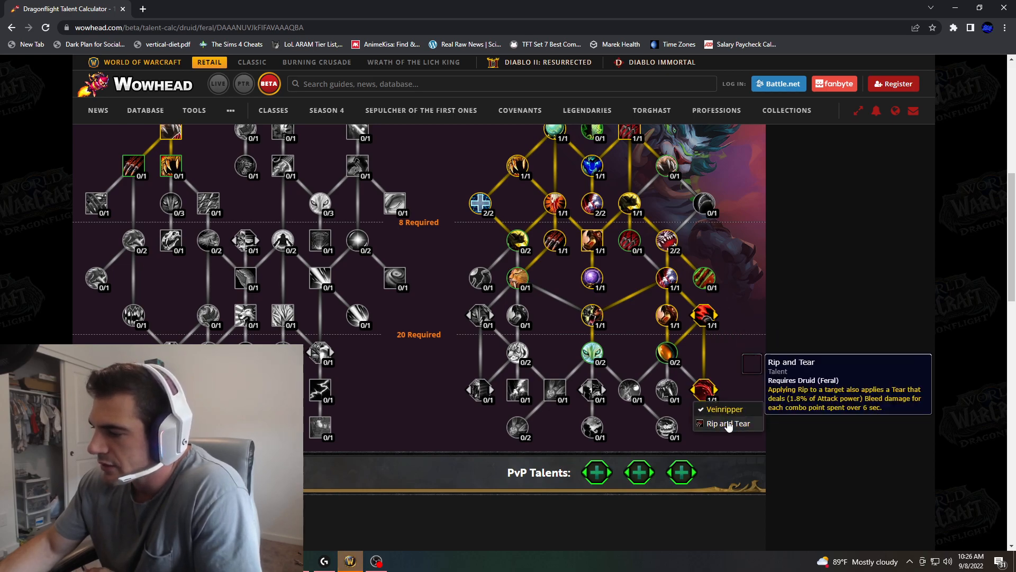
pyautogui.scroll(-3)
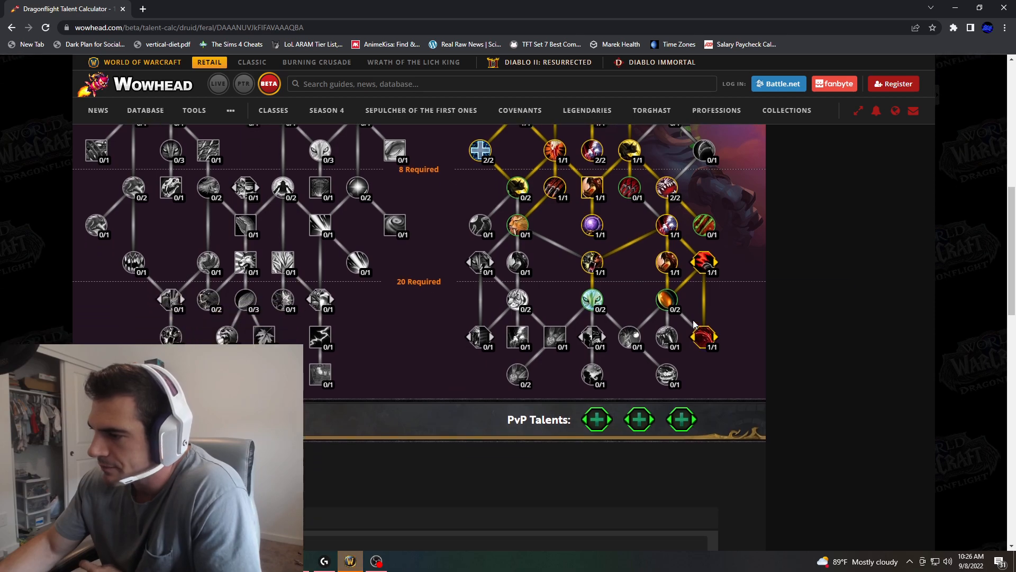
pyautogui.moveTo(668, 337)
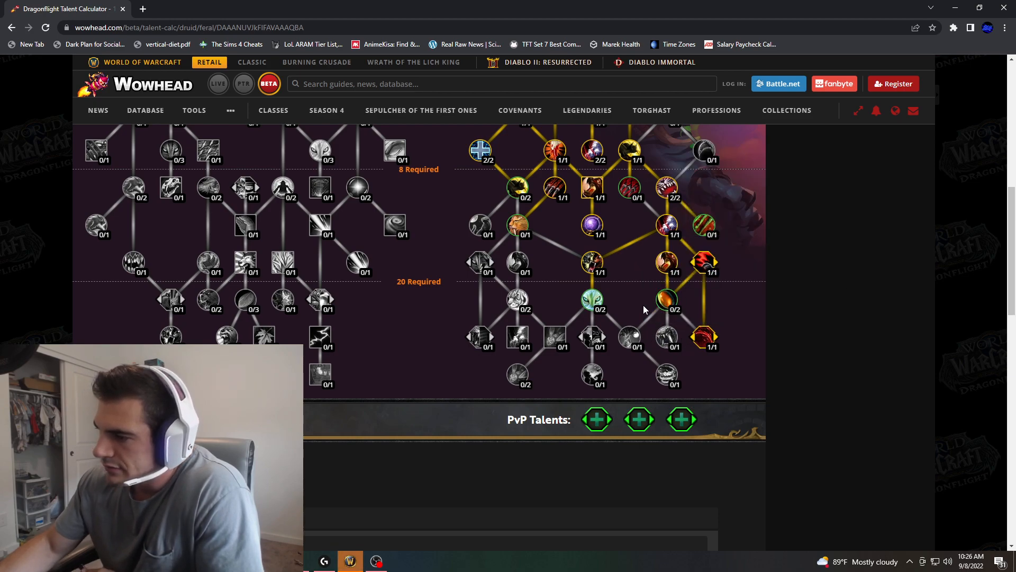
pyautogui.moveTo(606, 299)
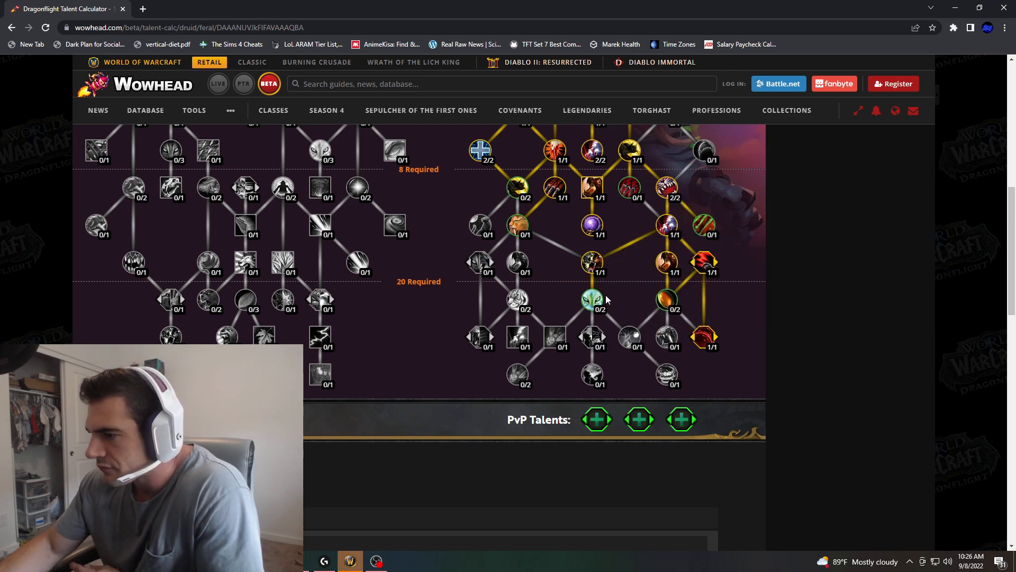
pyautogui.click(668, 305)
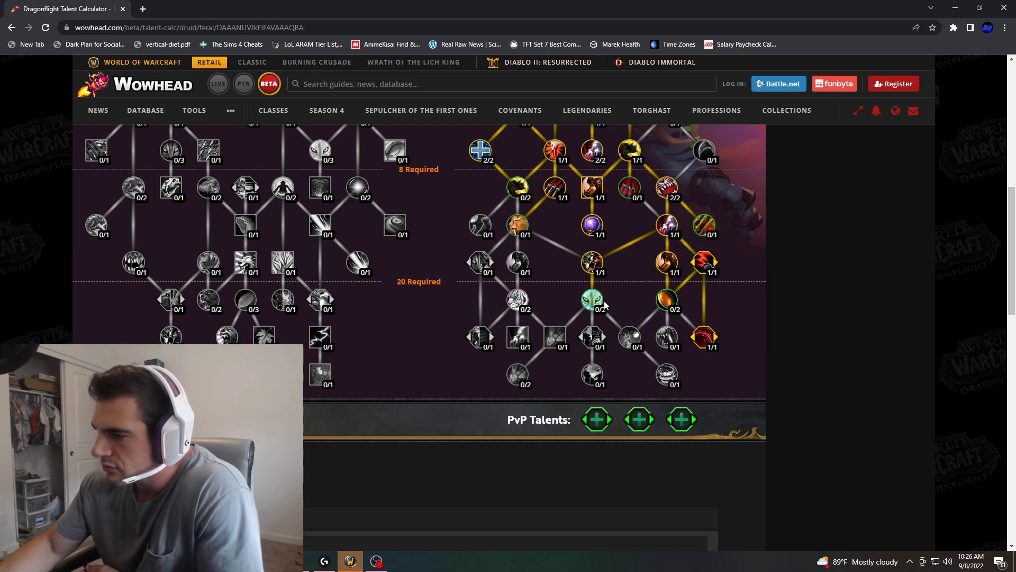
pyautogui.moveTo(591, 300)
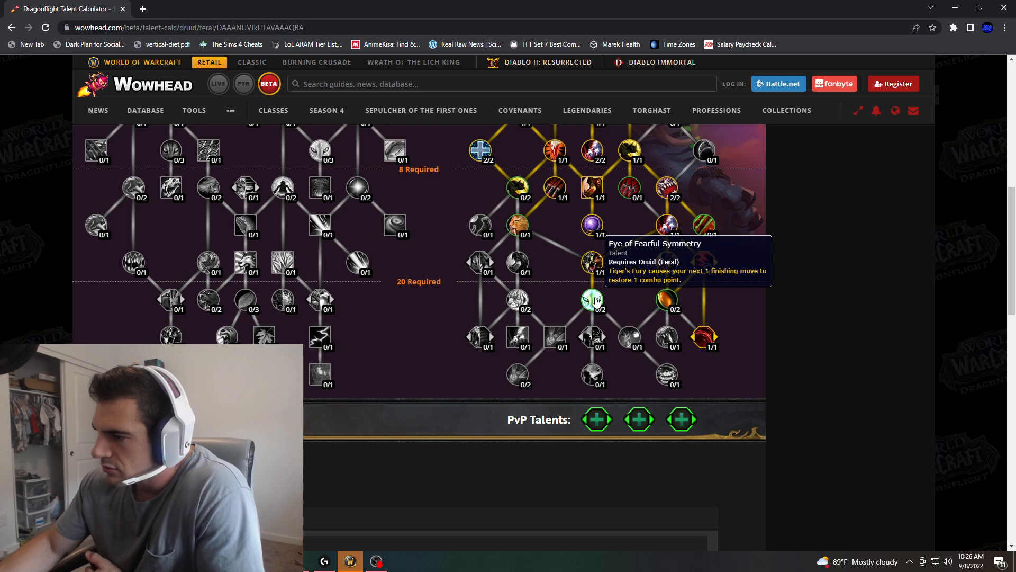
# Step: Raise Eye of Fearful Symmetry to both ranks
pyautogui.click(590, 300)
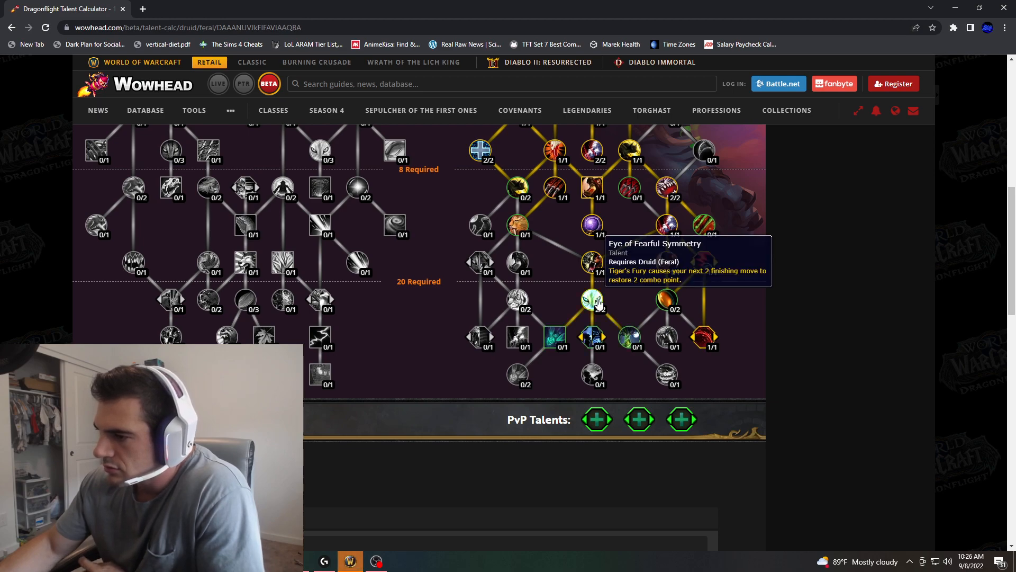
pyautogui.click(591, 299)
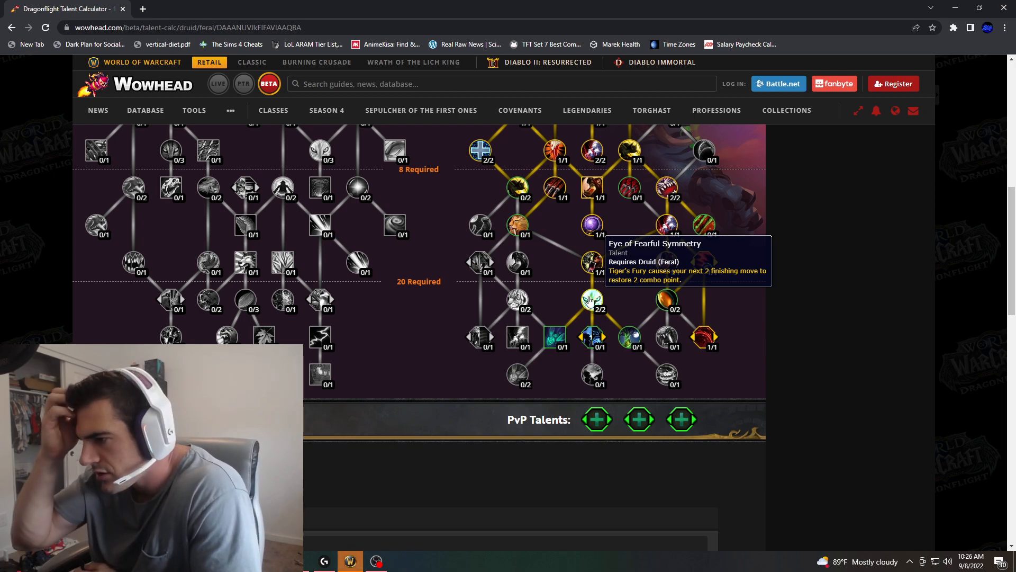
pyautogui.scroll(3)
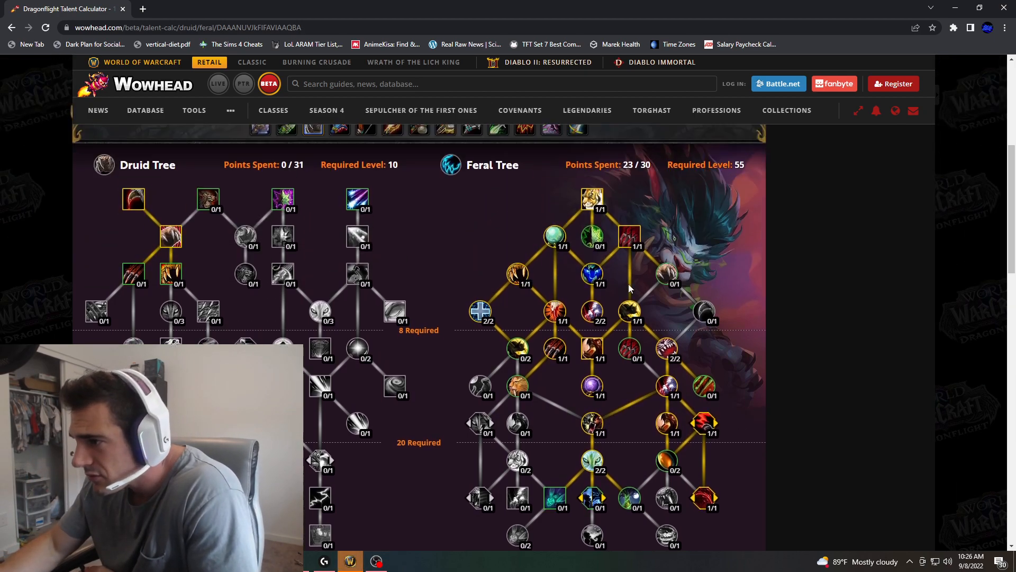
pyautogui.scroll(-3)
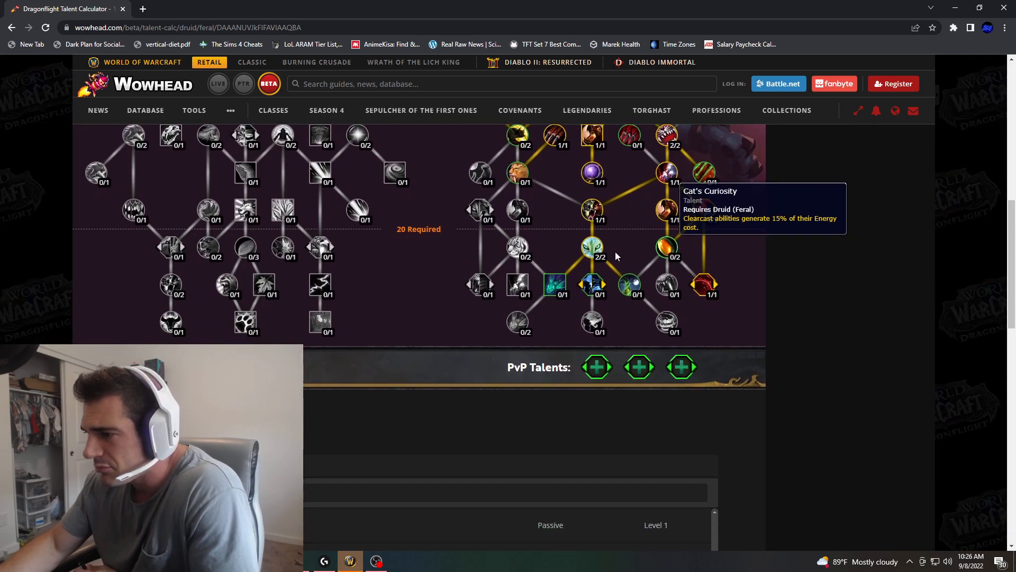
pyautogui.moveTo(625, 280)
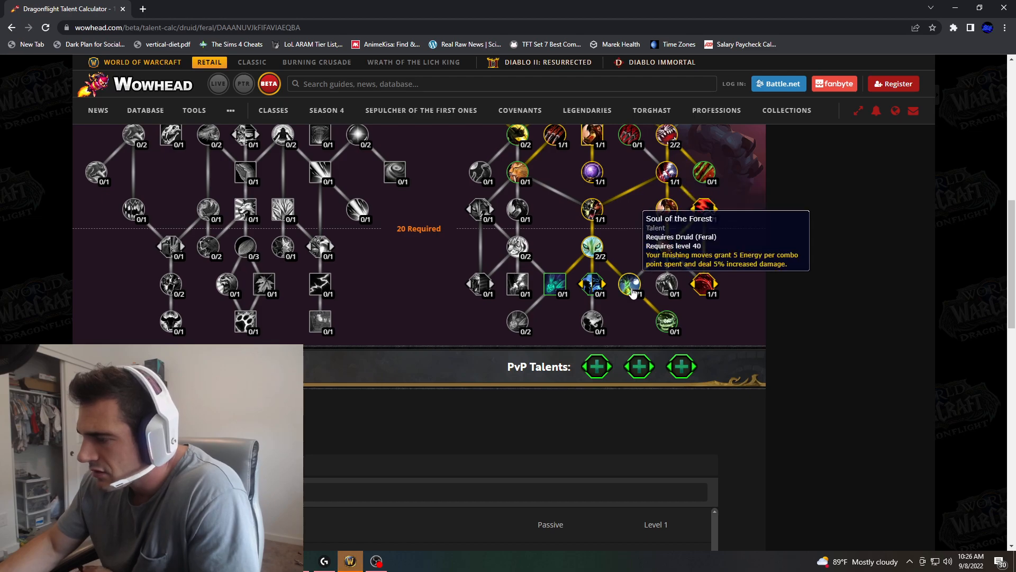
pyautogui.moveTo(591, 283)
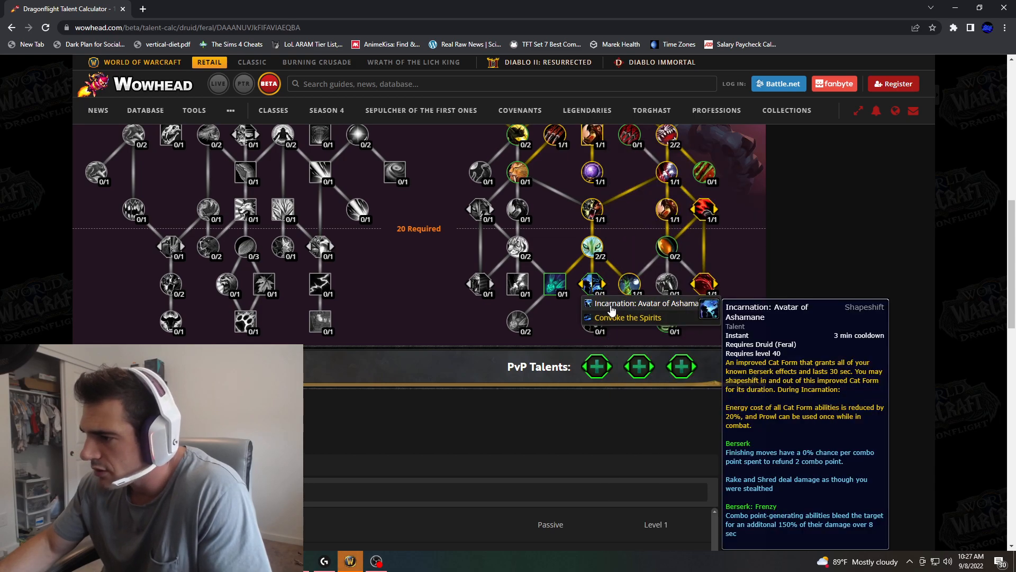
# Step: Pick Convoke the Spirits over Incarnation: Avatar of Ashamane on the choice node
pyautogui.click(592, 284)
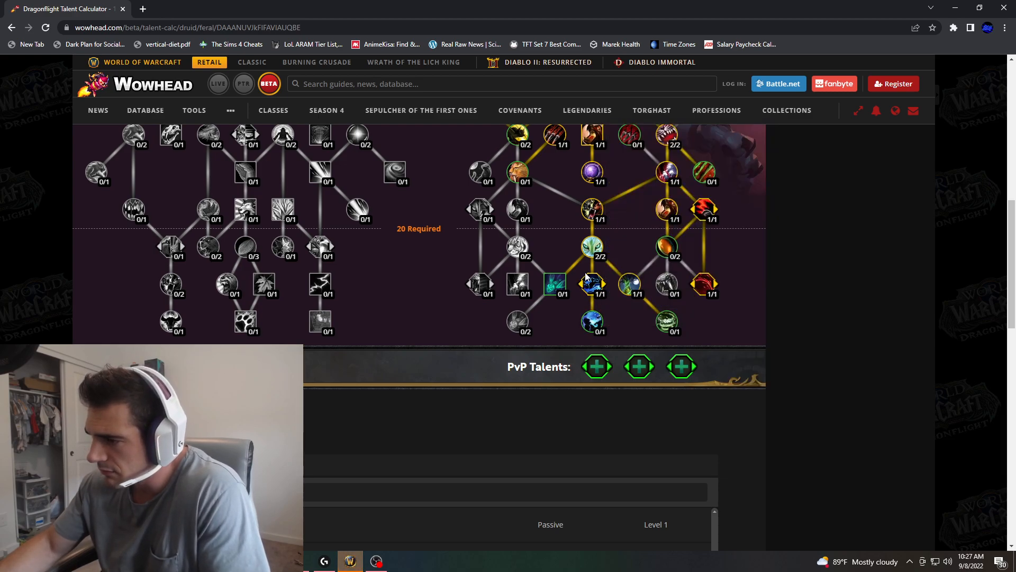
pyautogui.moveTo(592, 283)
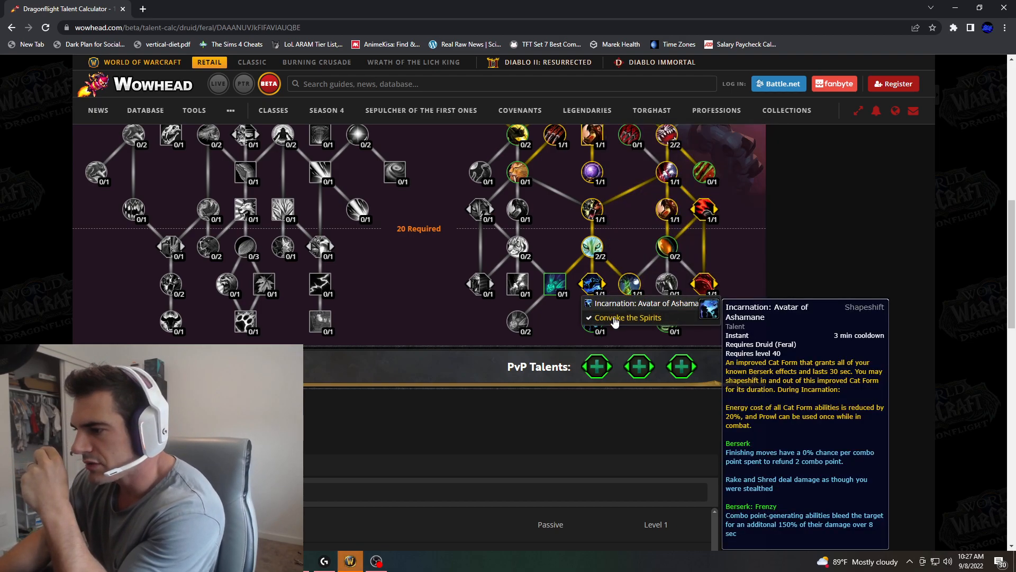
pyautogui.moveTo(591, 322)
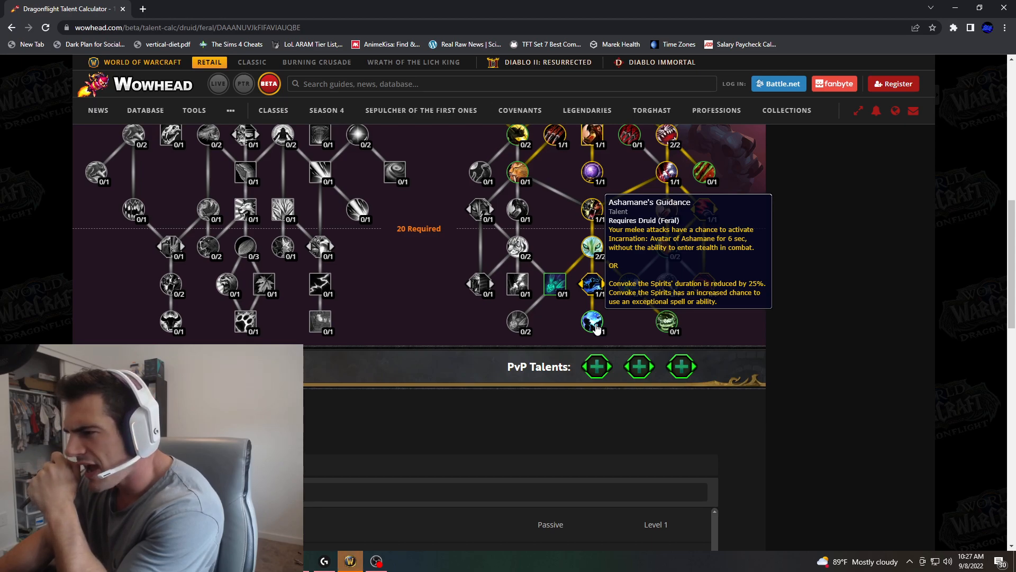
pyautogui.click(591, 322)
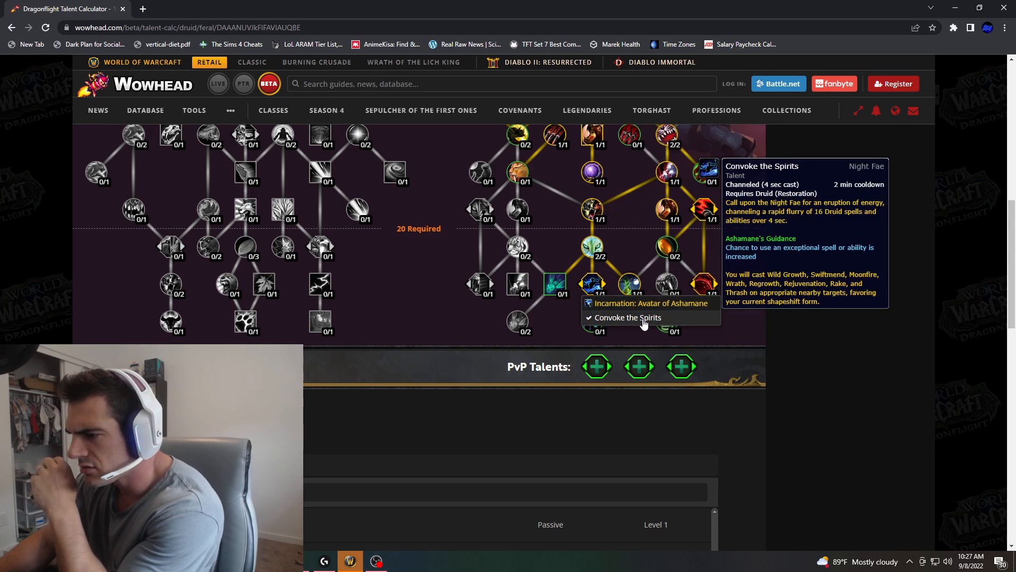
pyautogui.moveTo(718, 261)
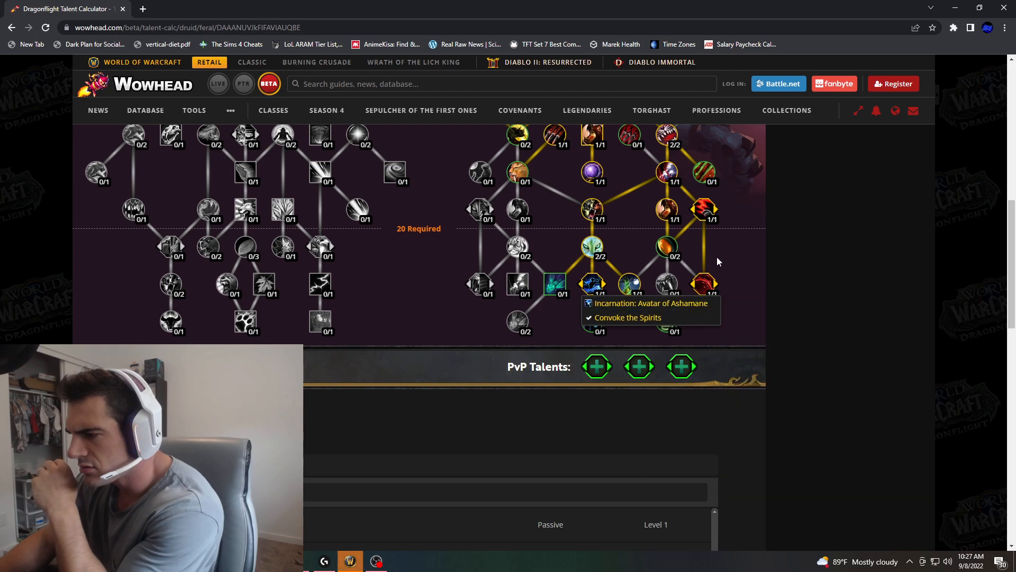
pyautogui.moveTo(592, 322)
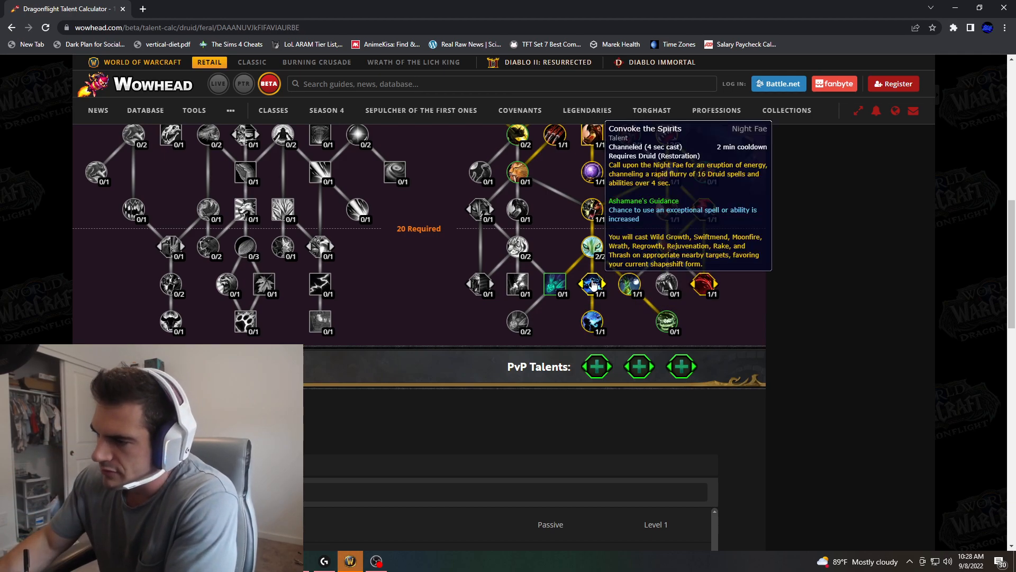
pyautogui.rightClick(593, 285)
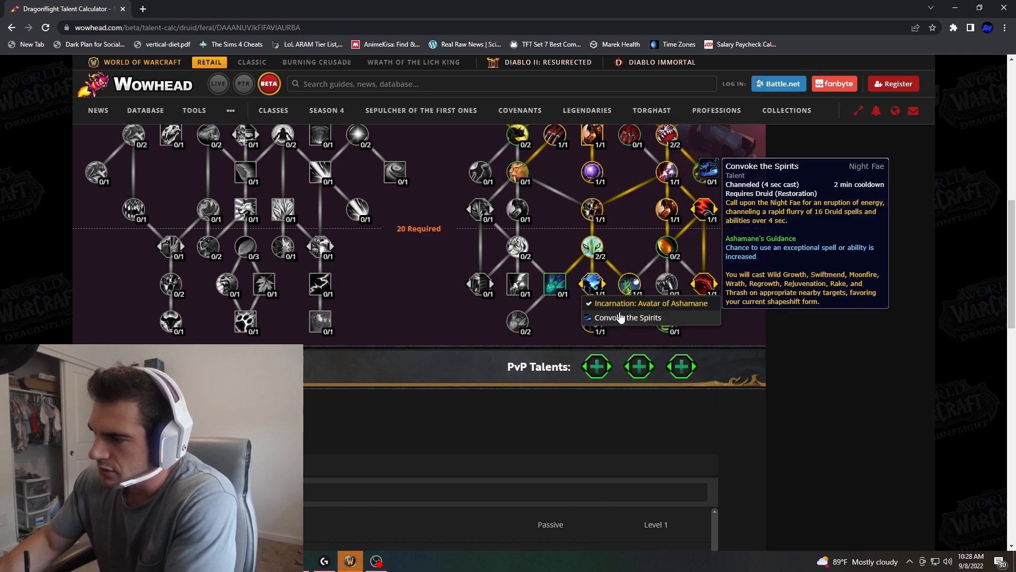
pyautogui.click(626, 317)
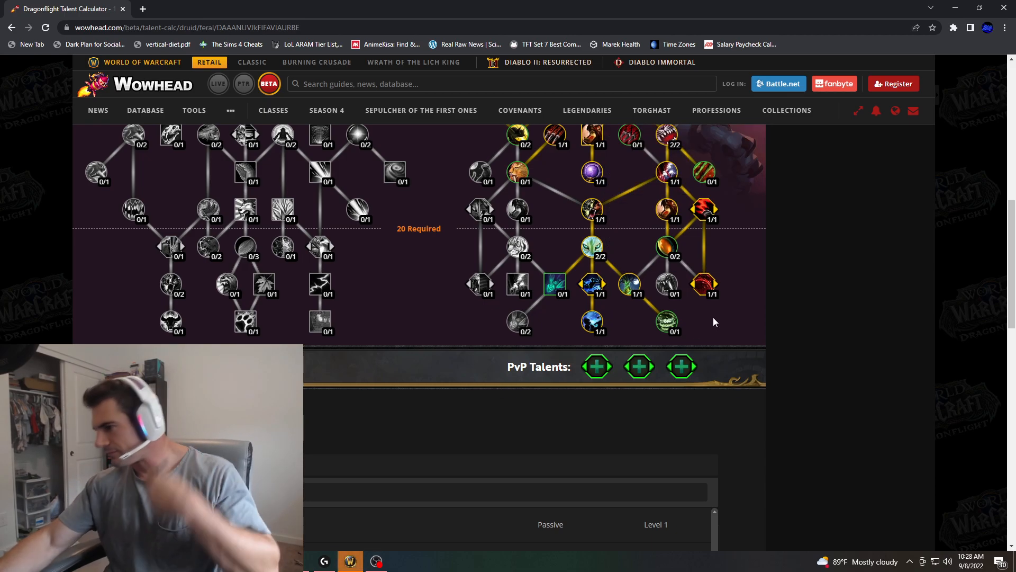
# Step: Scroll through the Feral tree to review the current talent picks
pyautogui.scroll(3)
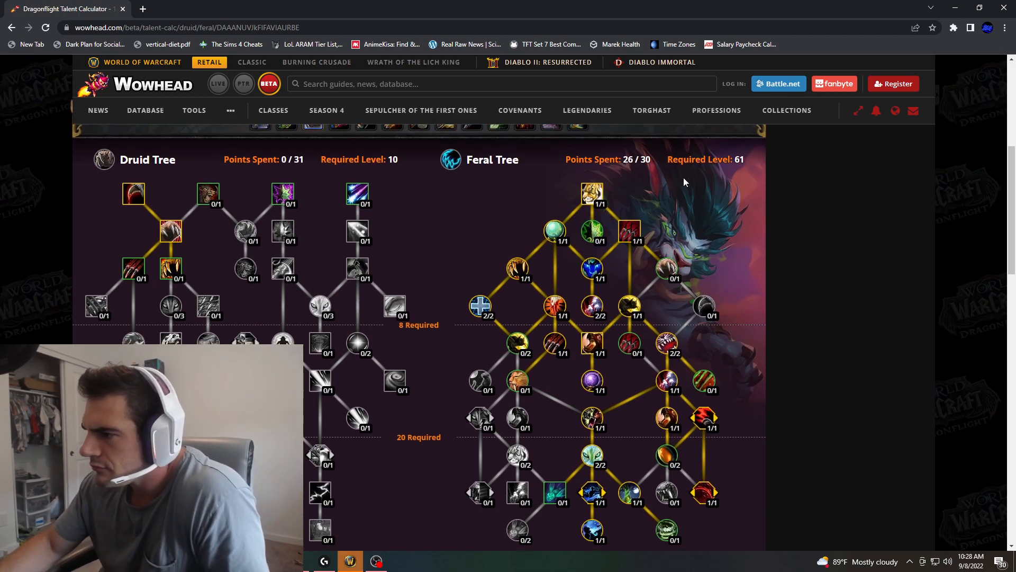
pyautogui.scroll(-3)
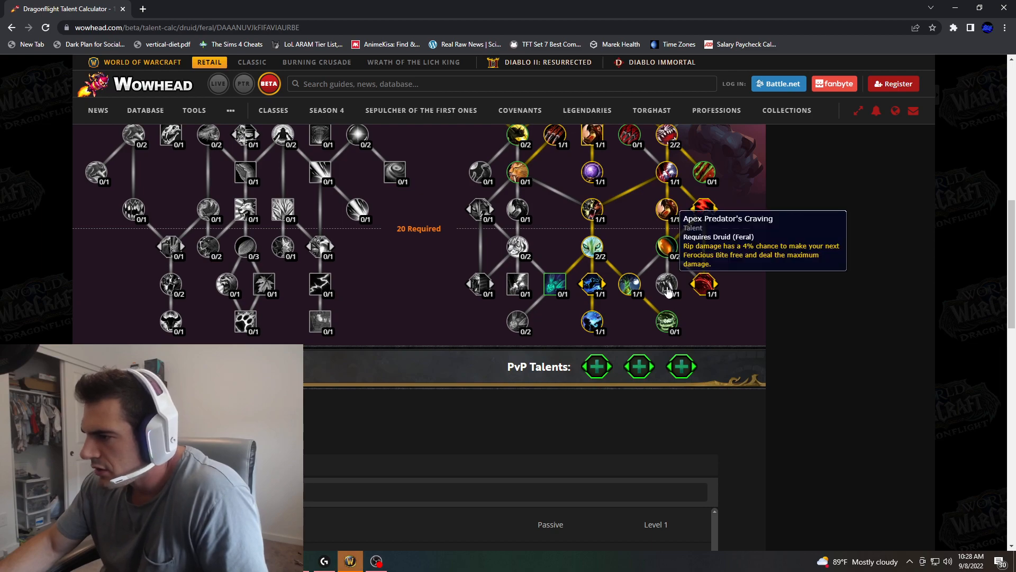
pyautogui.moveTo(517, 318)
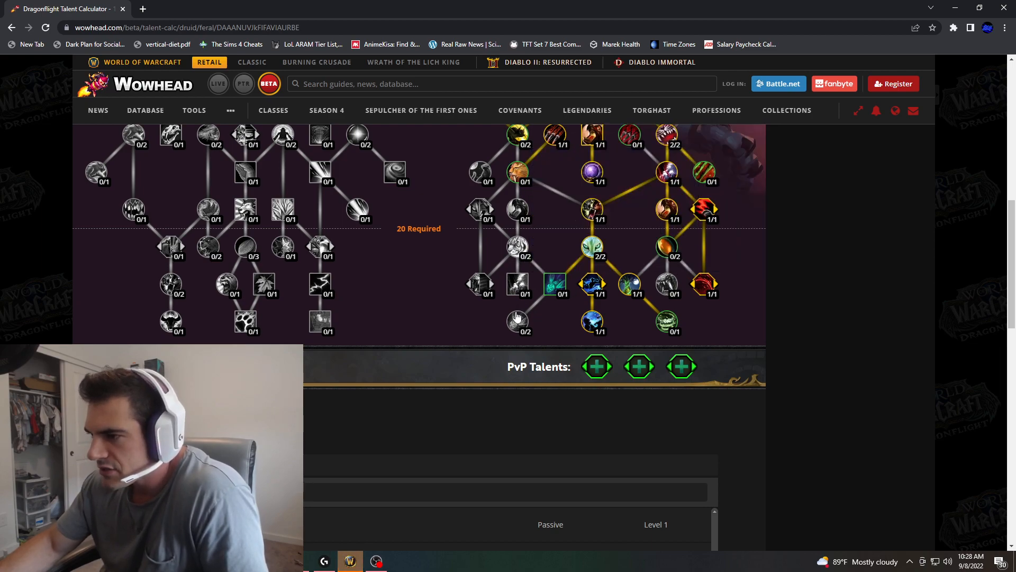
pyautogui.moveTo(517, 322)
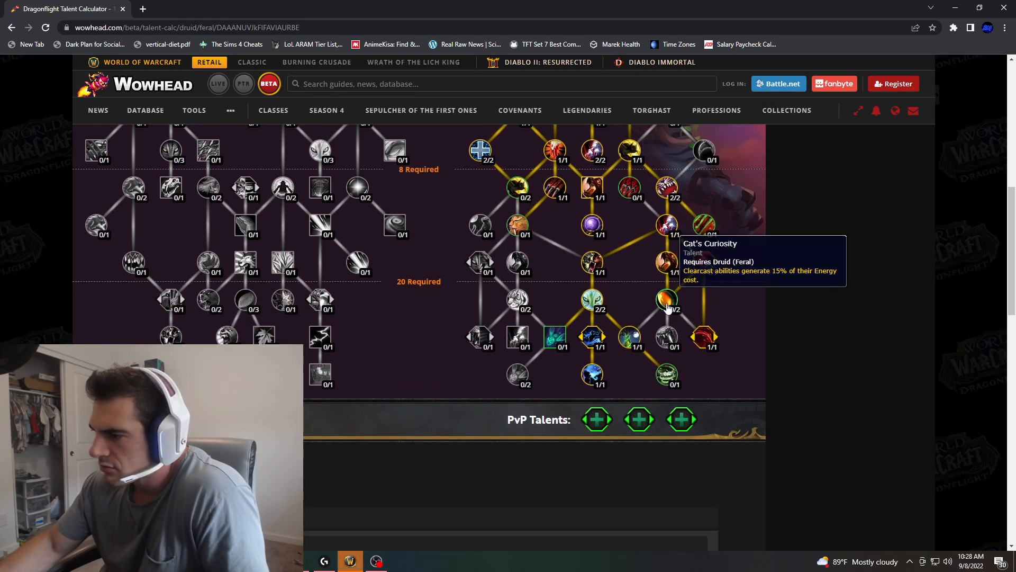
pyautogui.moveTo(509, 280)
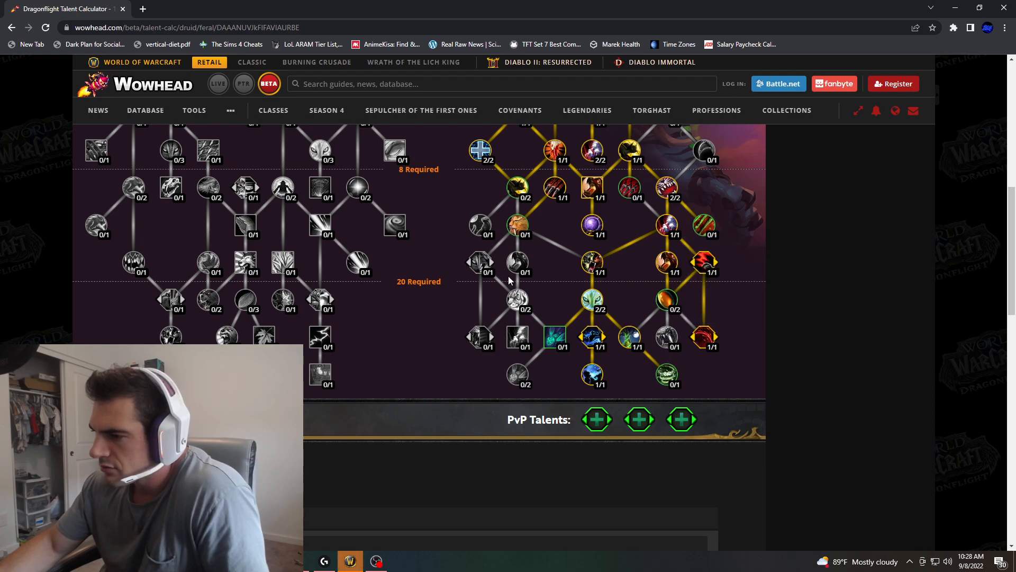
pyautogui.moveTo(516, 225)
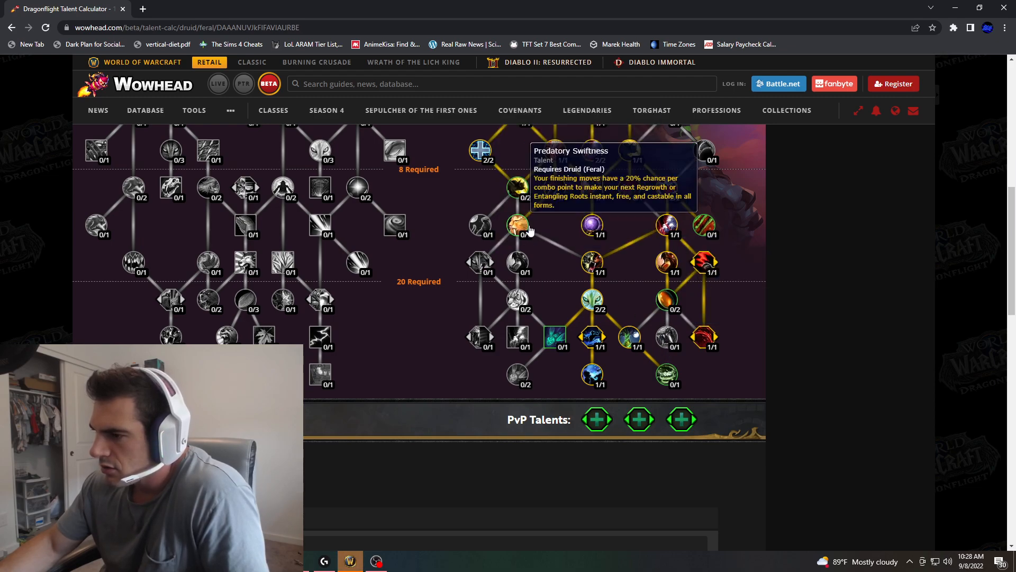
pyautogui.moveTo(478, 341)
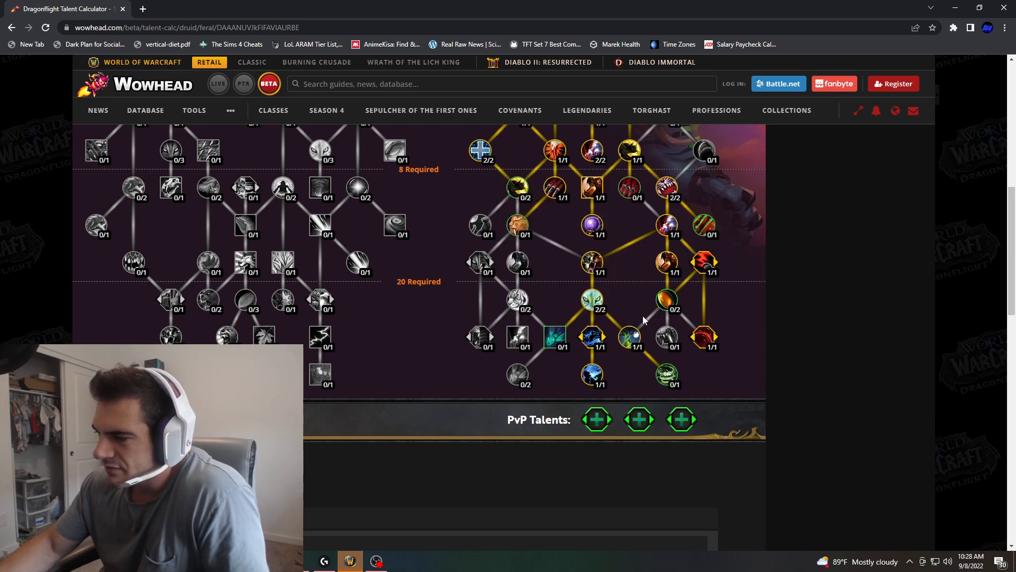
pyautogui.moveTo(528, 246)
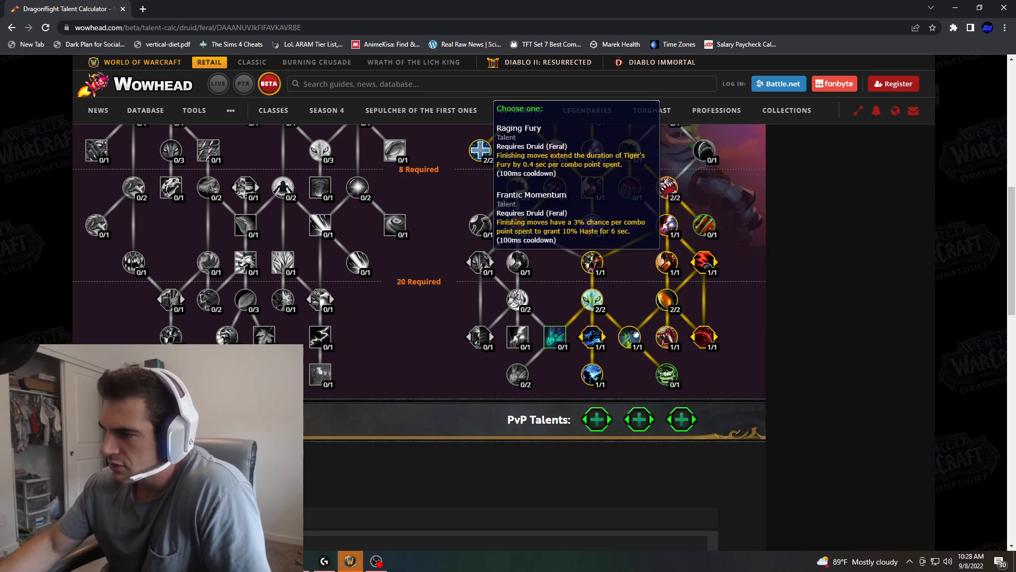
pyautogui.scroll(-3)
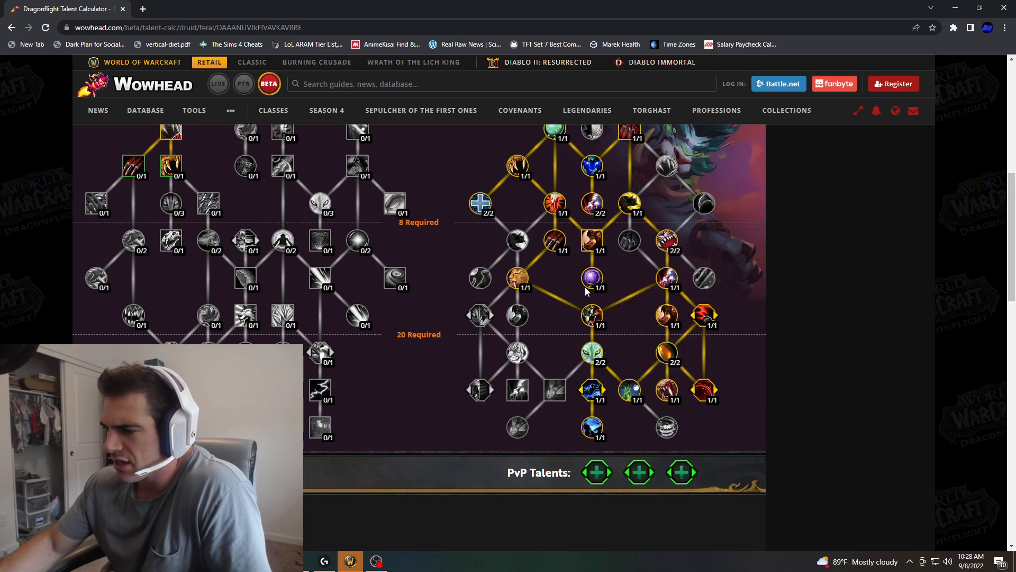
pyautogui.scroll(3)
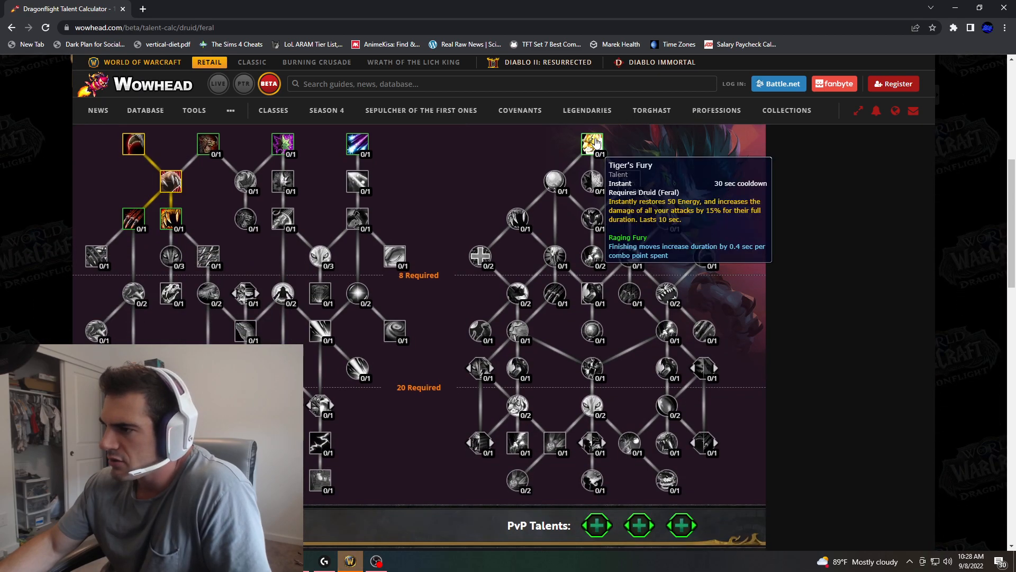
# Step: Put the first point of the rebuild back into Tiger's Fury
pyautogui.click(590, 144)
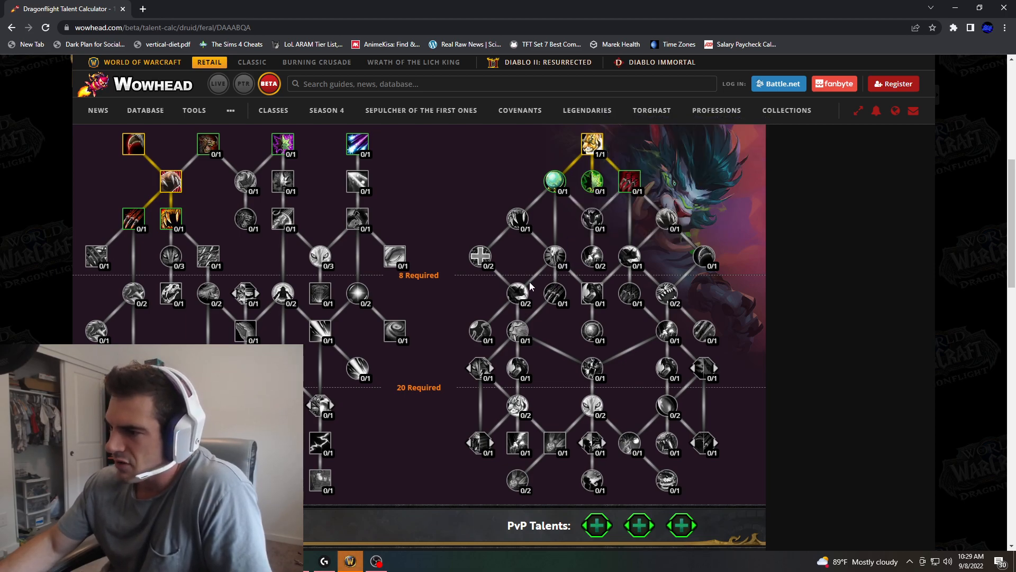
pyautogui.moveTo(557, 301)
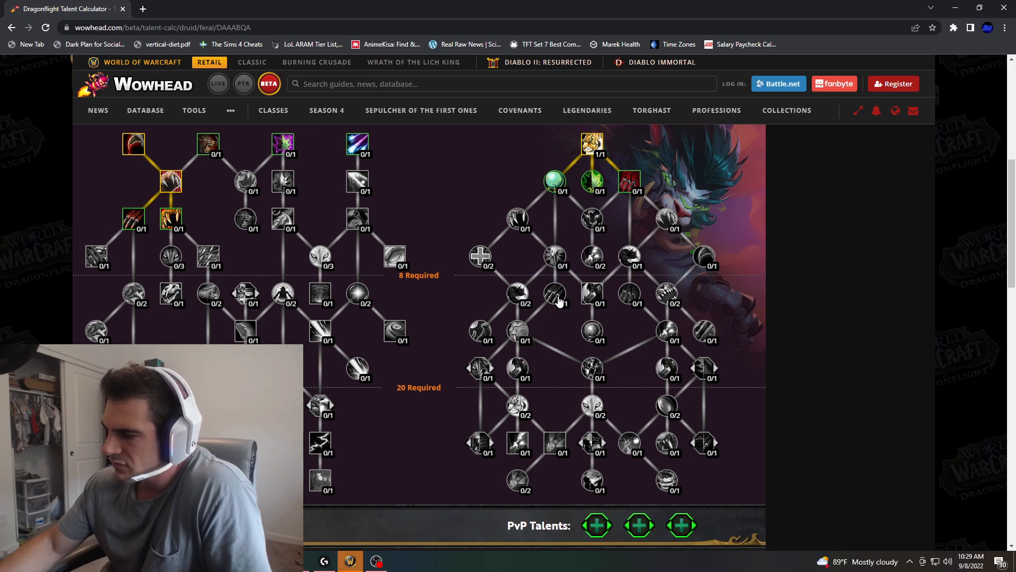
pyautogui.moveTo(563, 257)
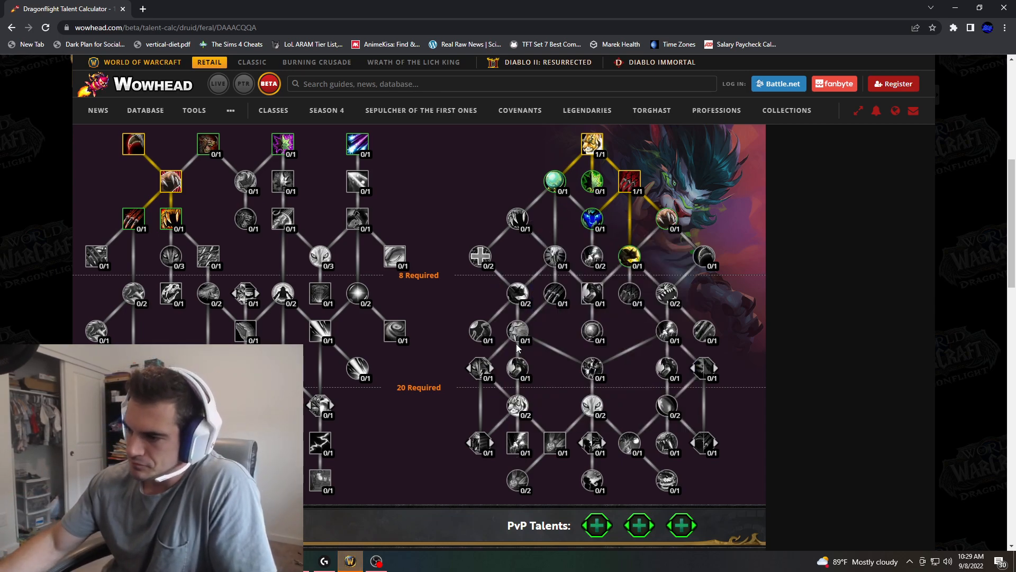
pyautogui.moveTo(517, 330)
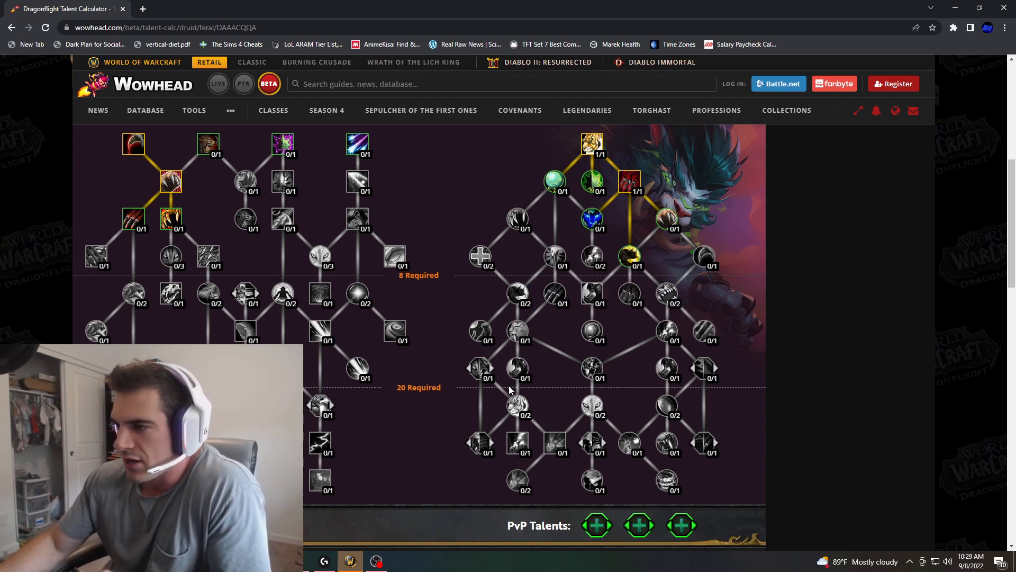
pyautogui.moveTo(554, 181)
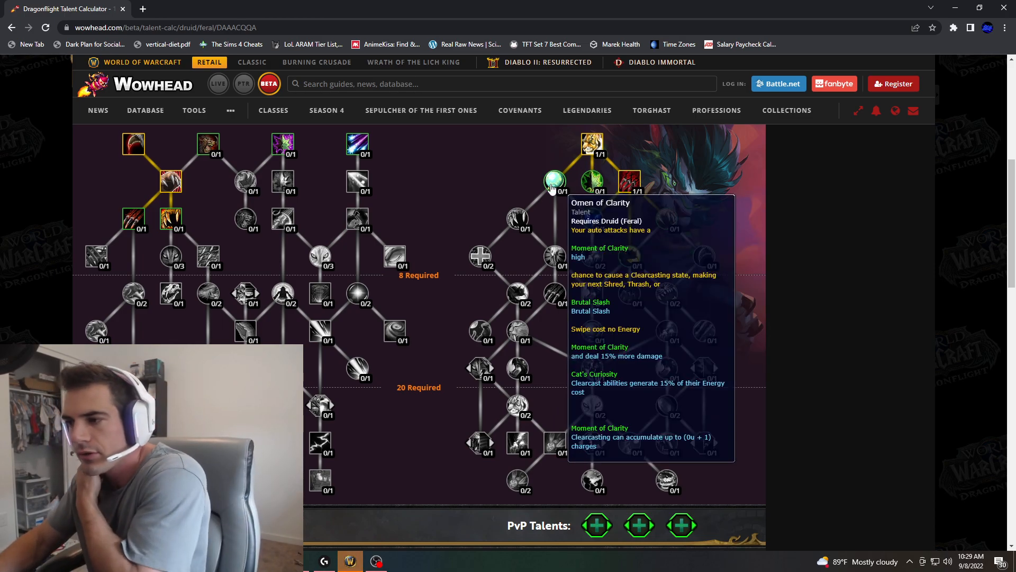
pyautogui.moveTo(591, 180)
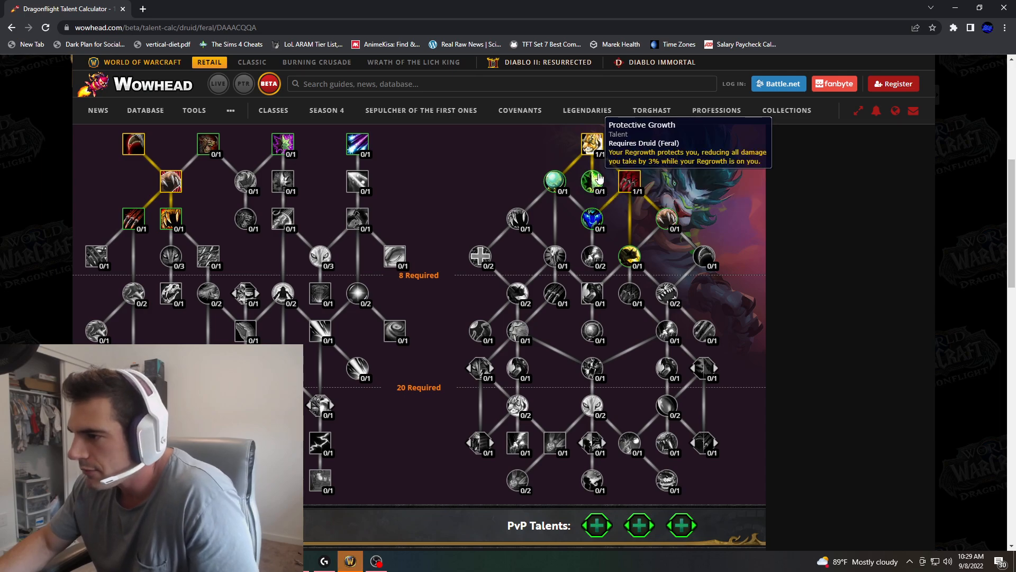
pyautogui.moveTo(591, 218)
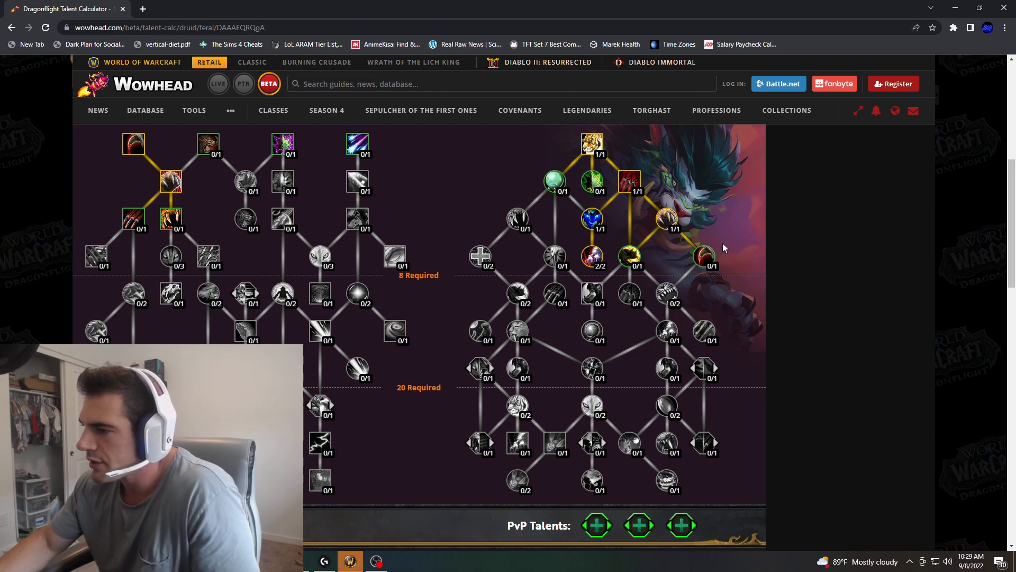
pyautogui.moveTo(629, 256)
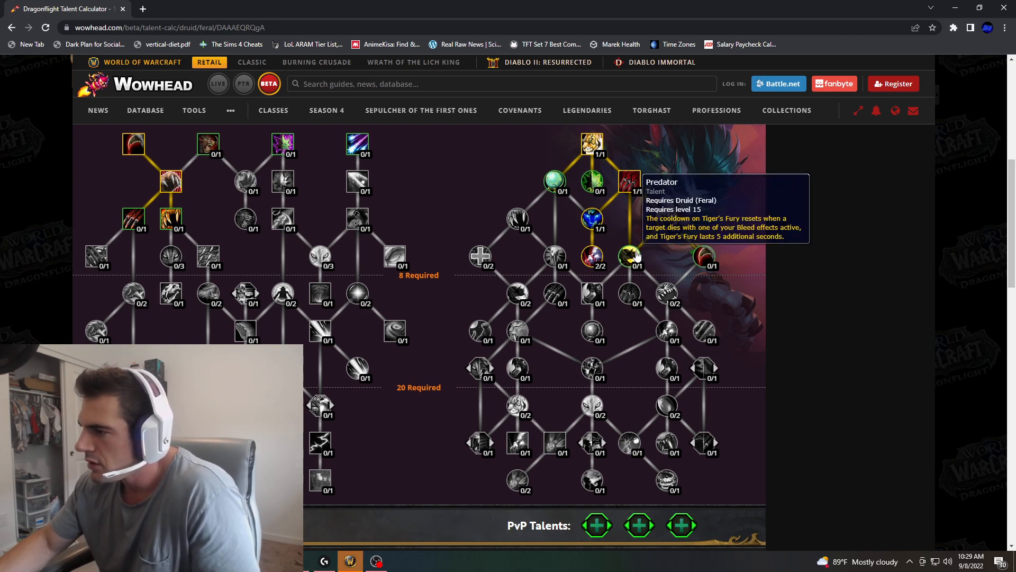
pyautogui.moveTo(707, 256)
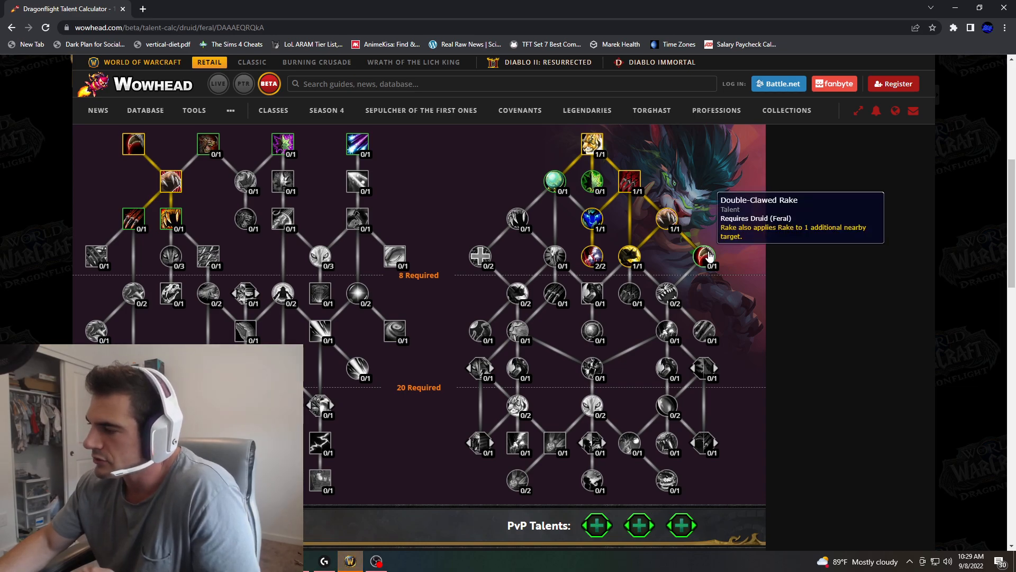
pyautogui.moveTo(629, 295)
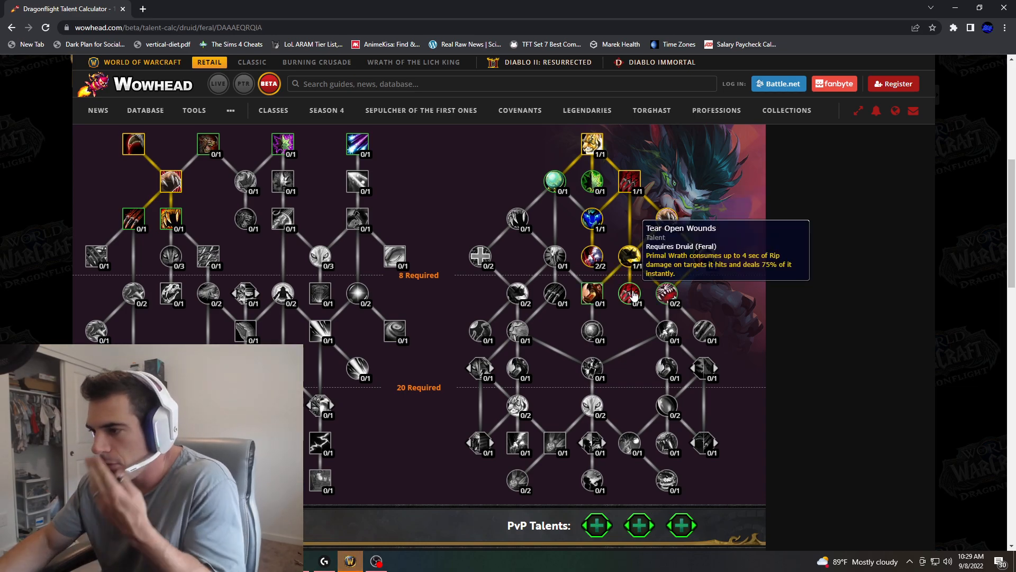
pyautogui.moveTo(667, 218)
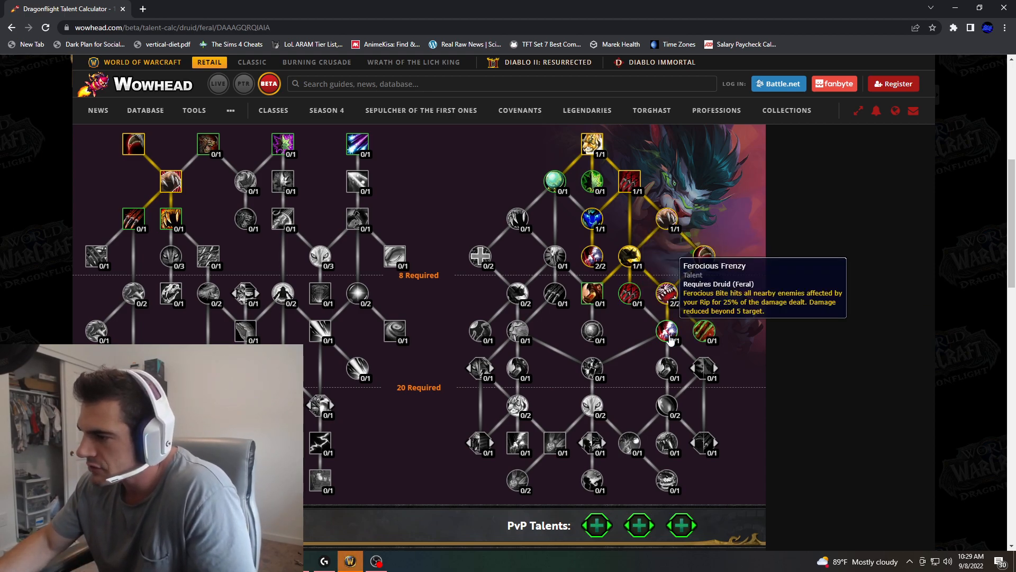
# Step: Spend a point along the bleed branch and choose Brutal Slash on the choice node
pyautogui.click(666, 331)
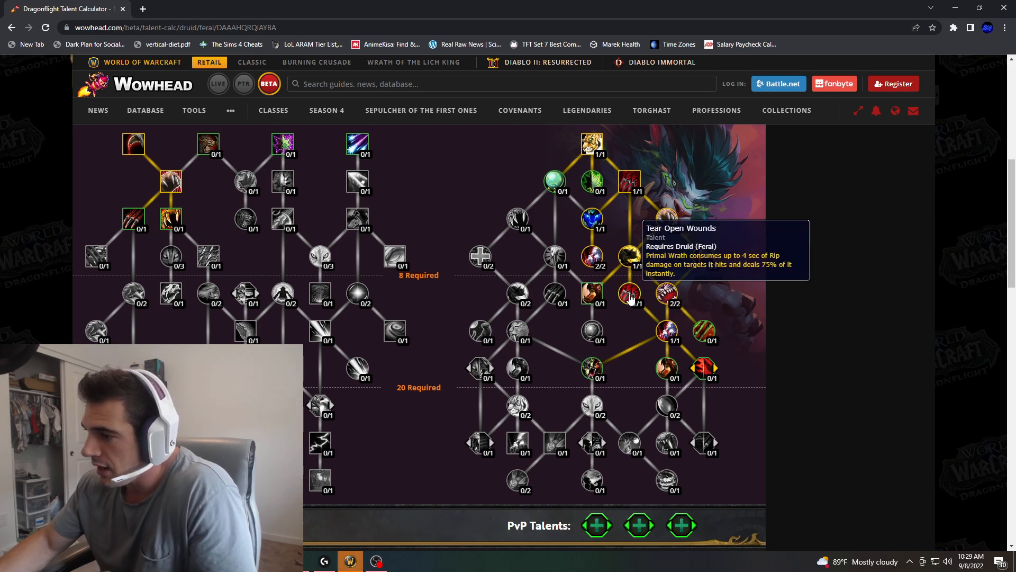
pyautogui.moveTo(703, 329)
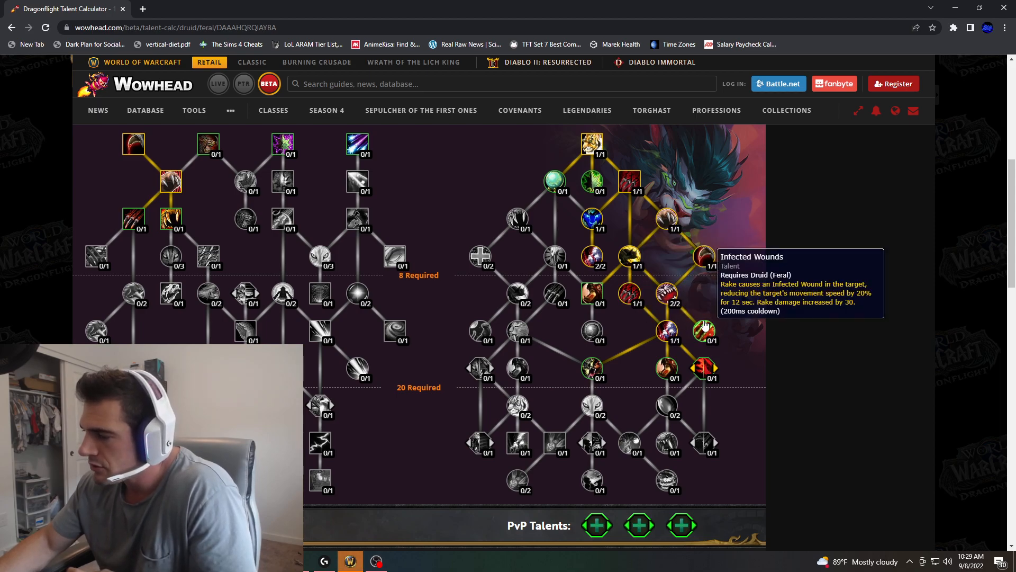
pyautogui.scroll(-3)
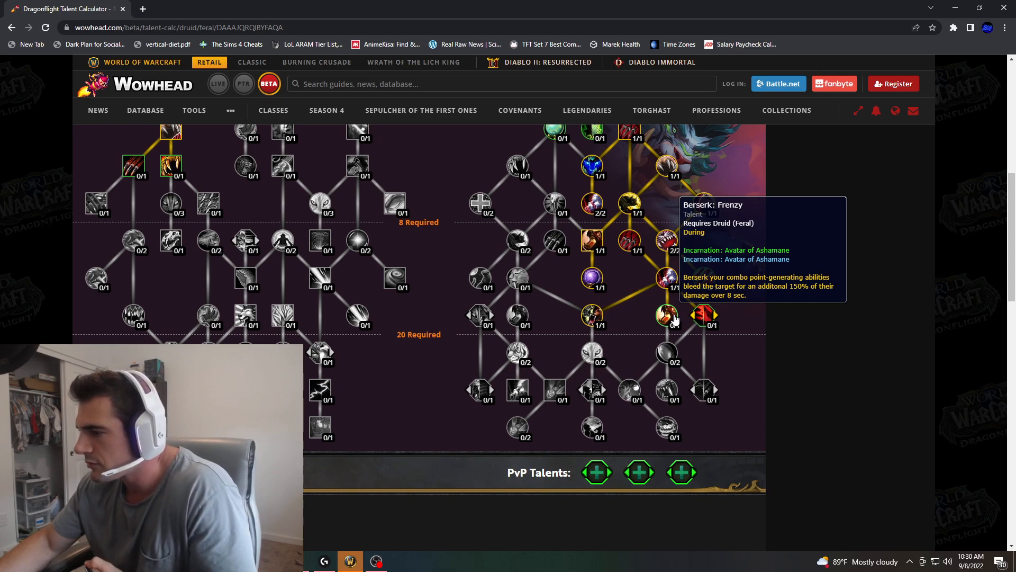
pyautogui.moveTo(676, 323)
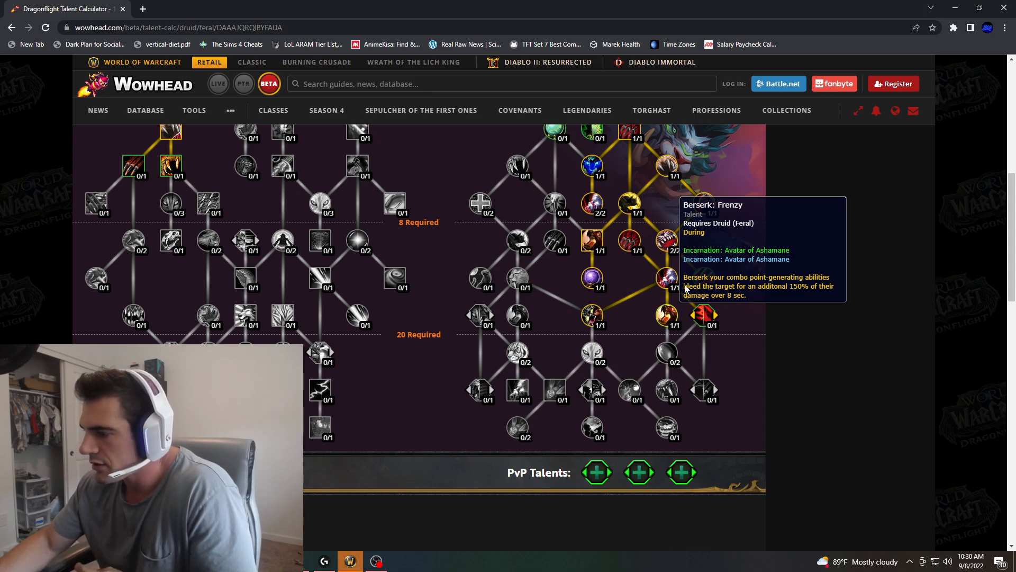
pyautogui.moveTo(716, 317)
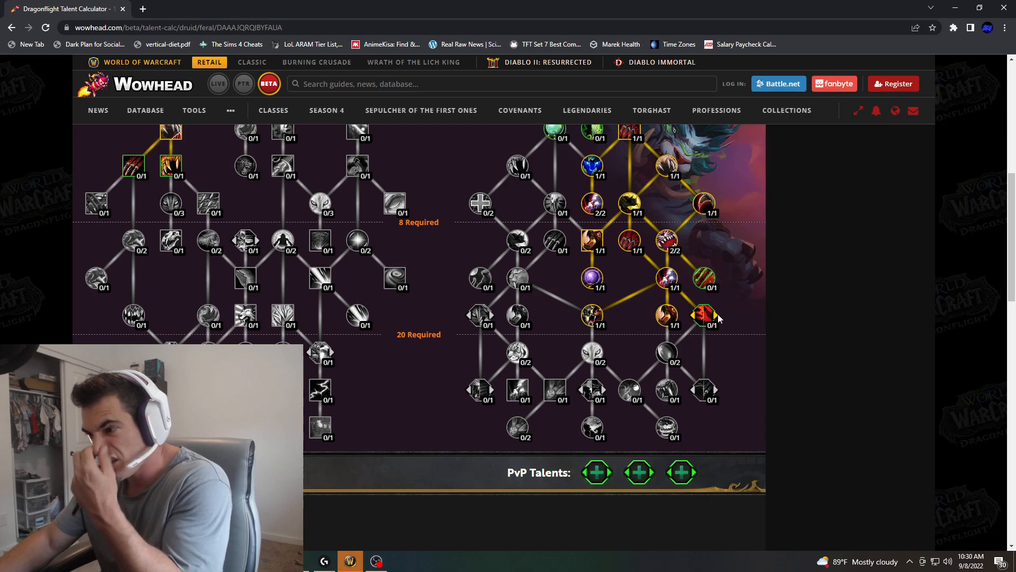
pyautogui.moveTo(681, 308)
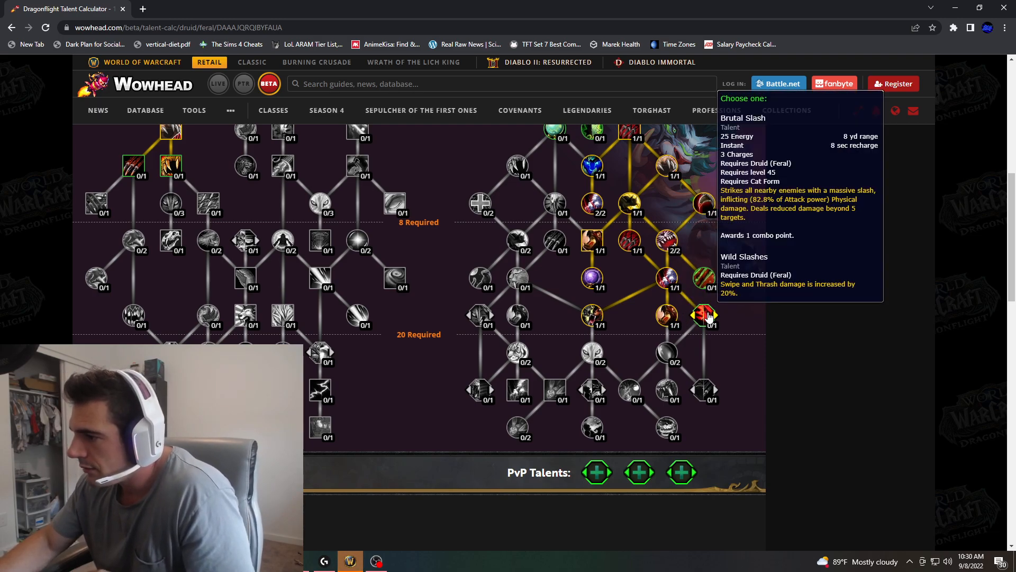
pyautogui.click(704, 316)
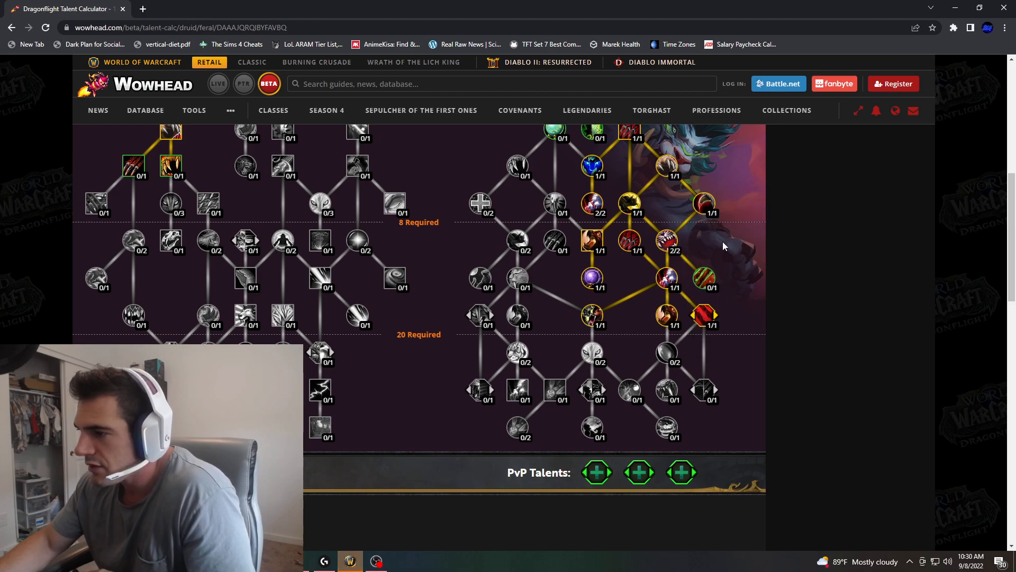
# Step: Add a point to Sabertooth and look over Eye of Fearful Symmetry
pyautogui.scroll(3)
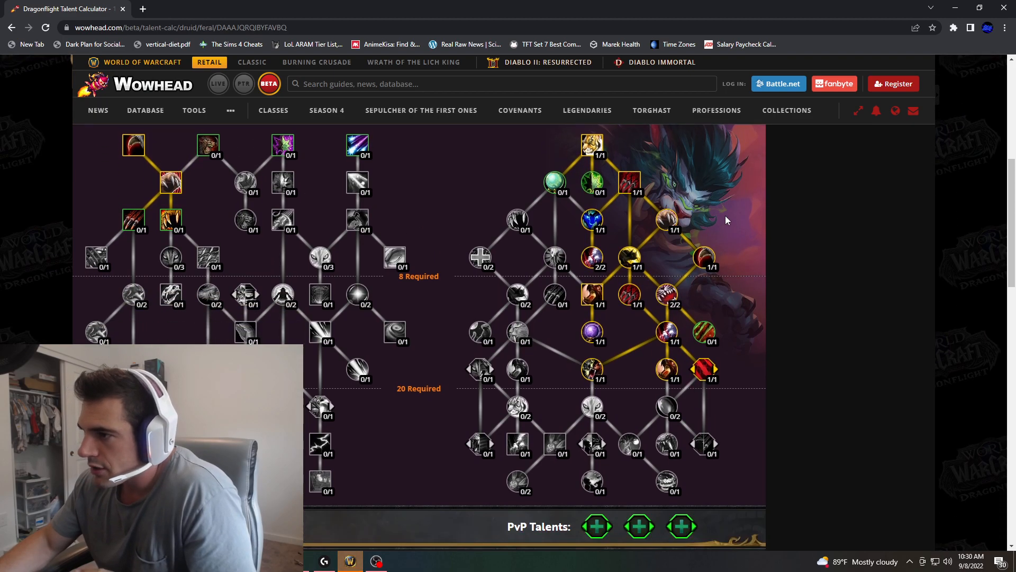
pyautogui.moveTo(553, 294)
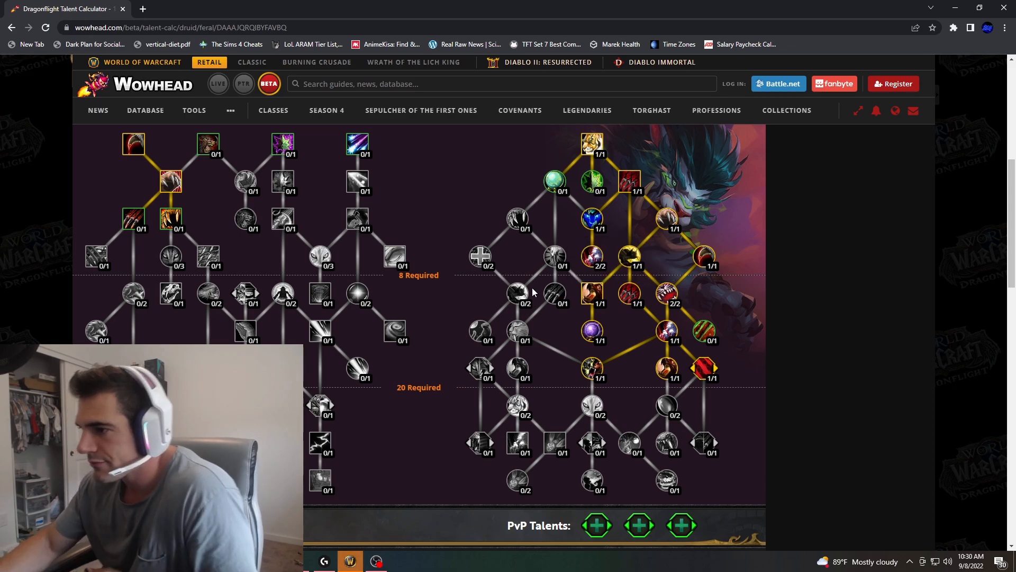
pyautogui.moveTo(528, 230)
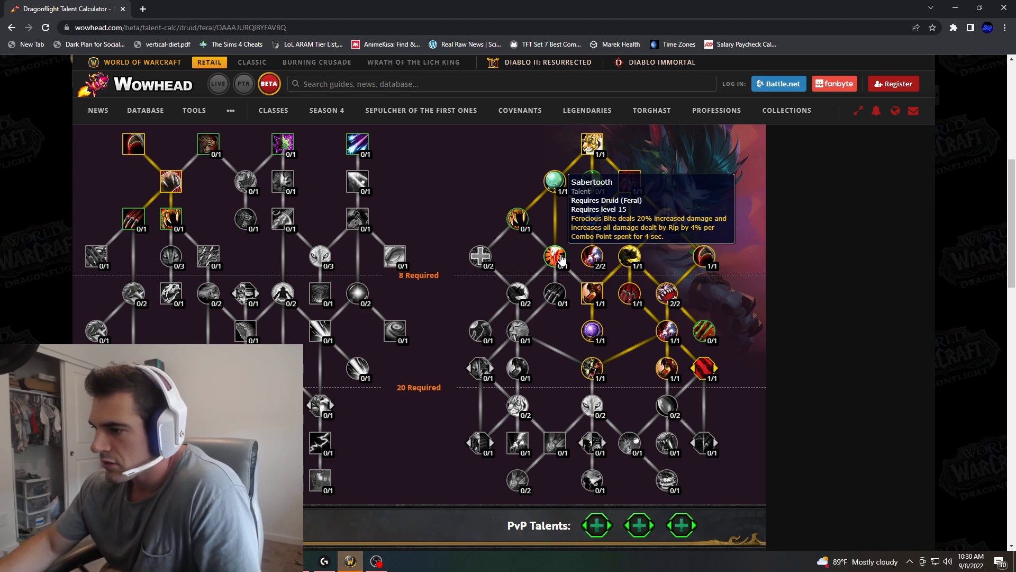
pyautogui.click(554, 257)
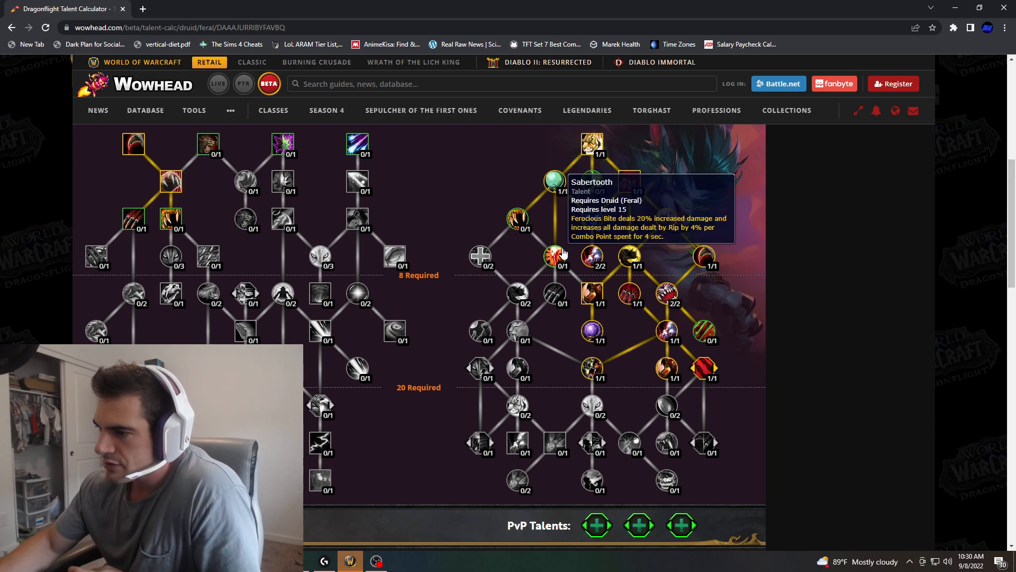
pyautogui.scroll(-3)
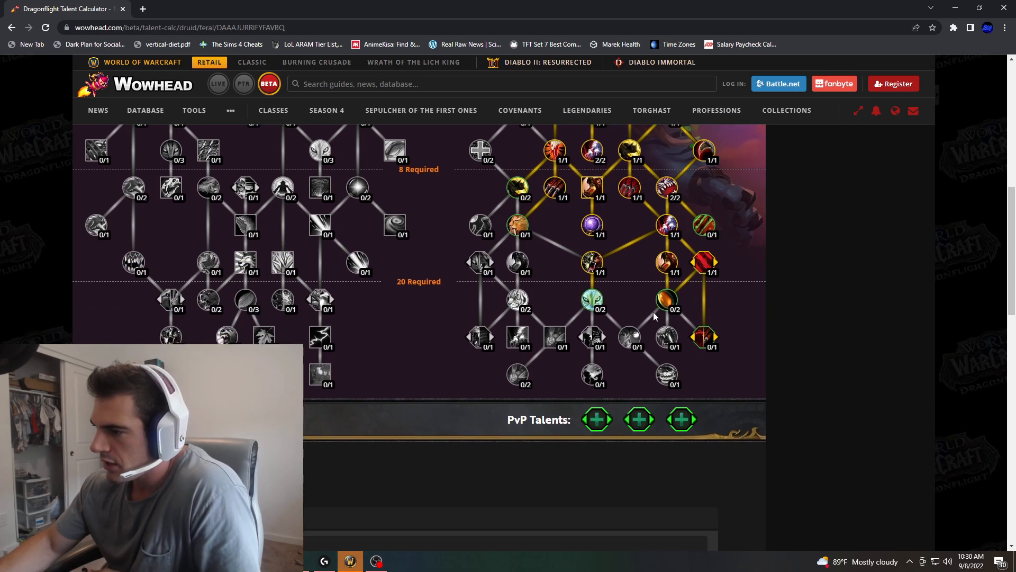
pyautogui.moveTo(591, 299)
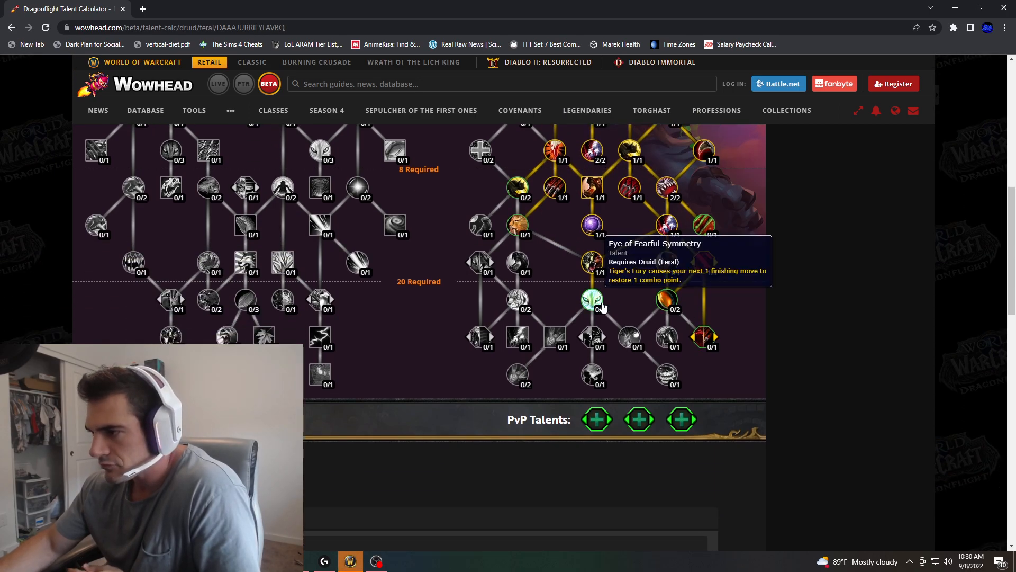
pyautogui.scroll(3)
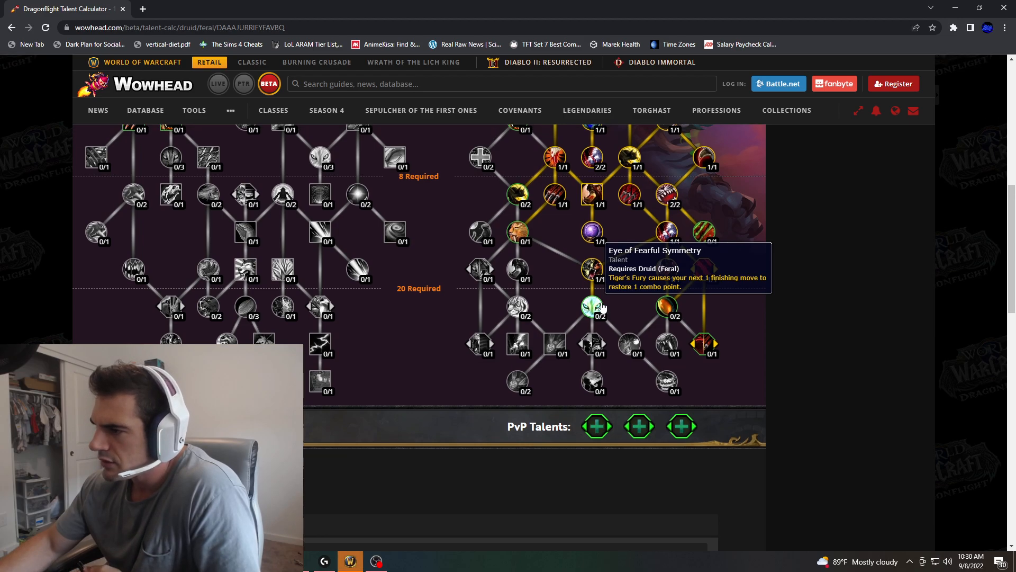
# Step: Fill Eye of Fearful Symmetry and put a point in the bottom-right Veinripper/Rip and Tear choice
pyautogui.click(591, 308)
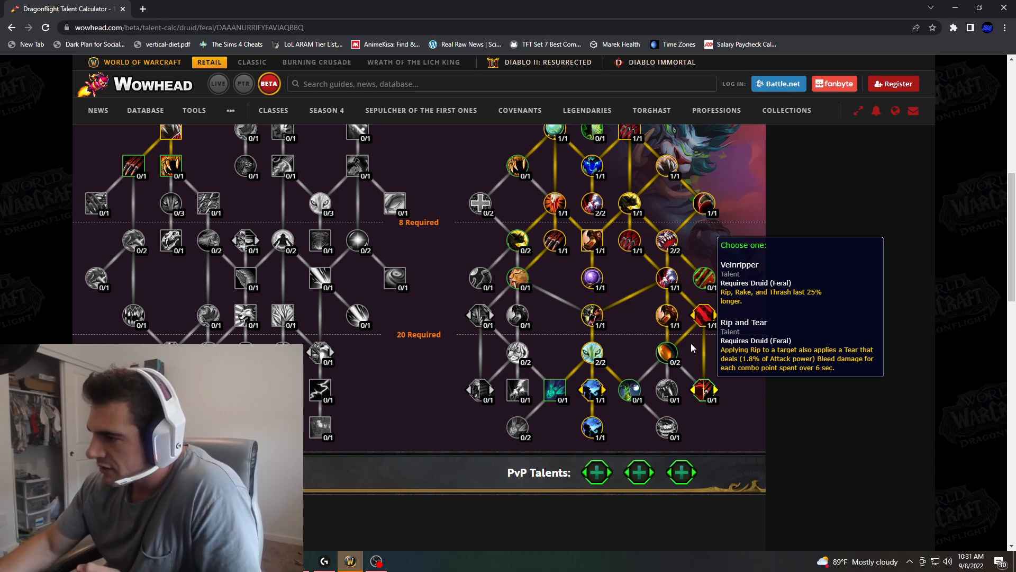
pyautogui.moveTo(629, 249)
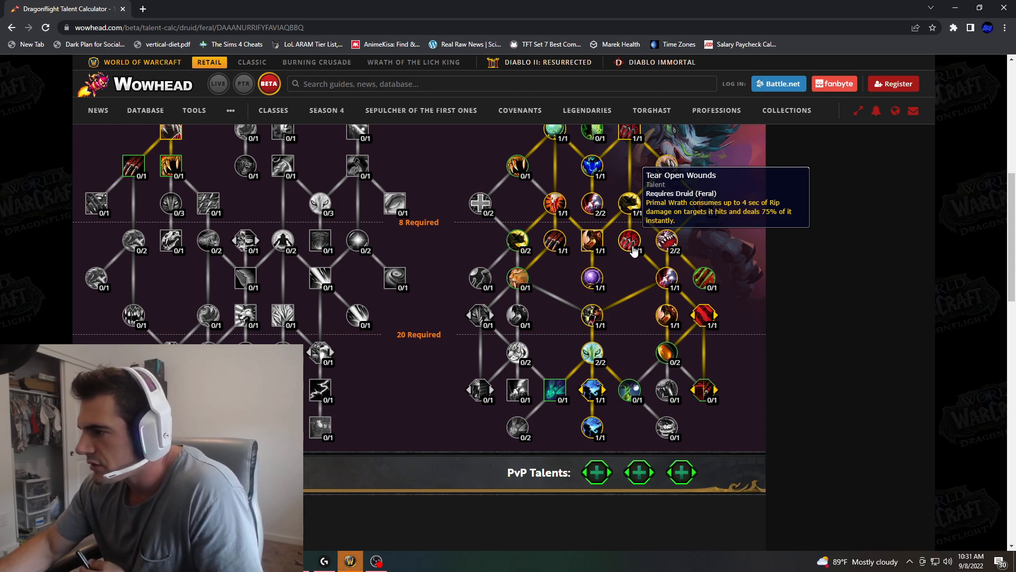
pyautogui.moveTo(638, 252)
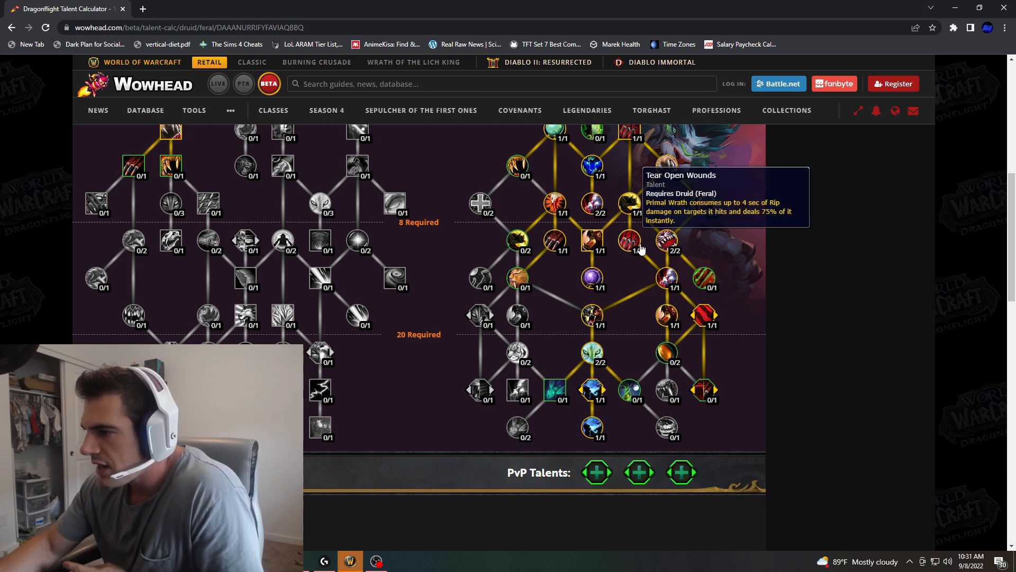
pyautogui.moveTo(637, 250)
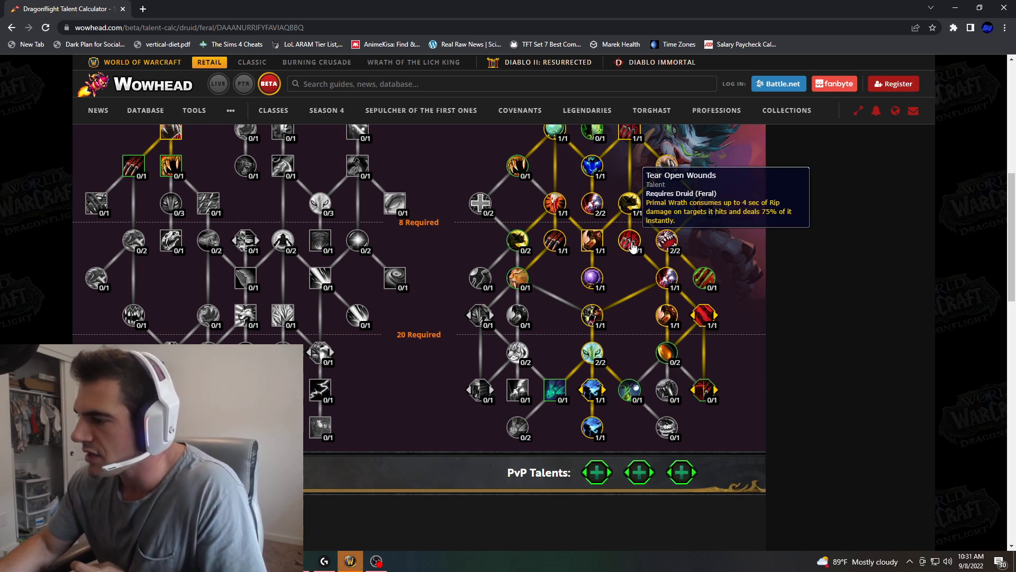
pyautogui.moveTo(638, 248)
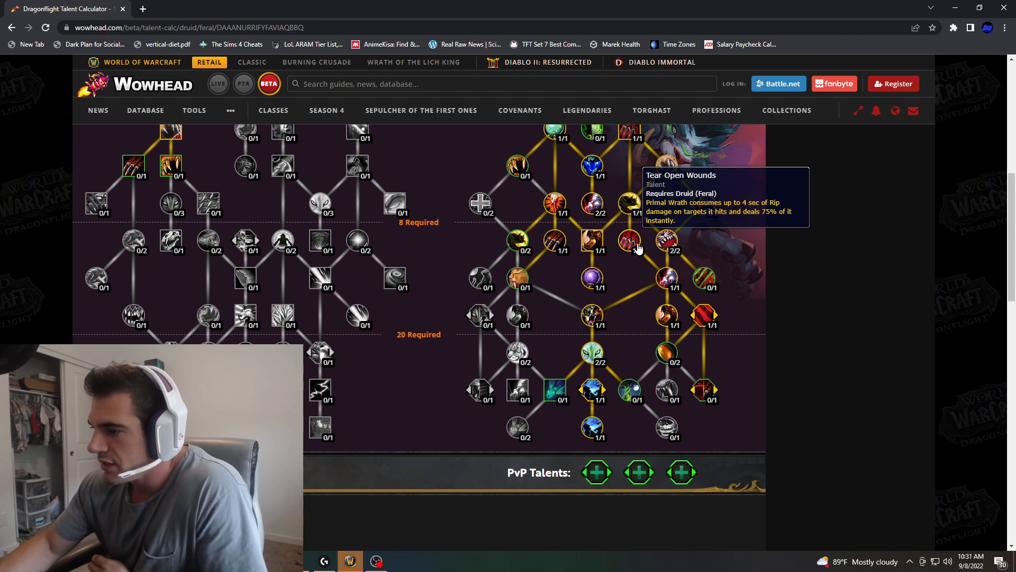
pyautogui.moveTo(705, 391)
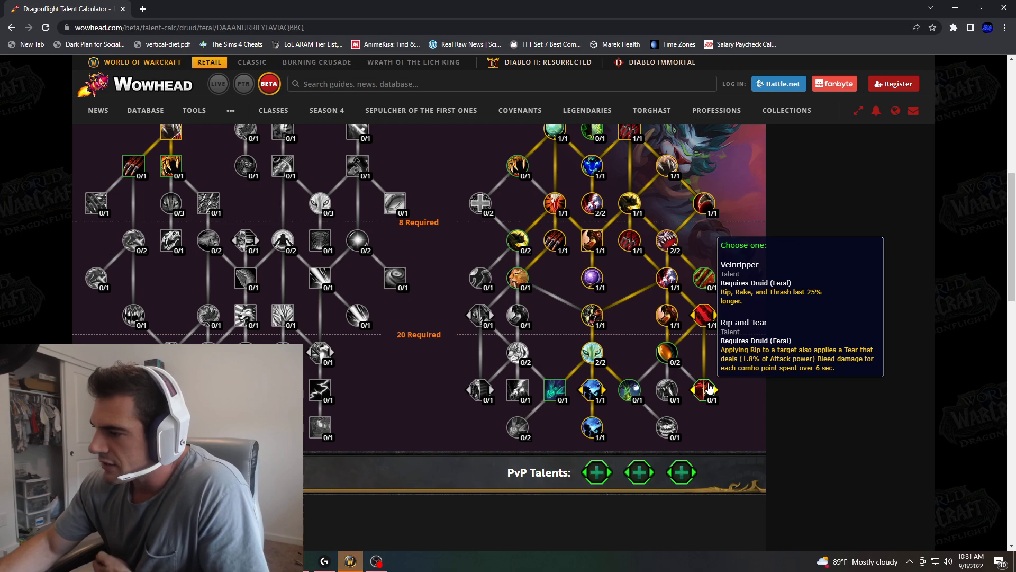
pyautogui.click(705, 389)
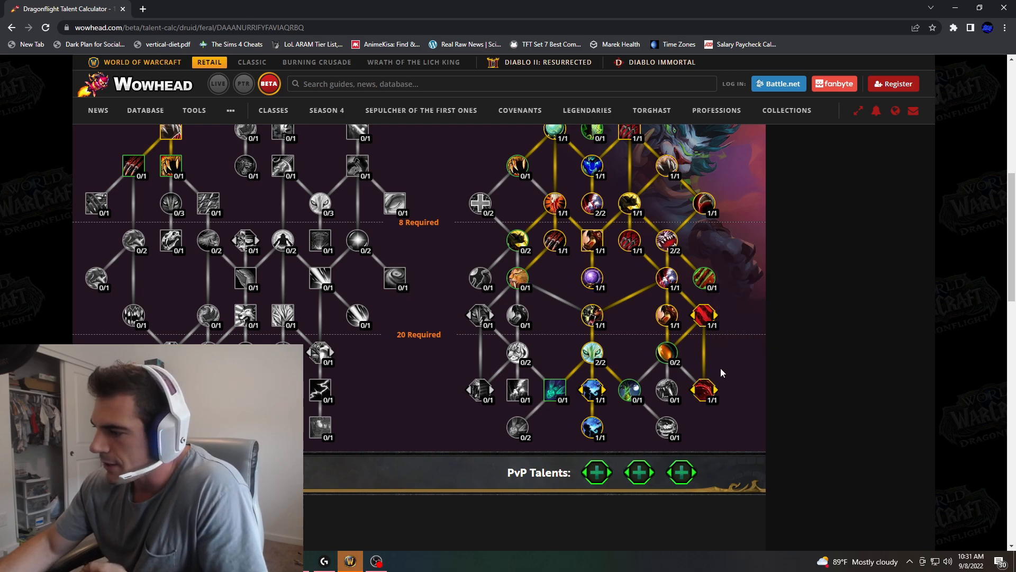
pyautogui.moveTo(705, 390)
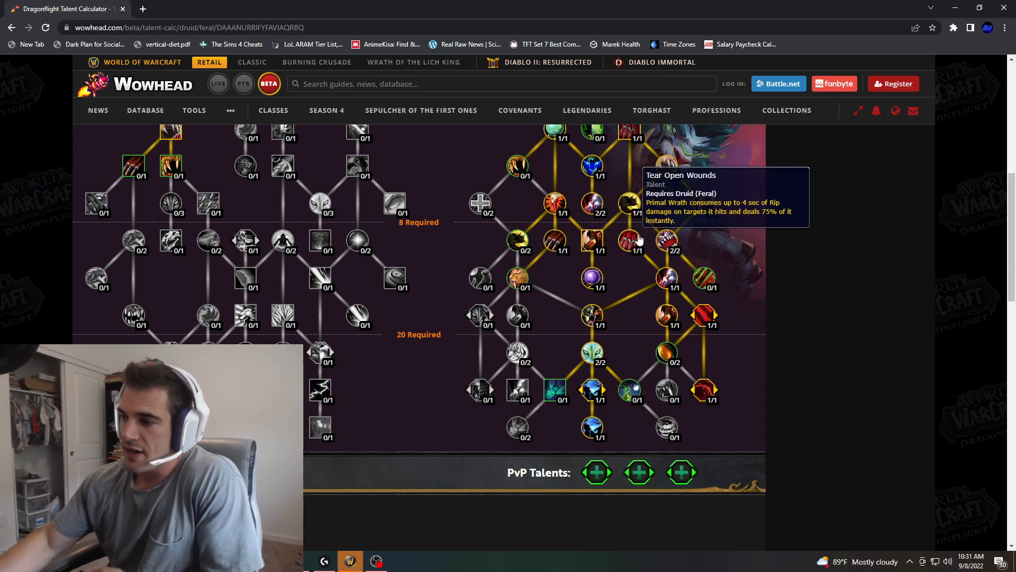
pyautogui.moveTo(705, 390)
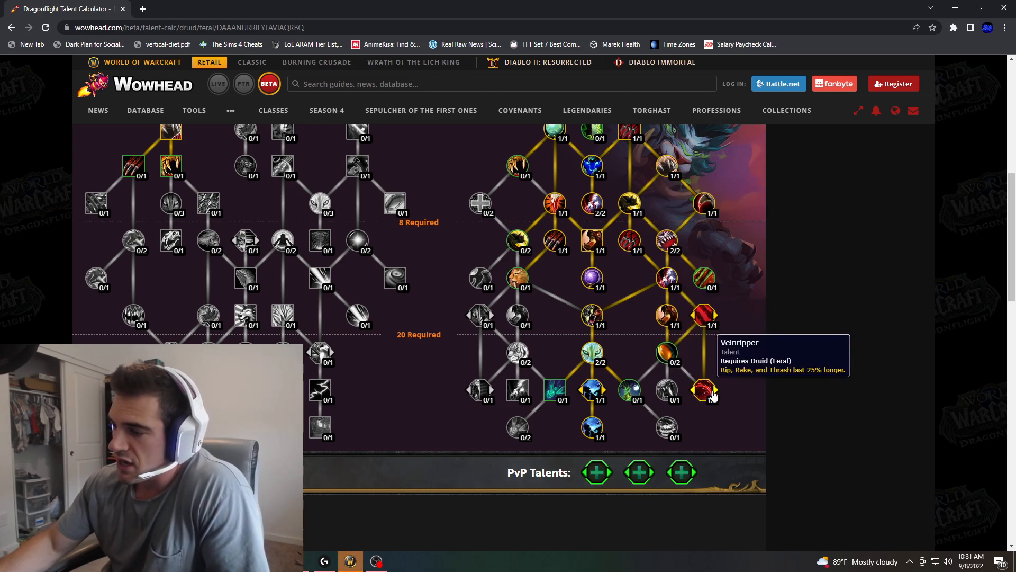
pyautogui.moveTo(626, 241)
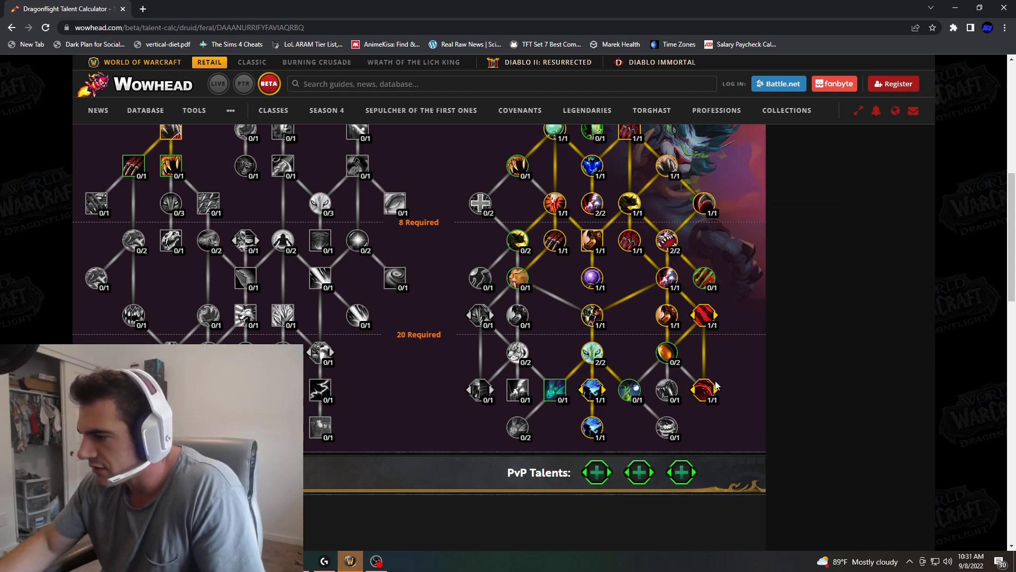
pyautogui.moveTo(627, 243)
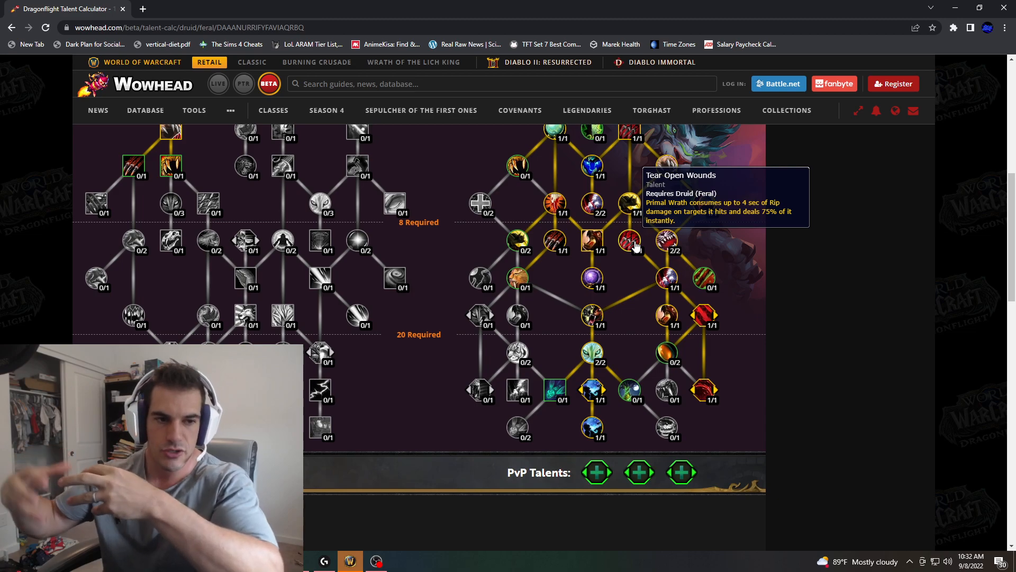
pyautogui.moveTo(706, 390)
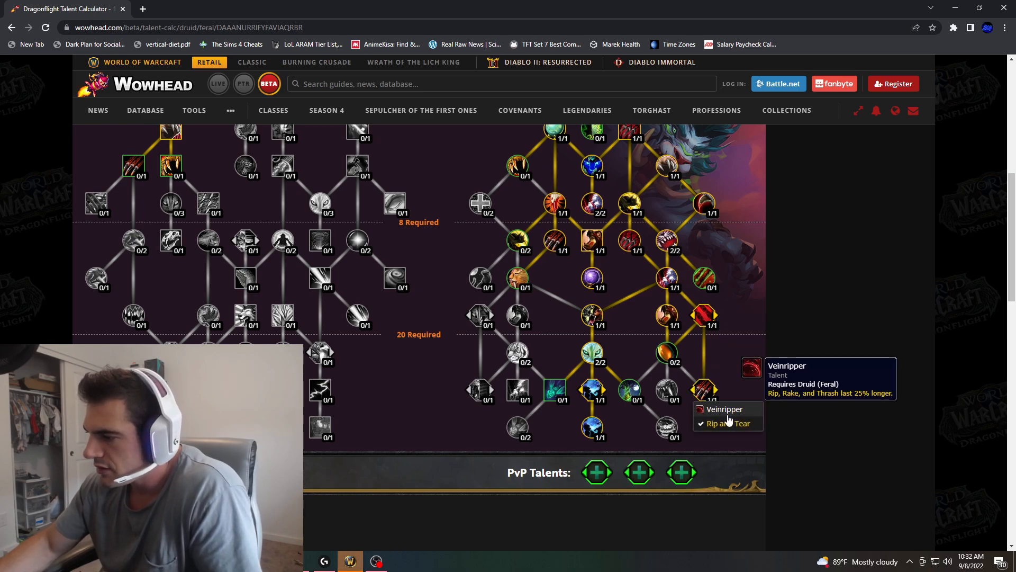
# Step: Pick Veinripper for the bottom-right choice node and adjust the lower-right Feral talent points
pyautogui.click(724, 408)
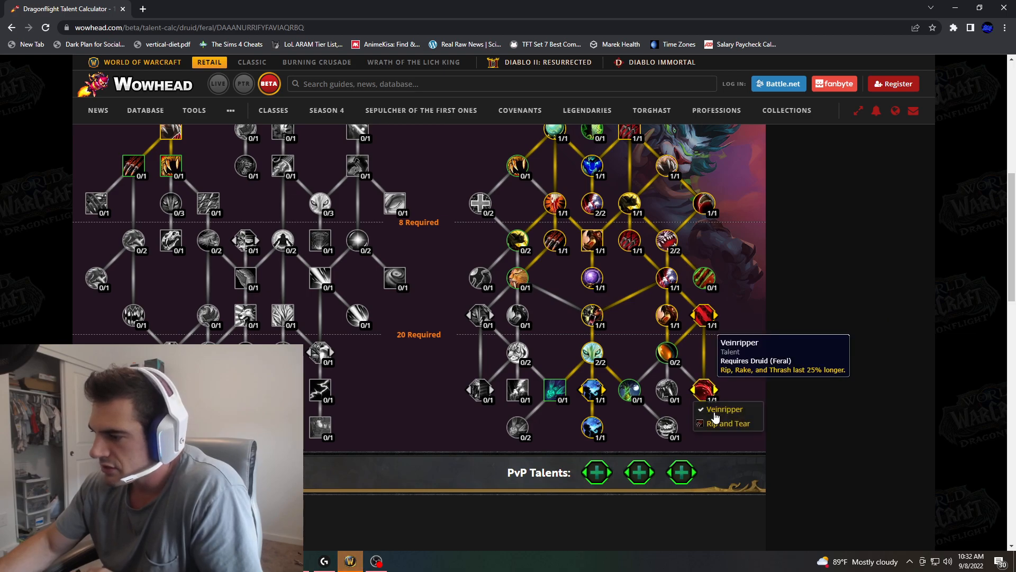
pyautogui.click(727, 424)
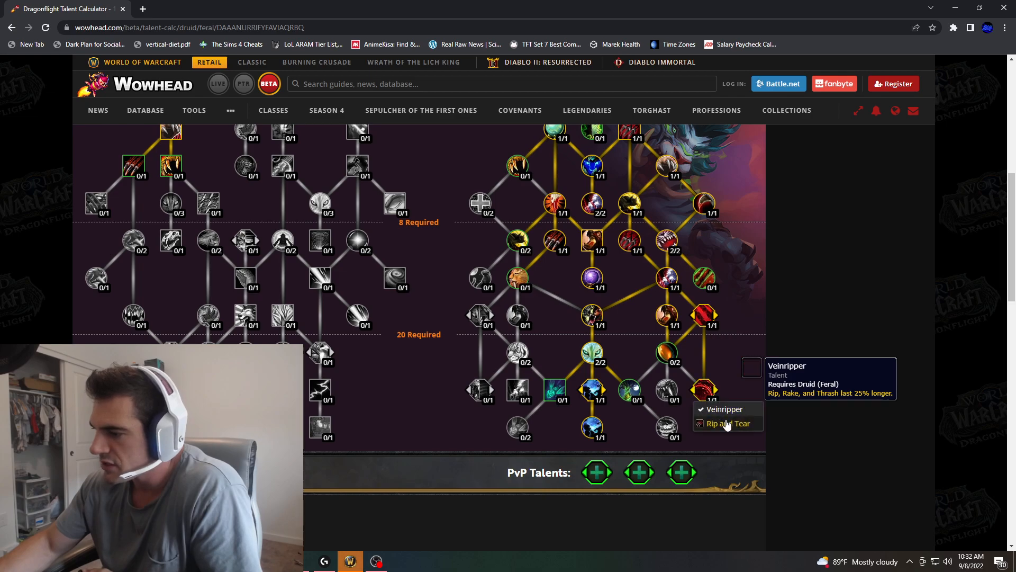
pyautogui.click(725, 424)
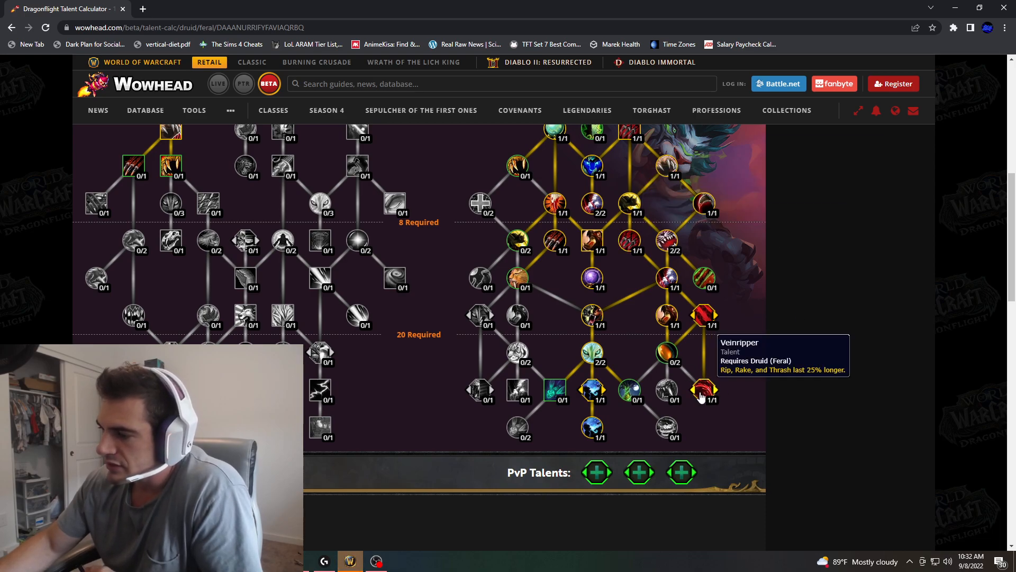
pyautogui.moveTo(628, 245)
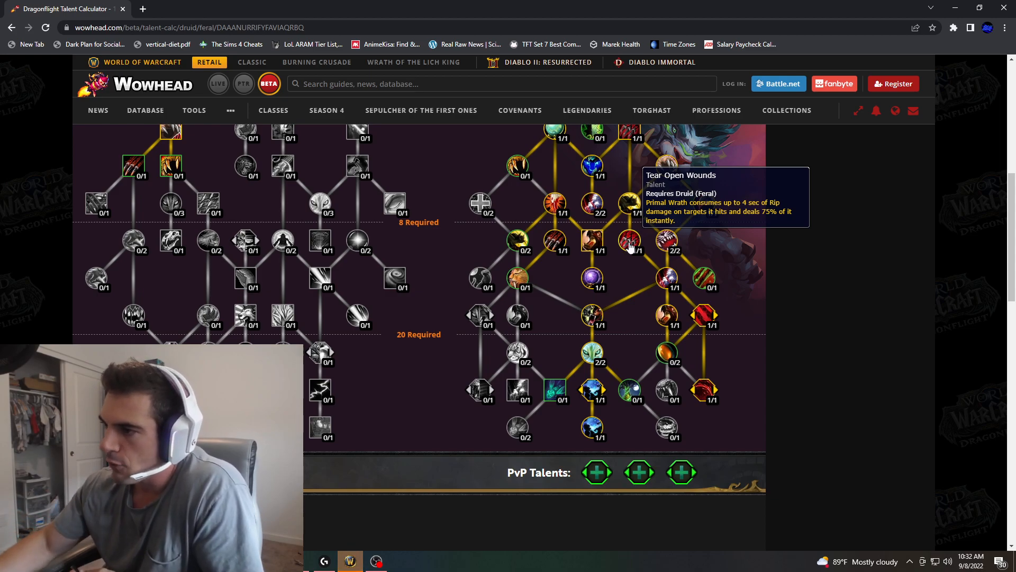
pyautogui.moveTo(811, 261)
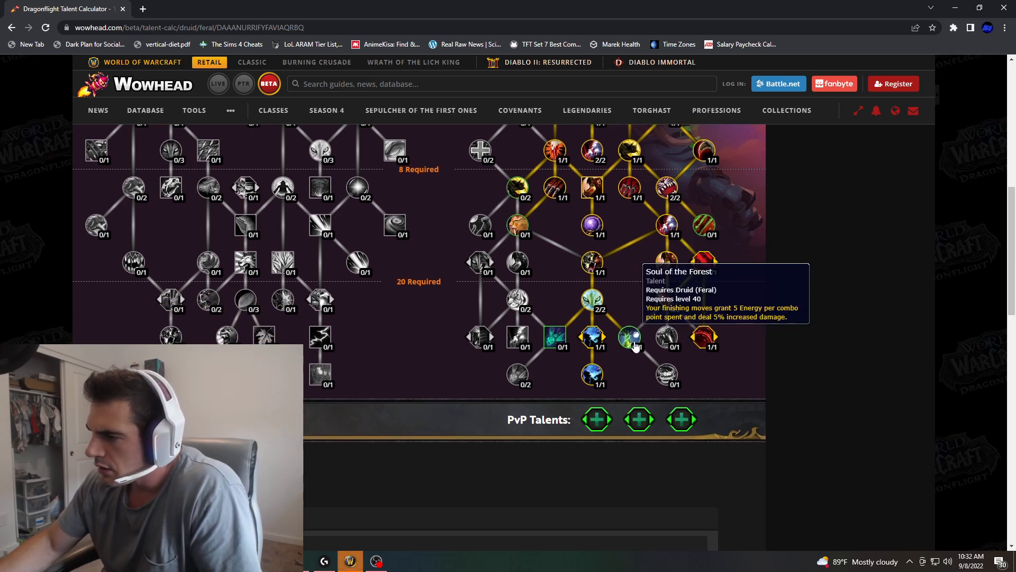
pyautogui.moveTo(666, 374)
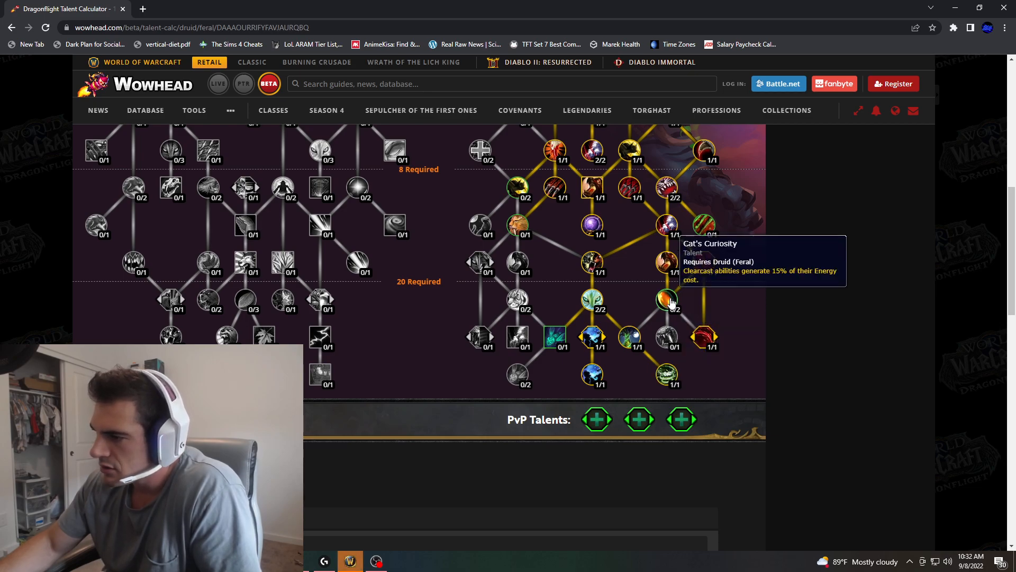
pyautogui.scroll(3)
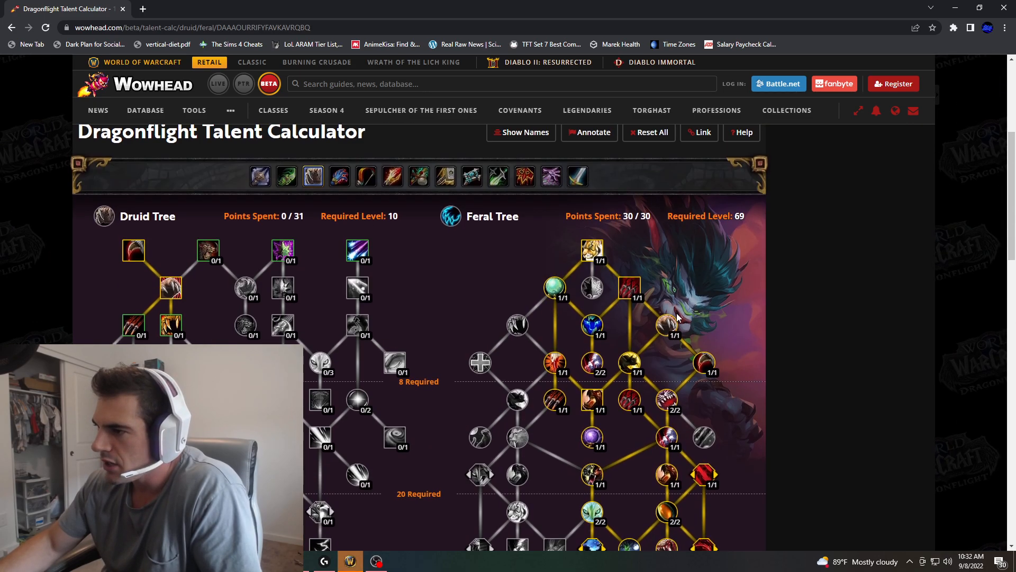
pyautogui.scroll(-3)
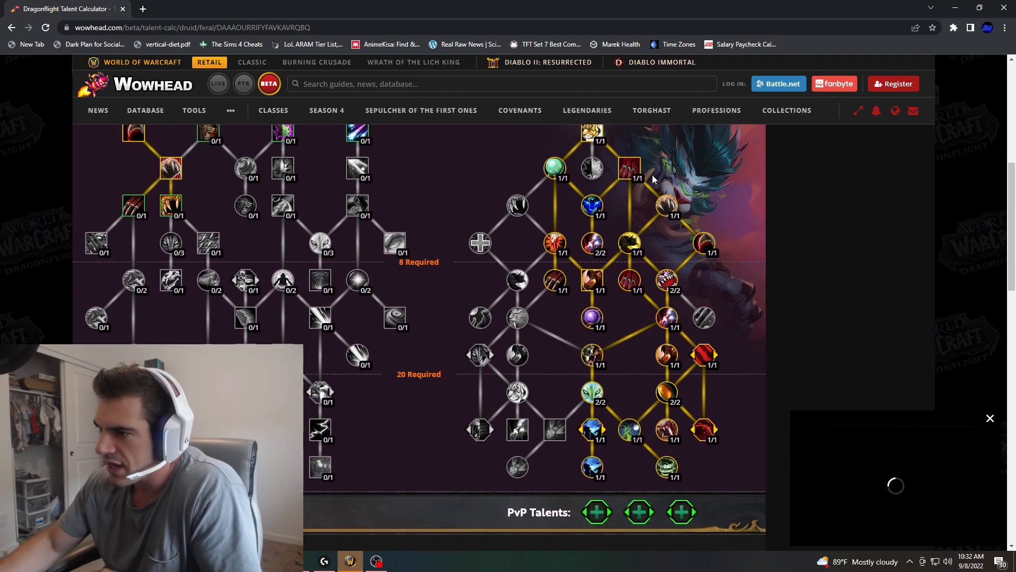
pyautogui.scroll(3)
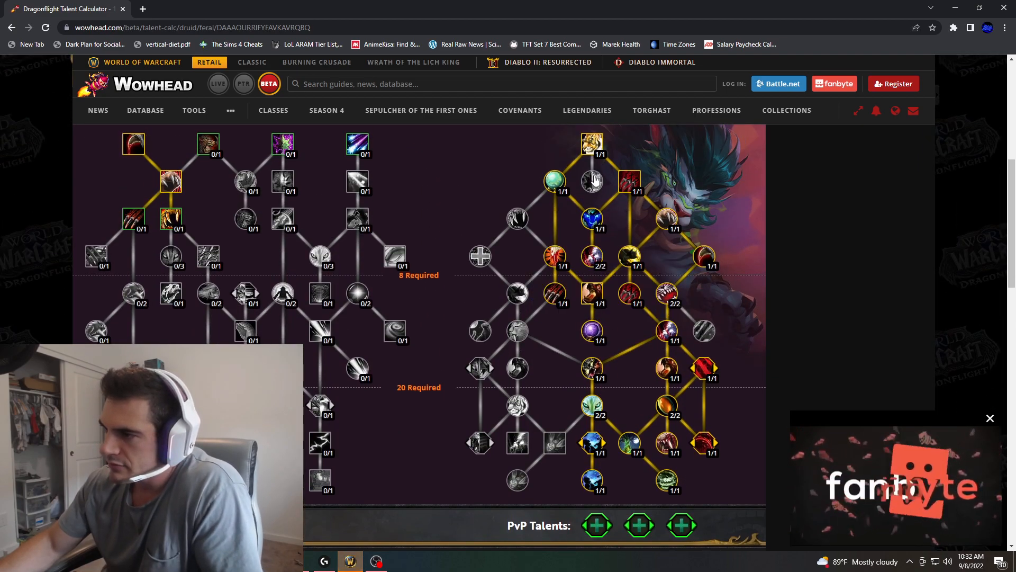
pyautogui.moveTo(591, 182)
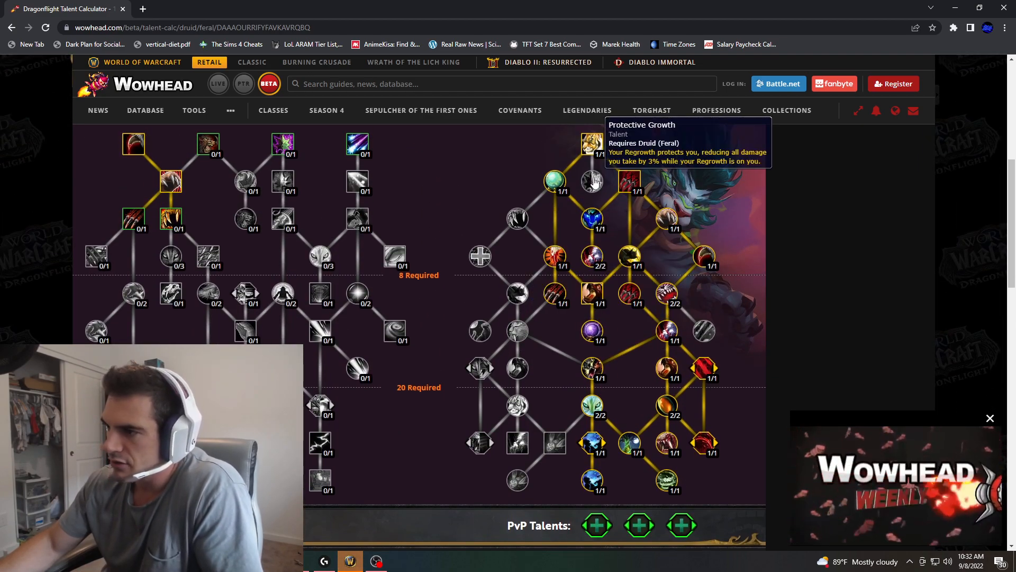
pyautogui.moveTo(589, 190)
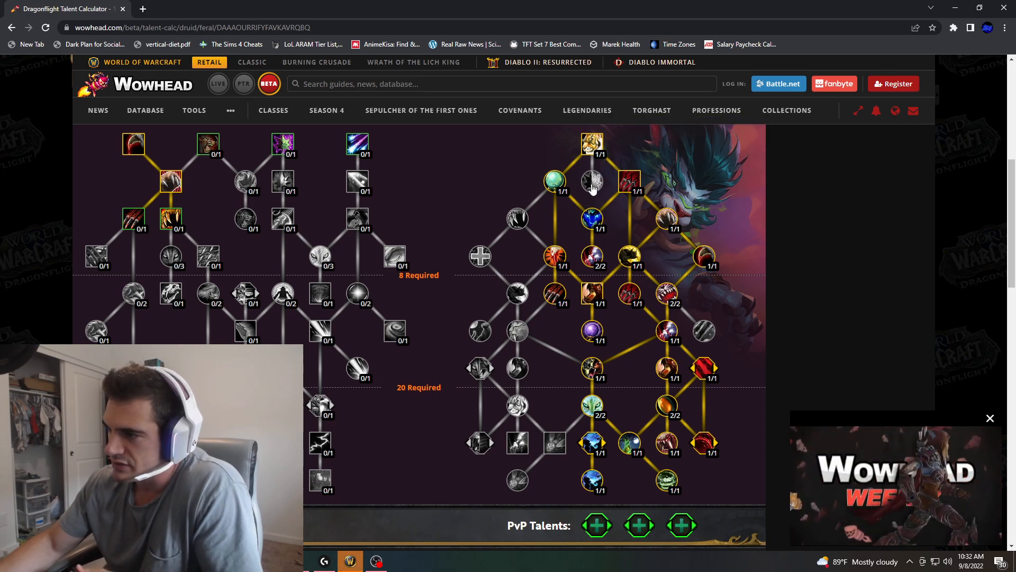
pyautogui.moveTo(517, 332)
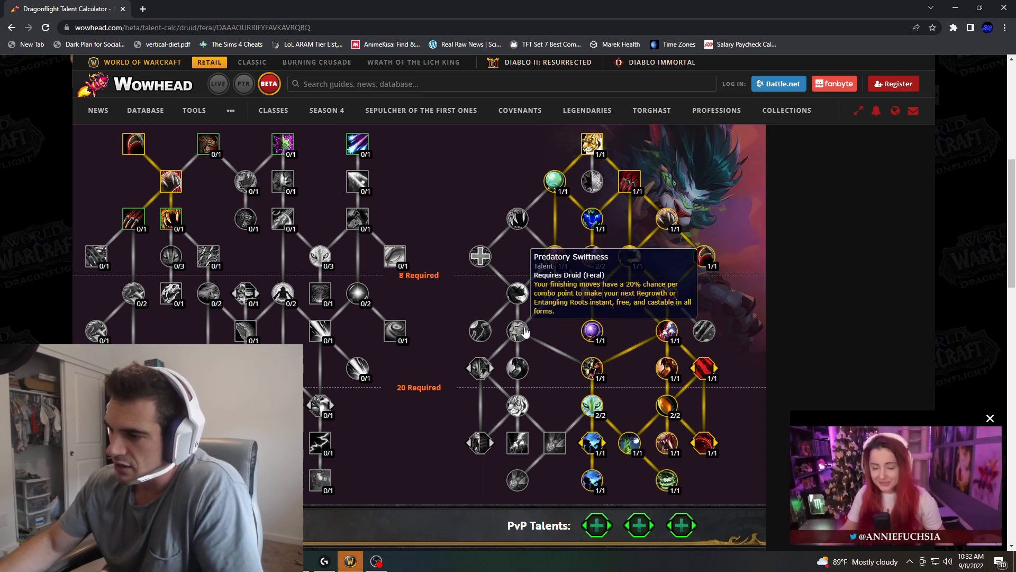
pyautogui.moveTo(529, 346)
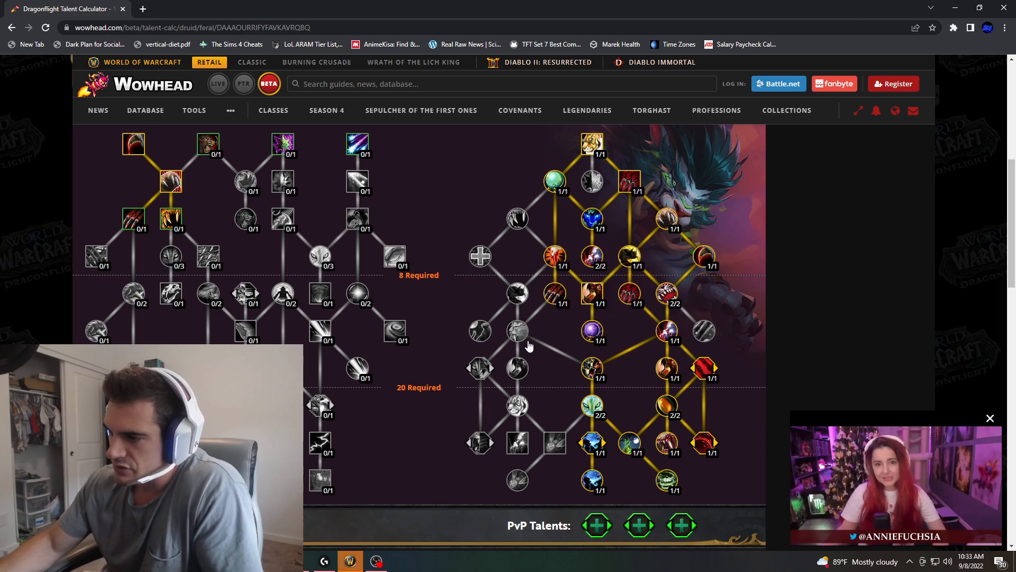
pyautogui.moveTo(488, 262)
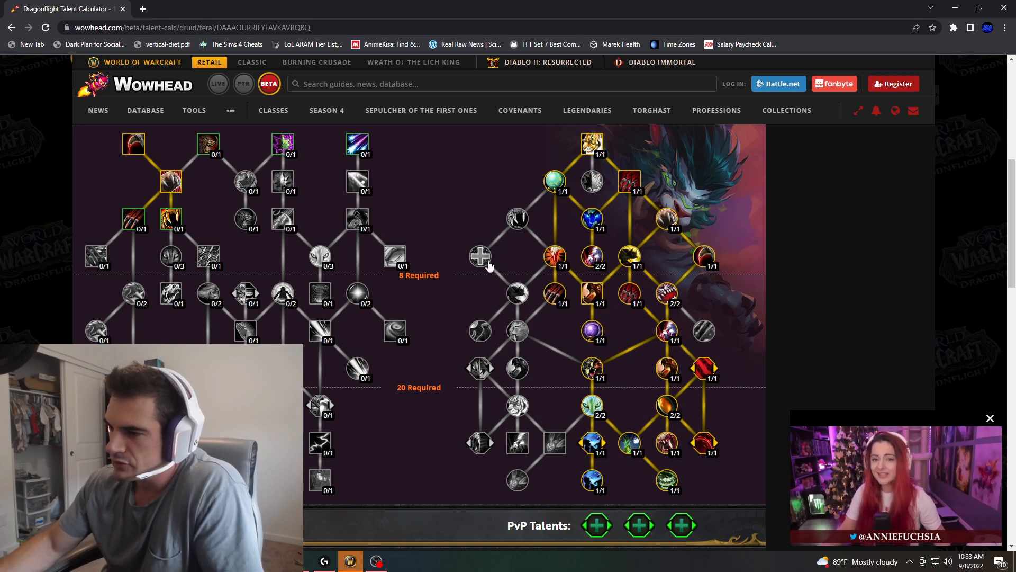
pyautogui.moveTo(479, 255)
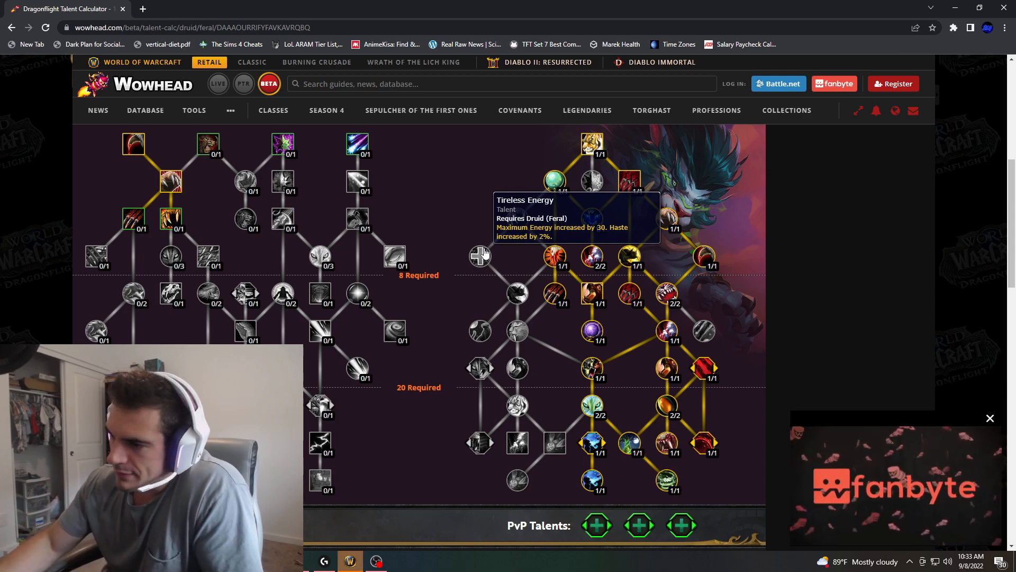
pyautogui.moveTo(480, 369)
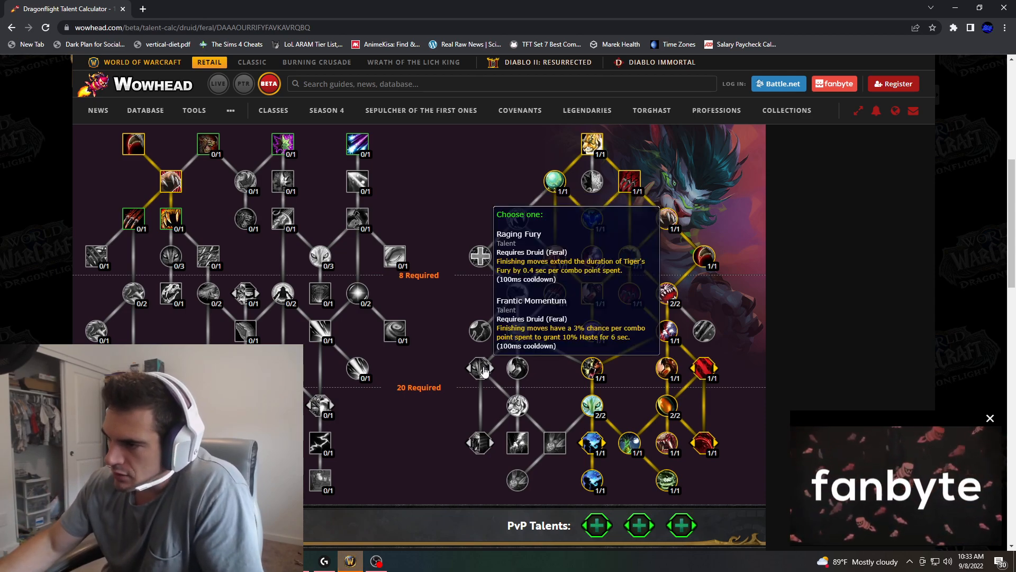
pyautogui.scroll(-3)
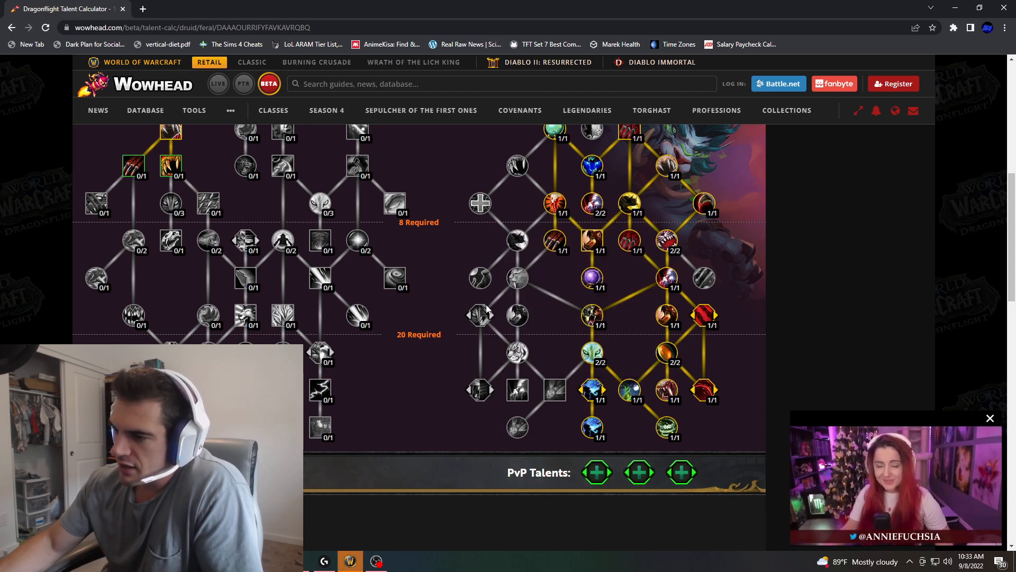
pyautogui.moveTo(480, 390)
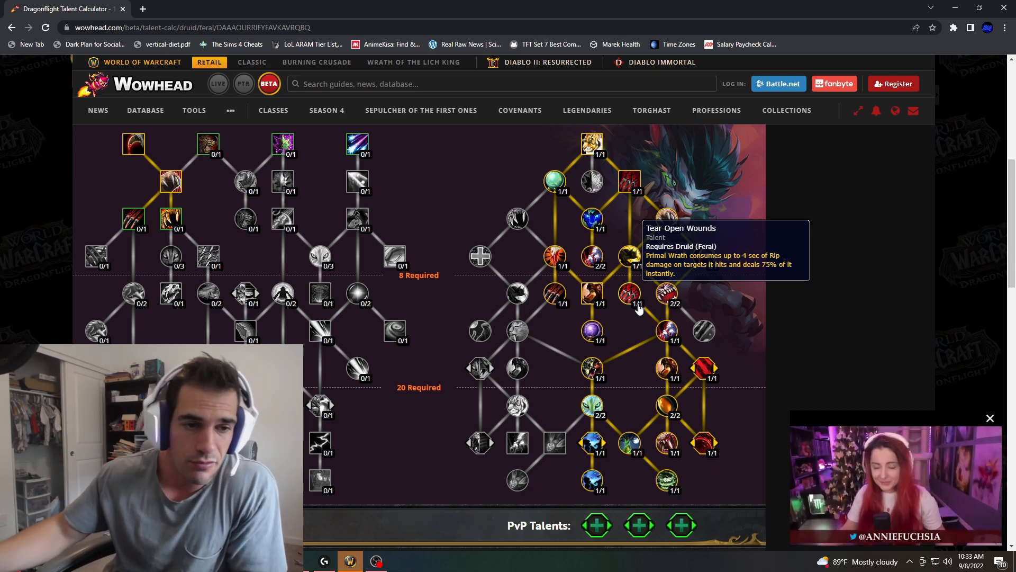
pyautogui.moveTo(634, 300)
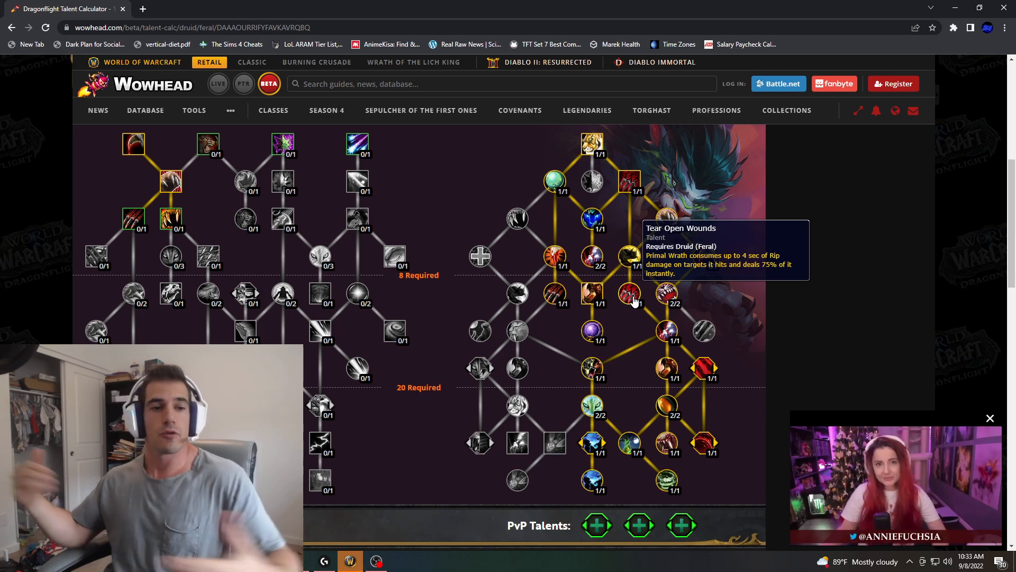